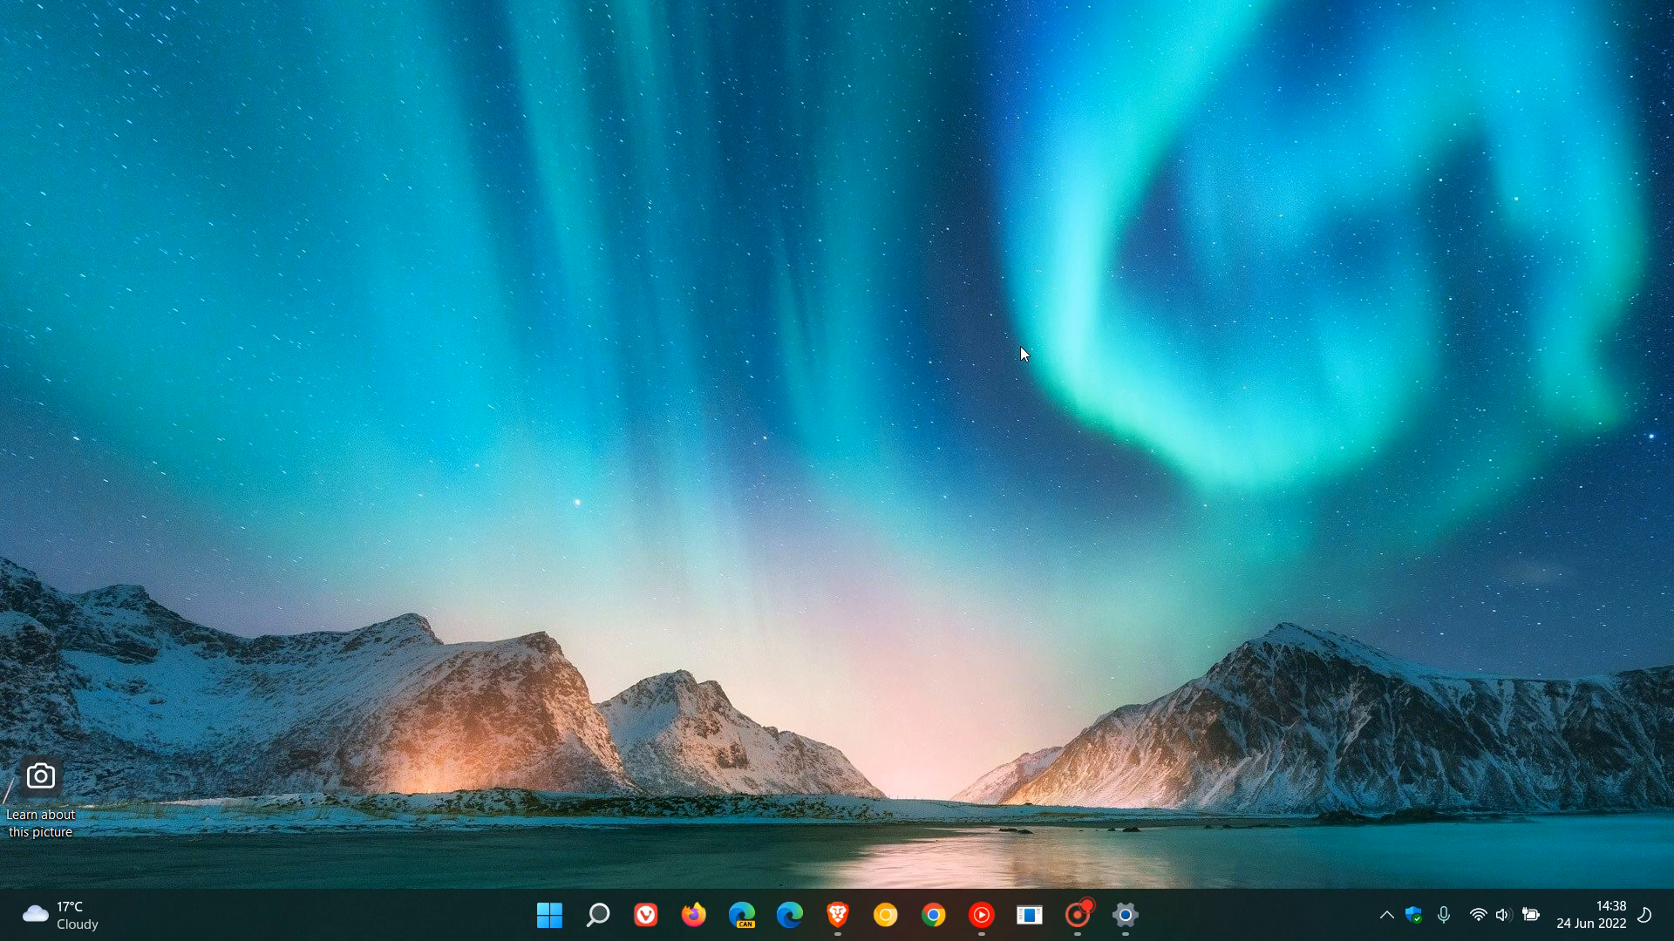
mouse_move(1157, 427)
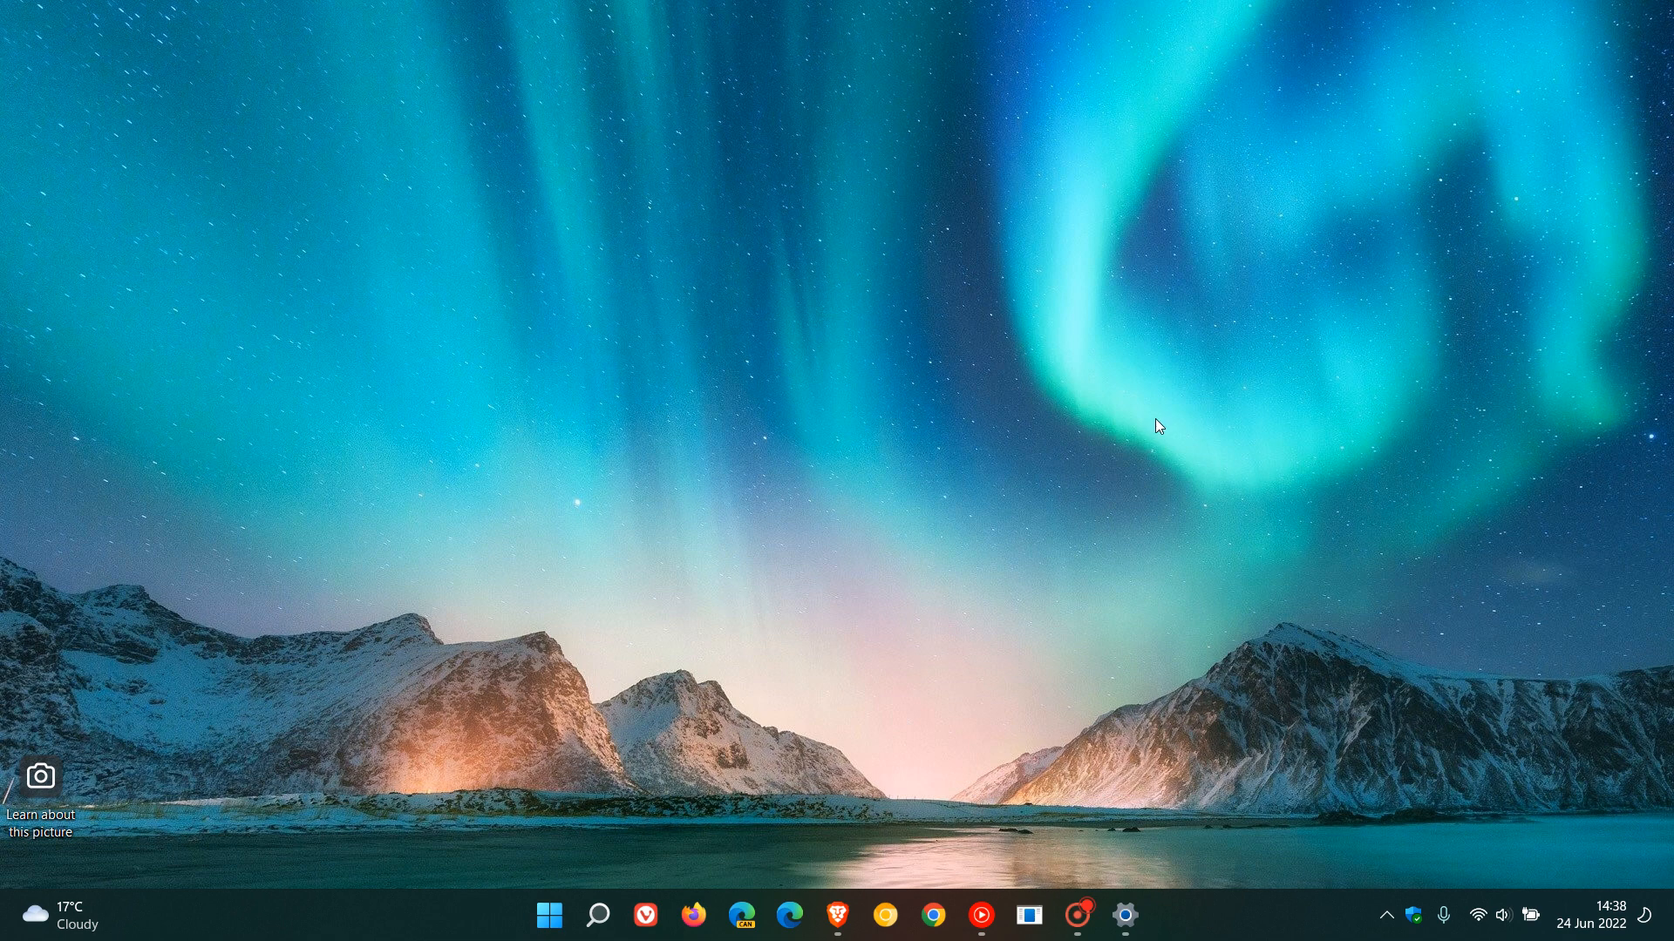
mouse_move(623, 788)
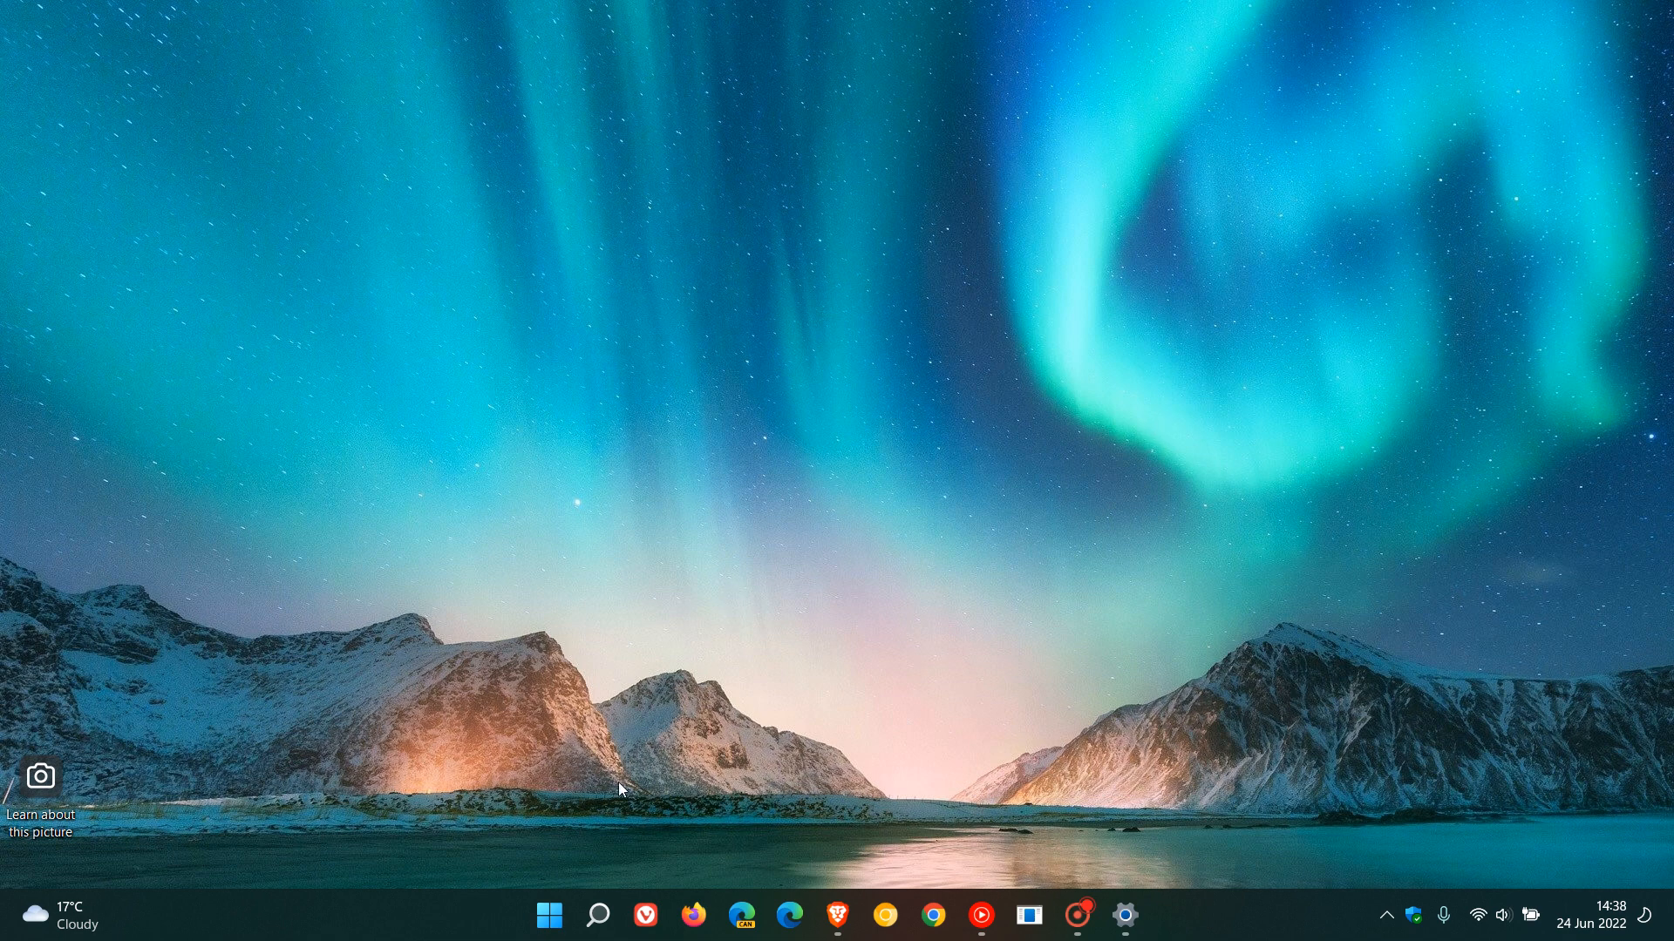
- Bring up the taskbar search panel showing today's Cenotes, Mexico highlight and trending searches
left_click(598, 916)
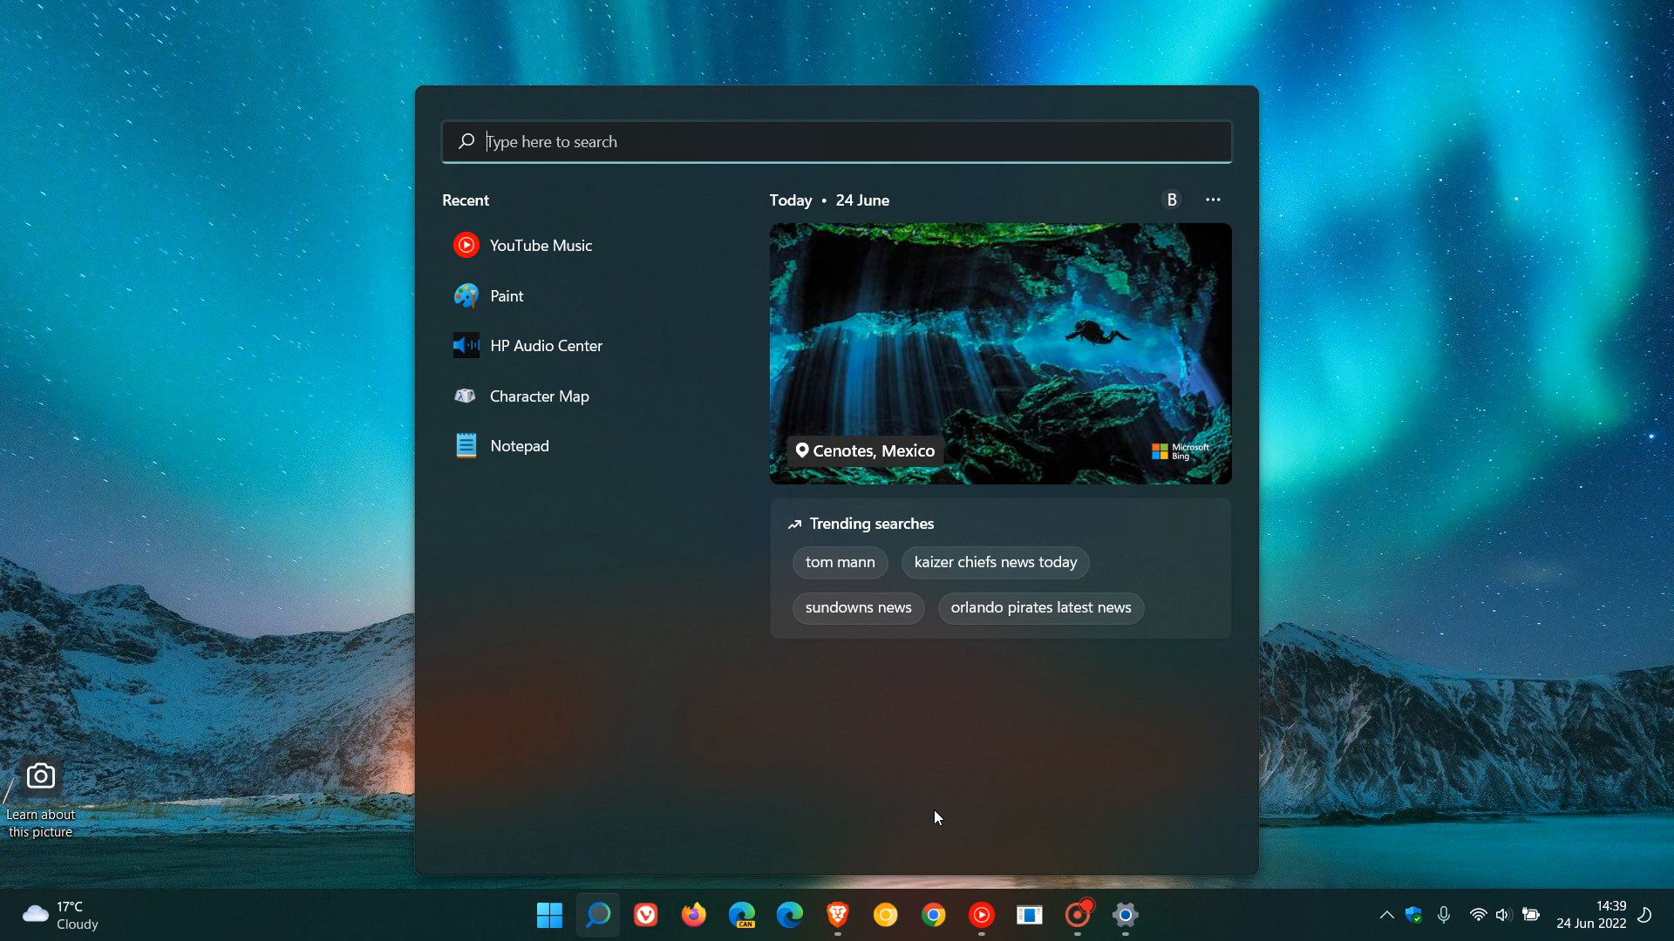
mouse_move(1121, 734)
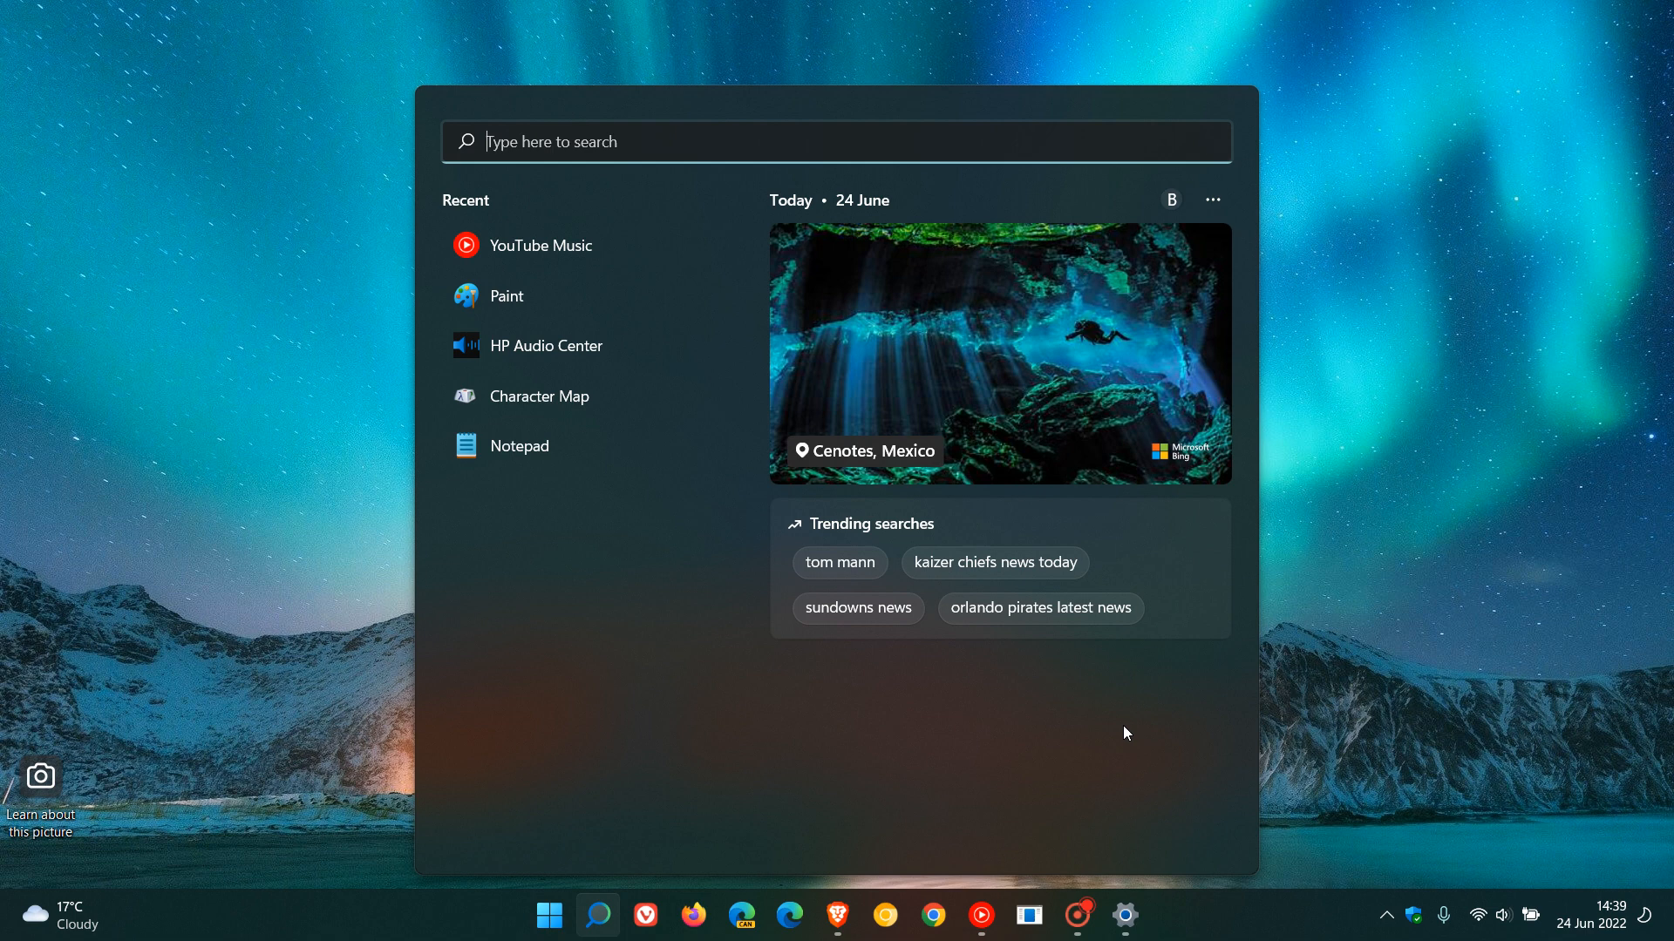
mouse_move(1063, 733)
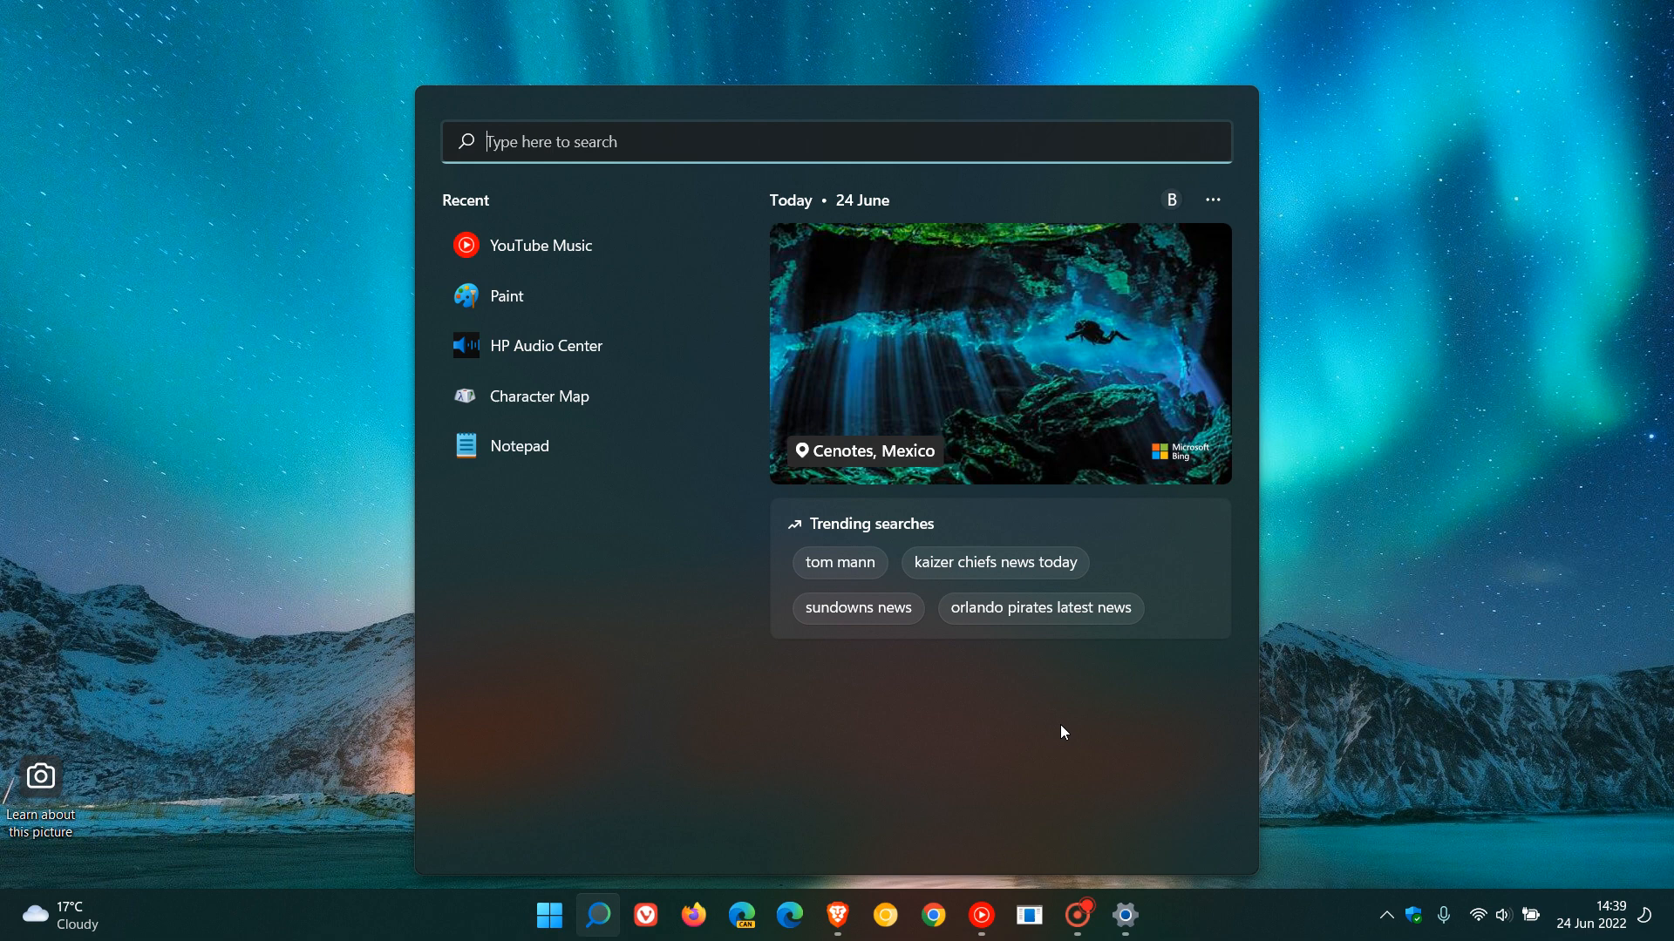
mouse_move(1074, 709)
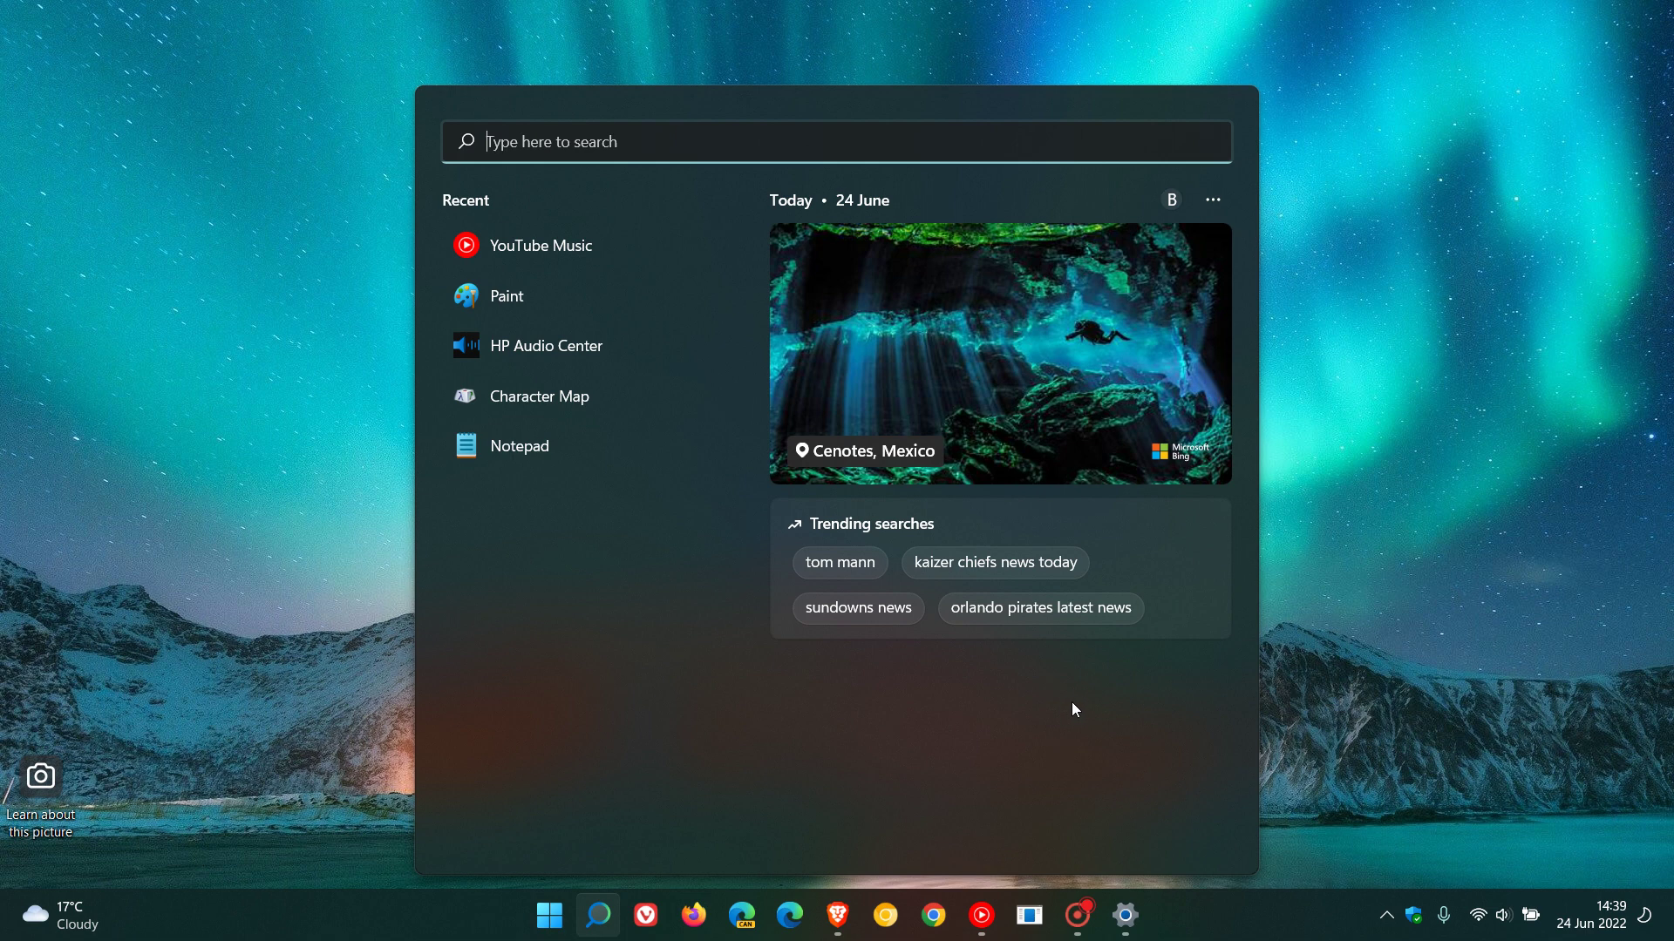
mouse_move(1092, 743)
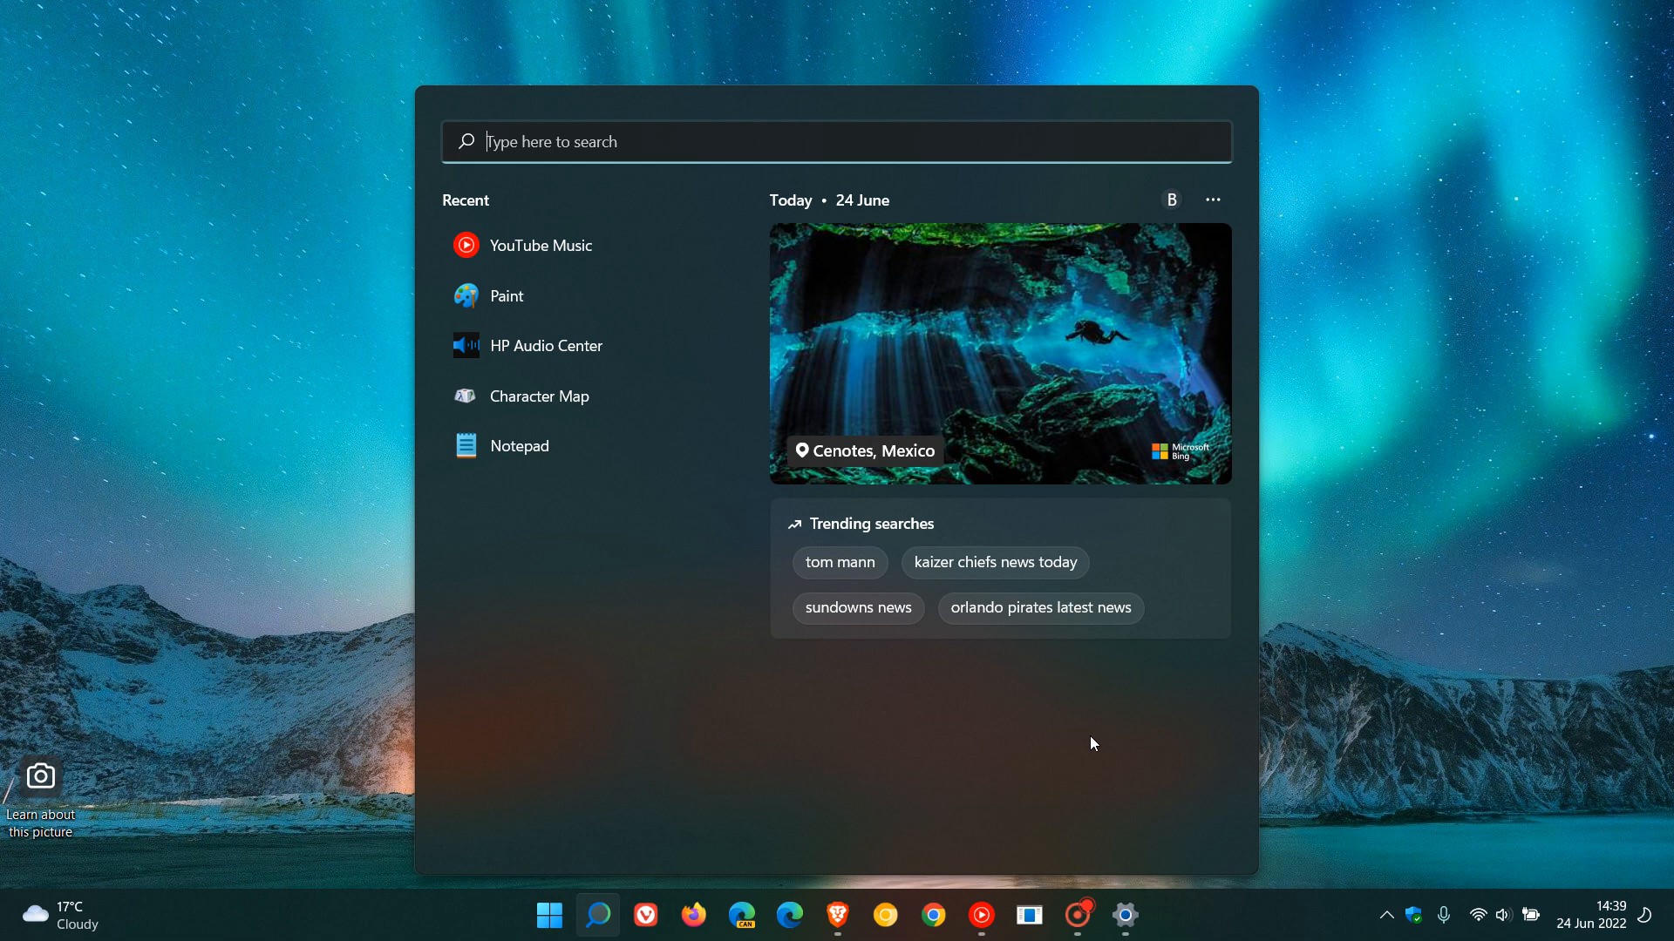
mouse_move(1074, 731)
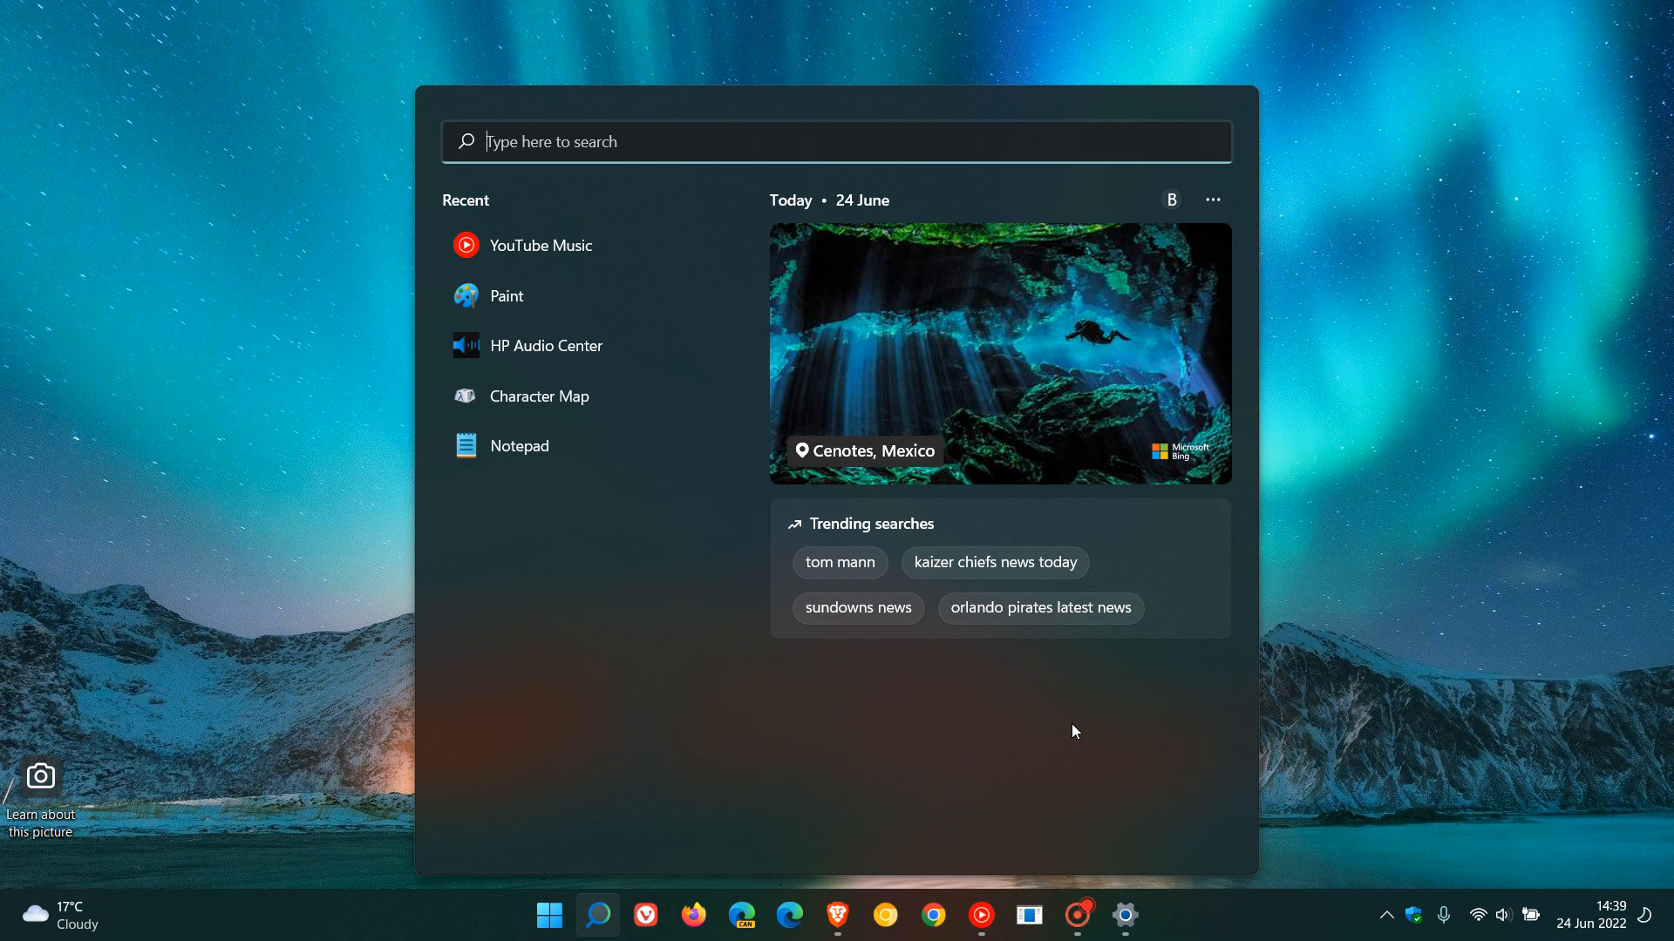
mouse_move(1041, 609)
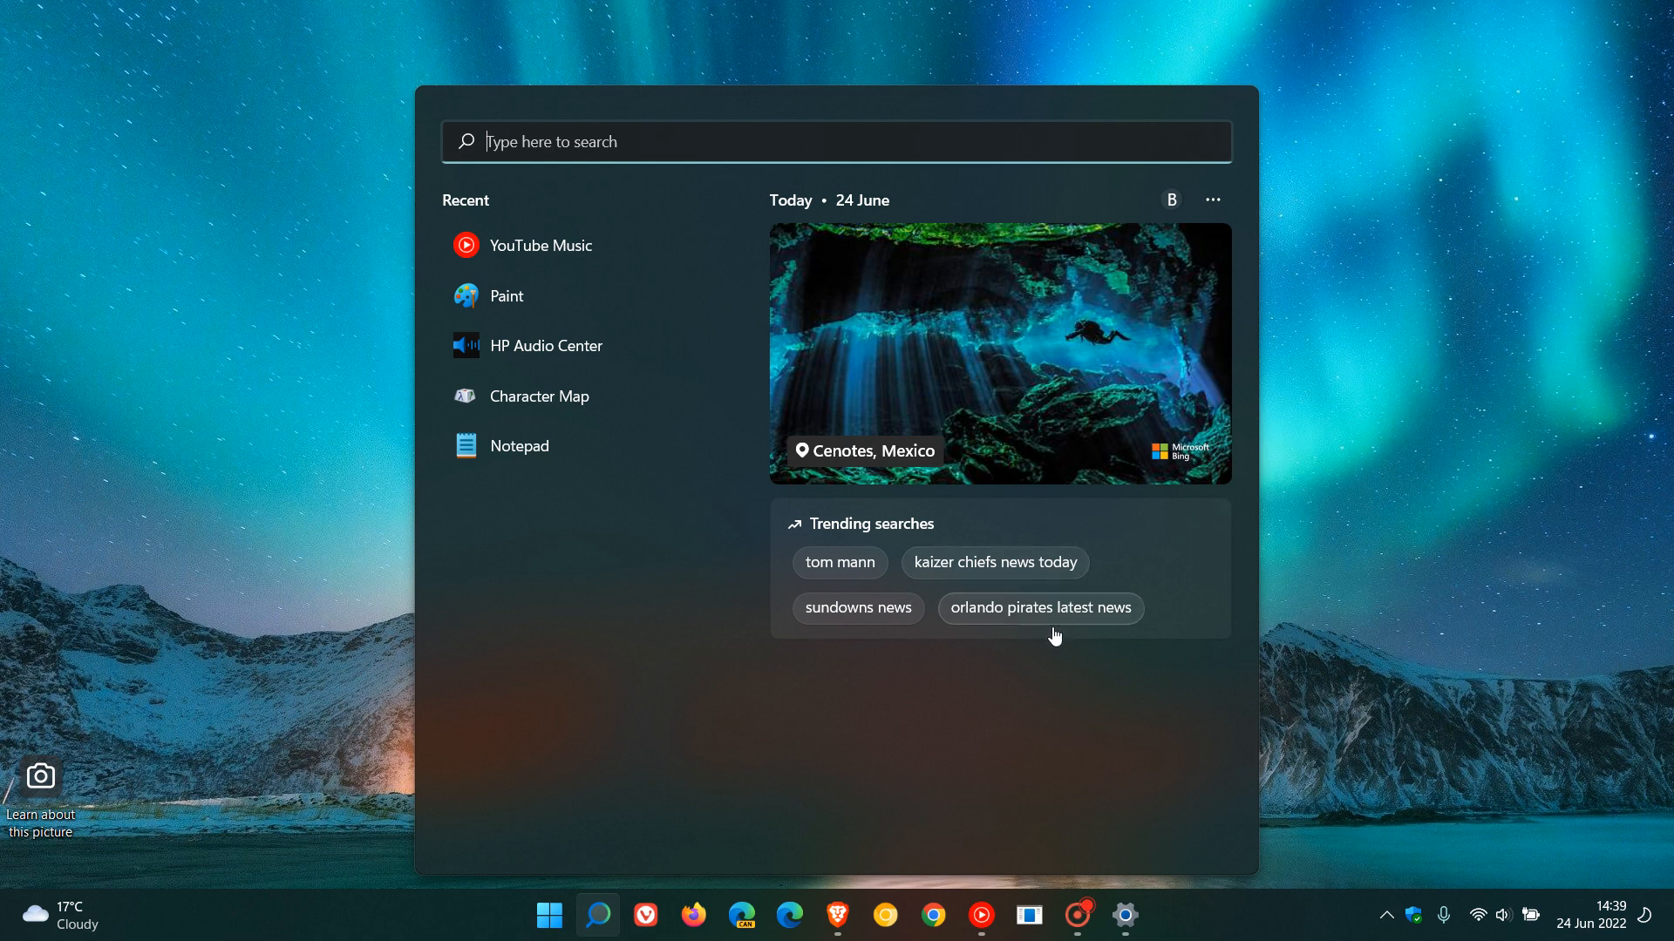
mouse_move(1100, 701)
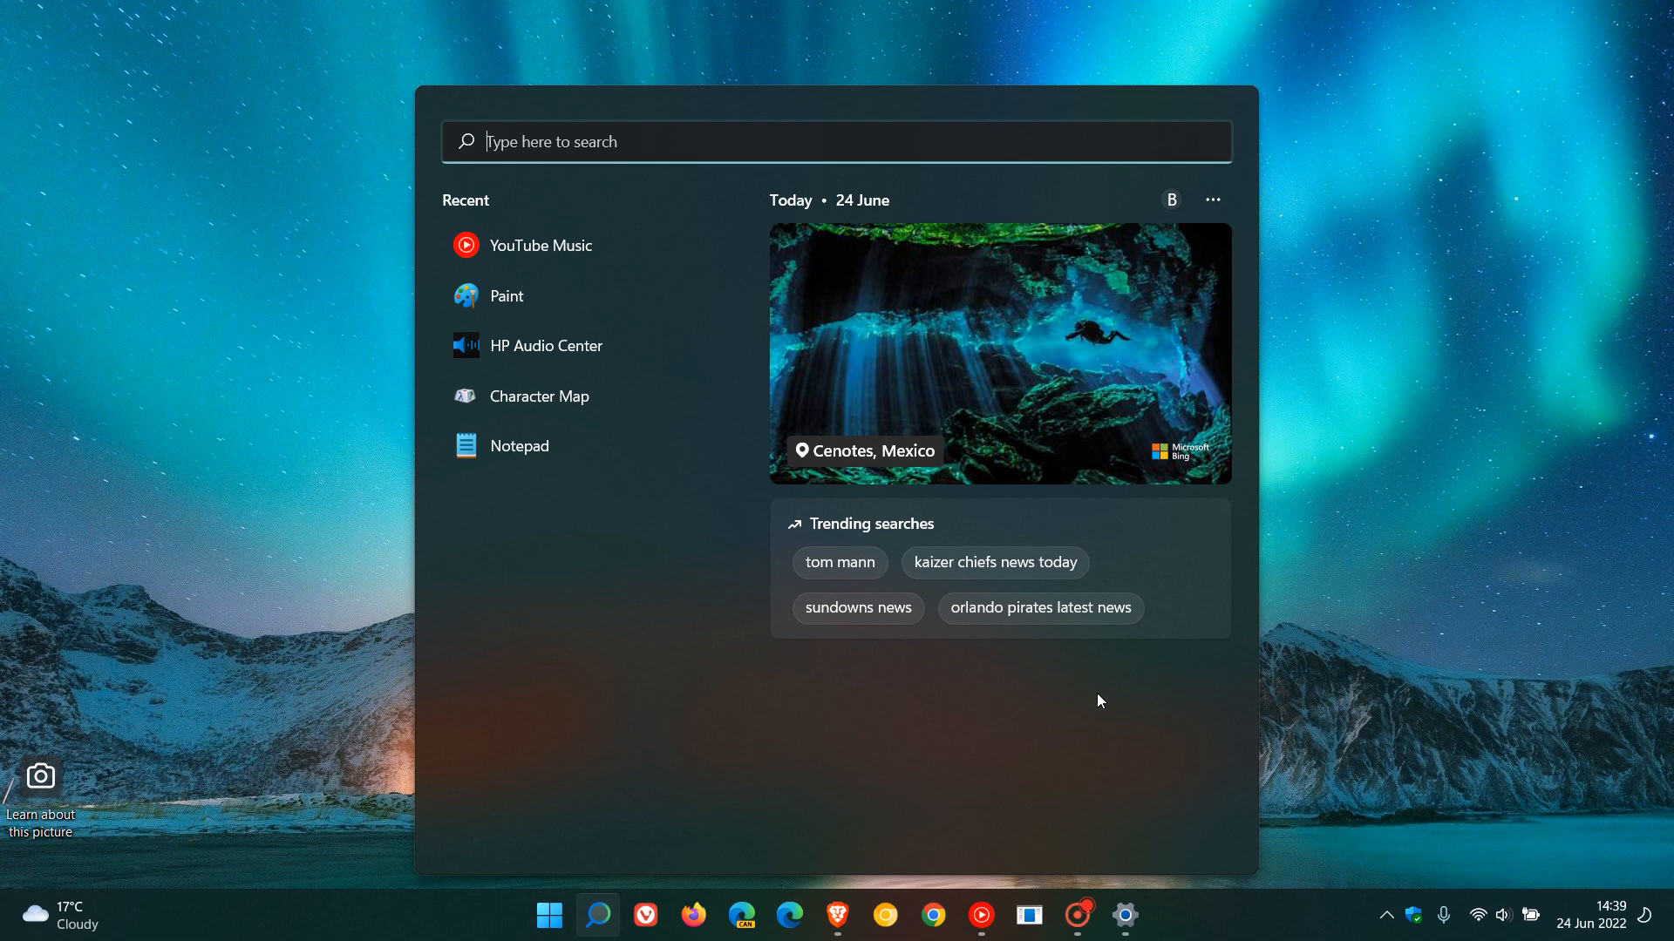
mouse_move(915, 218)
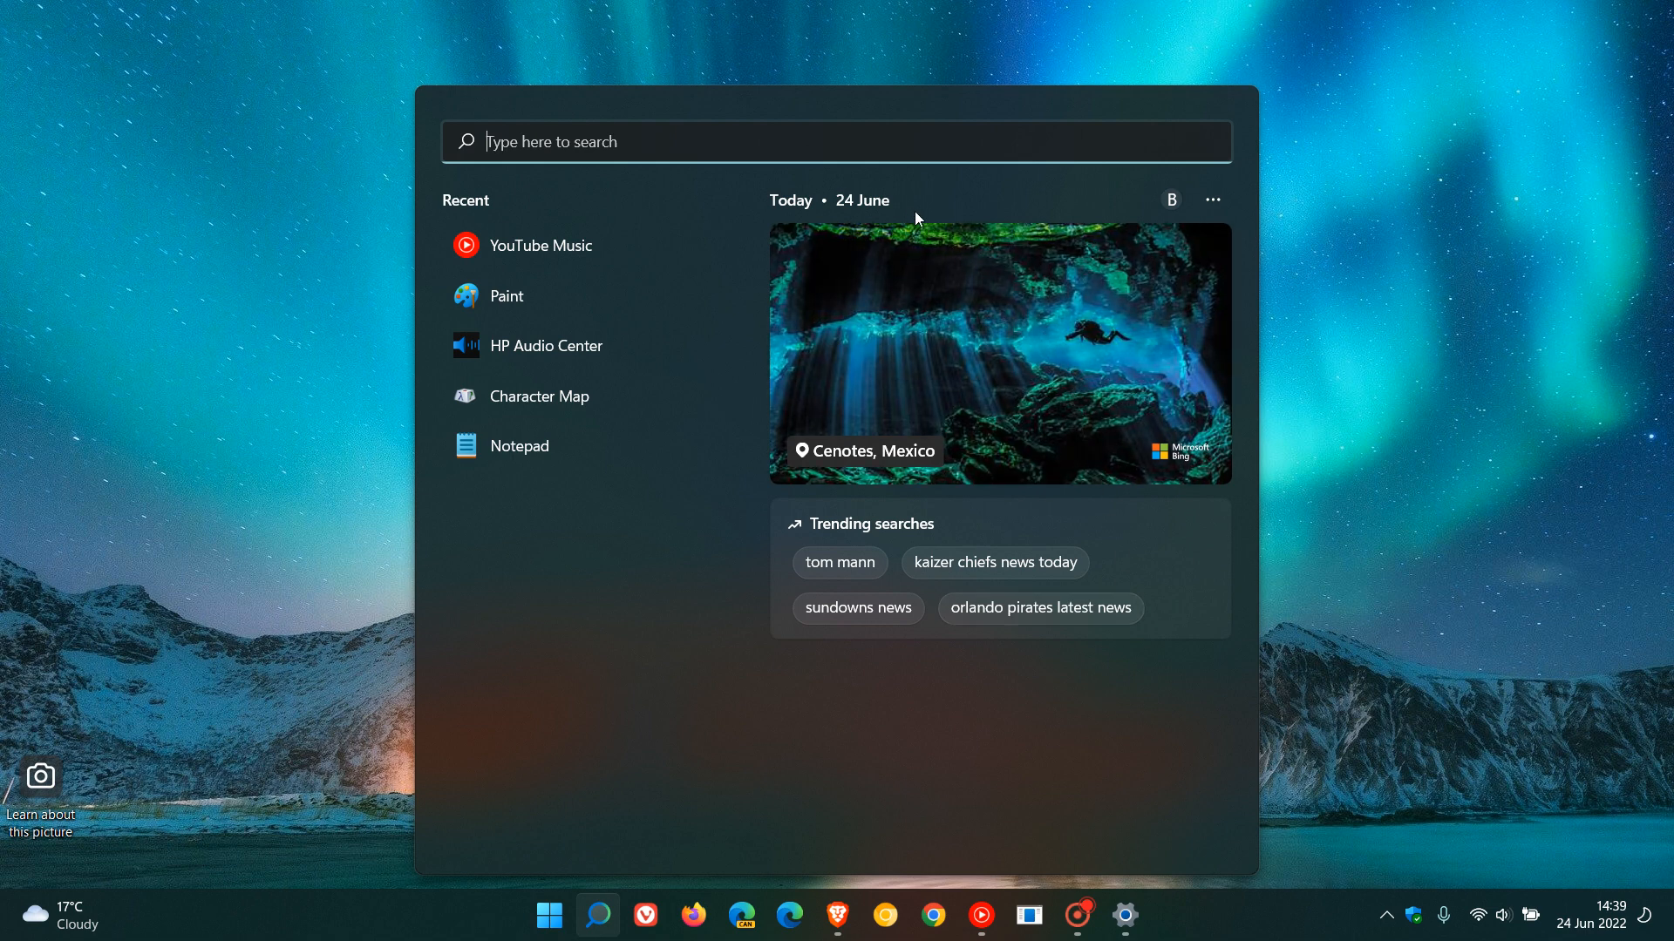
mouse_move(910, 378)
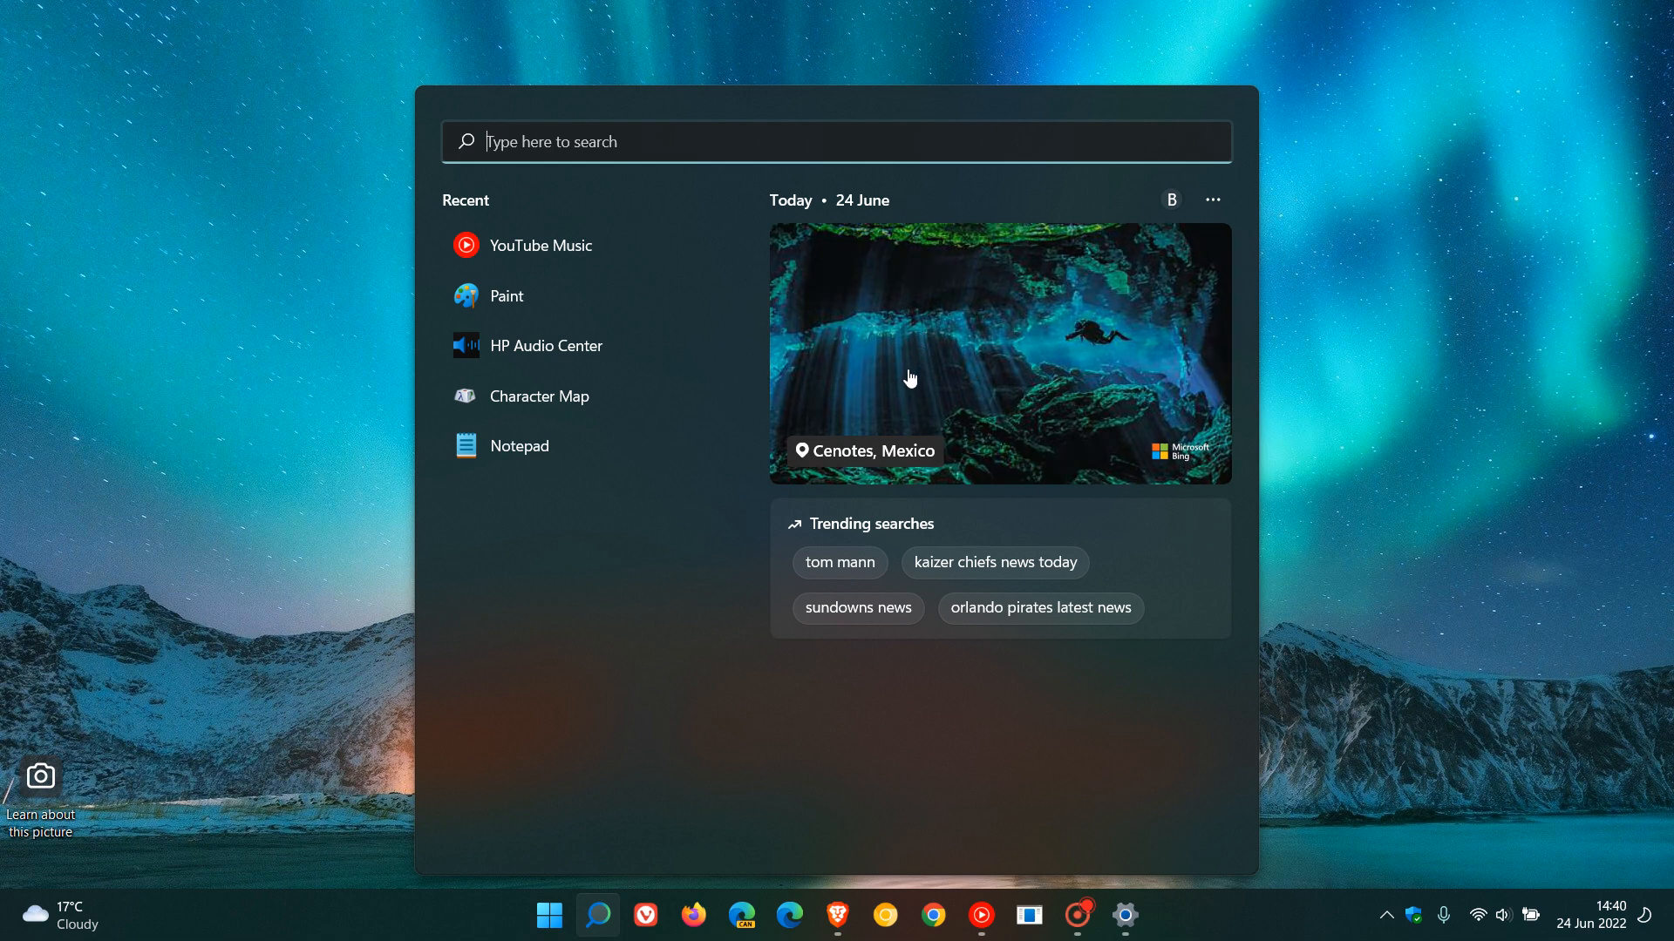
mouse_move(864, 481)
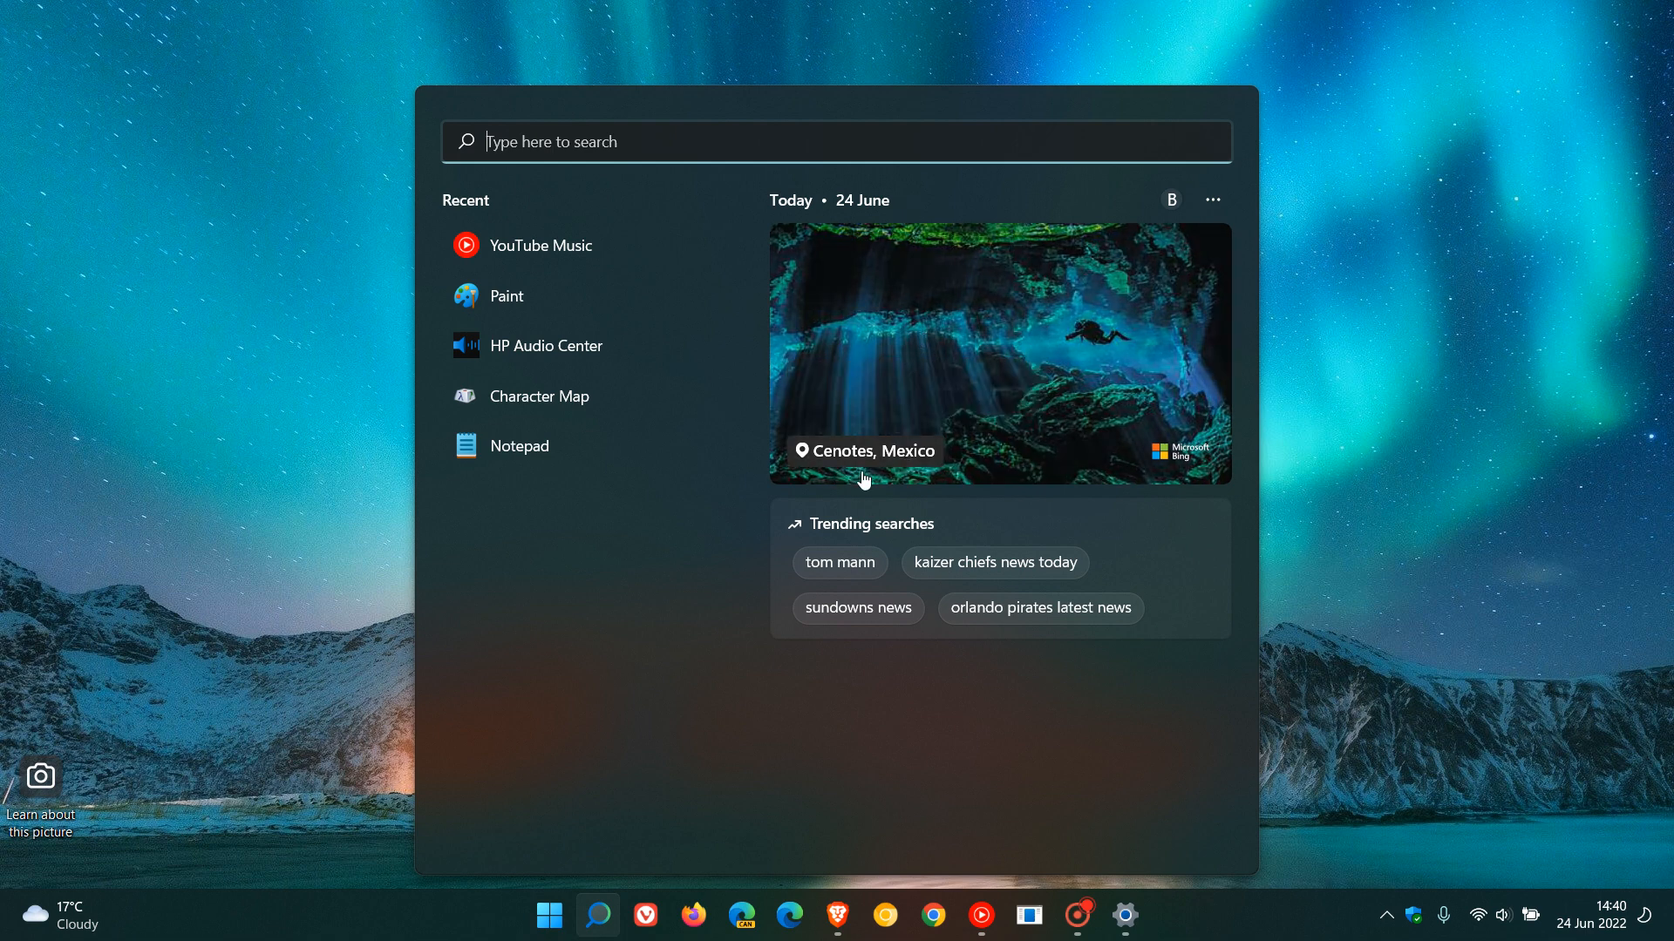
mouse_move(867, 449)
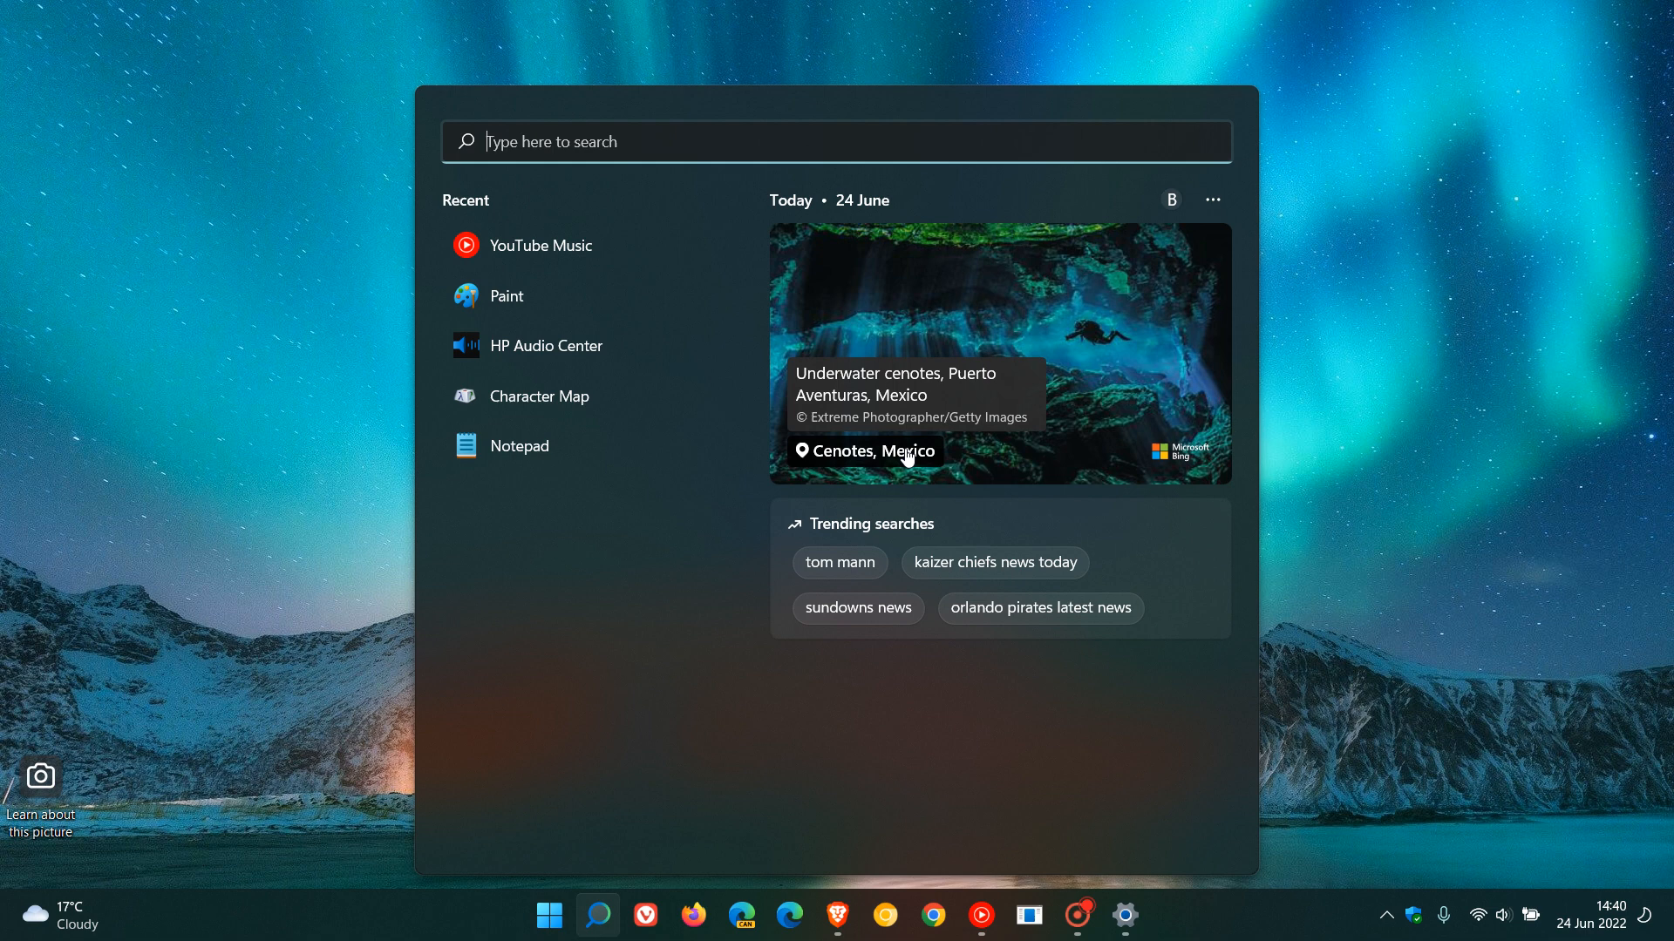
mouse_move(1010, 448)
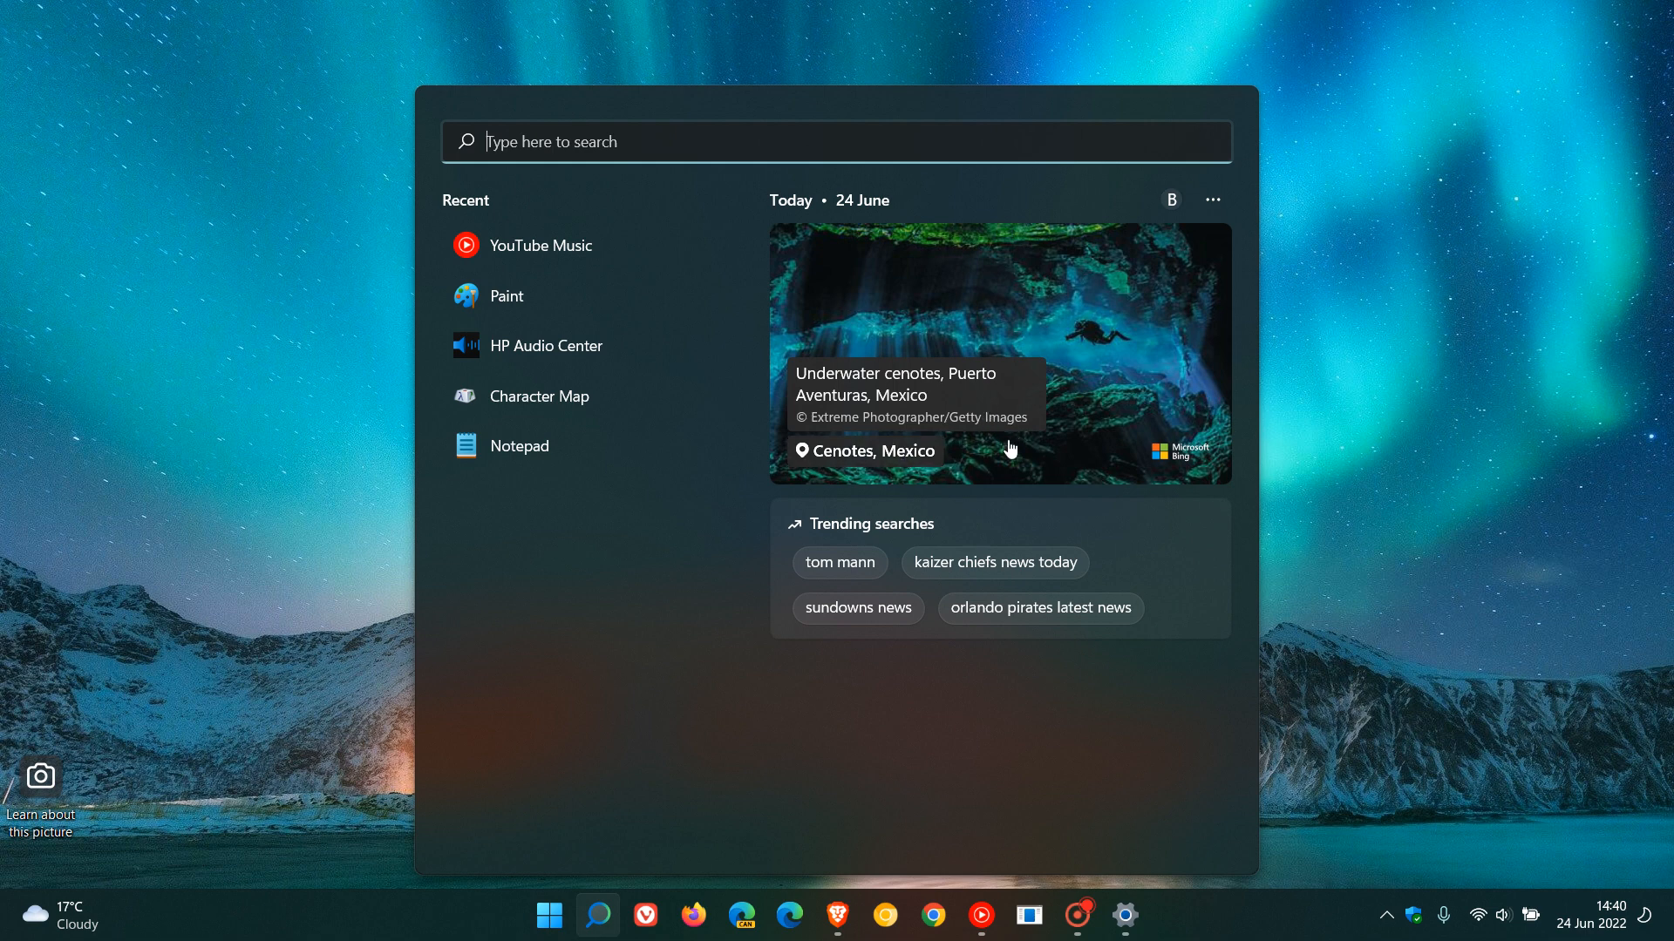
mouse_move(1029, 448)
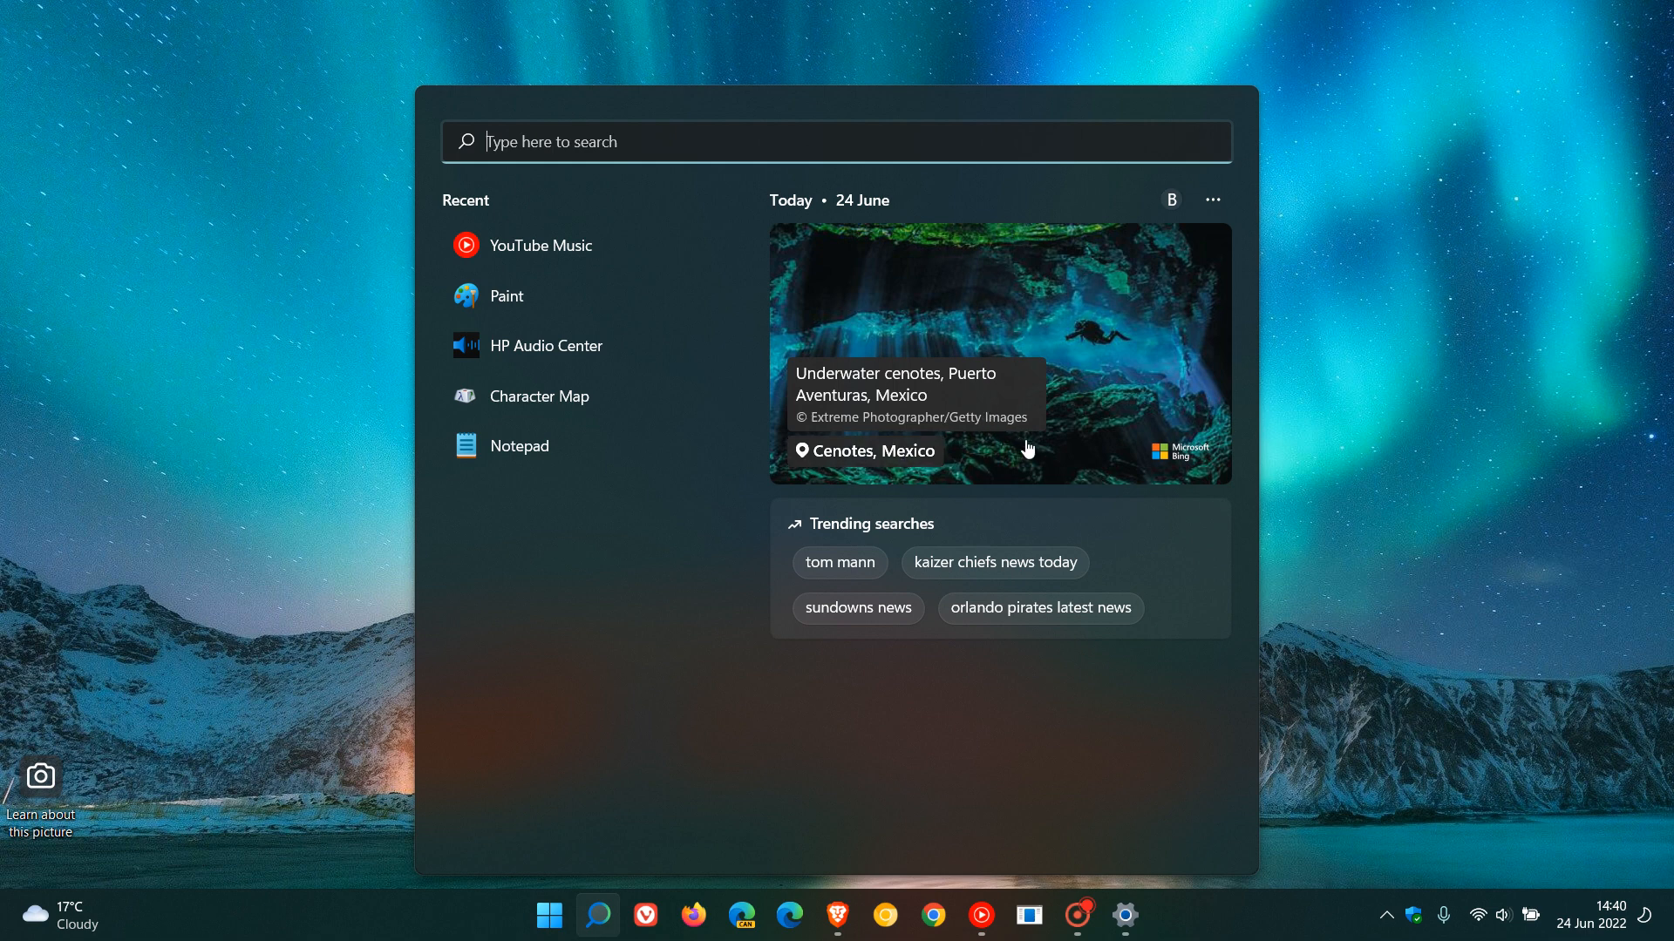
mouse_move(781, 767)
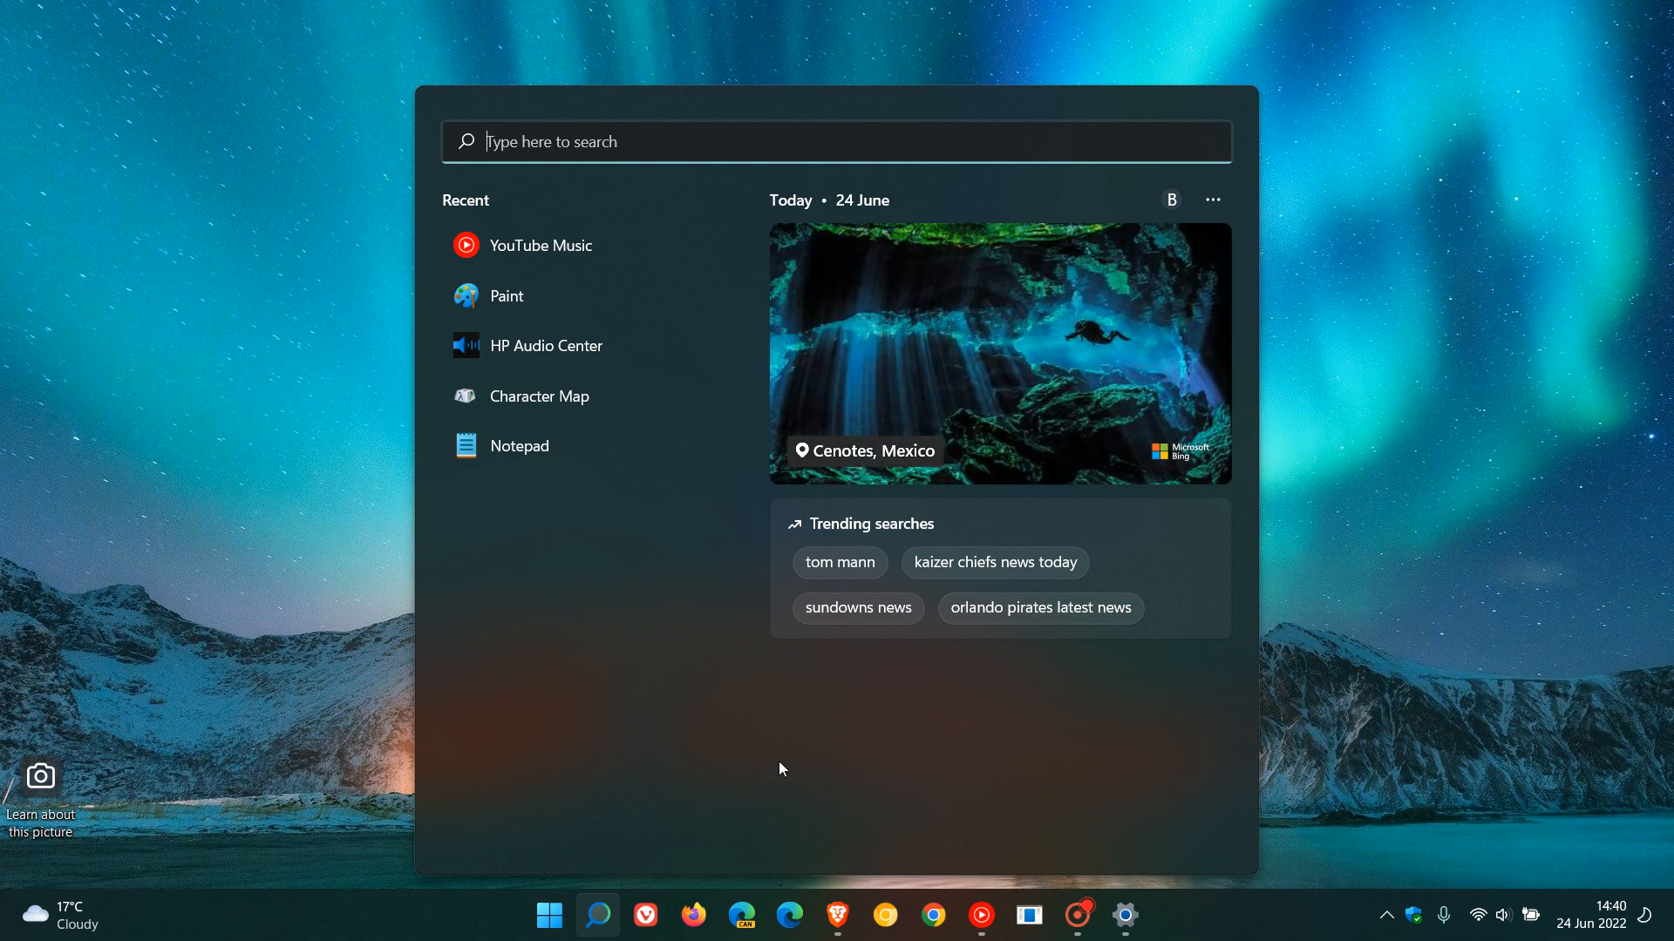
mouse_move(617, 282)
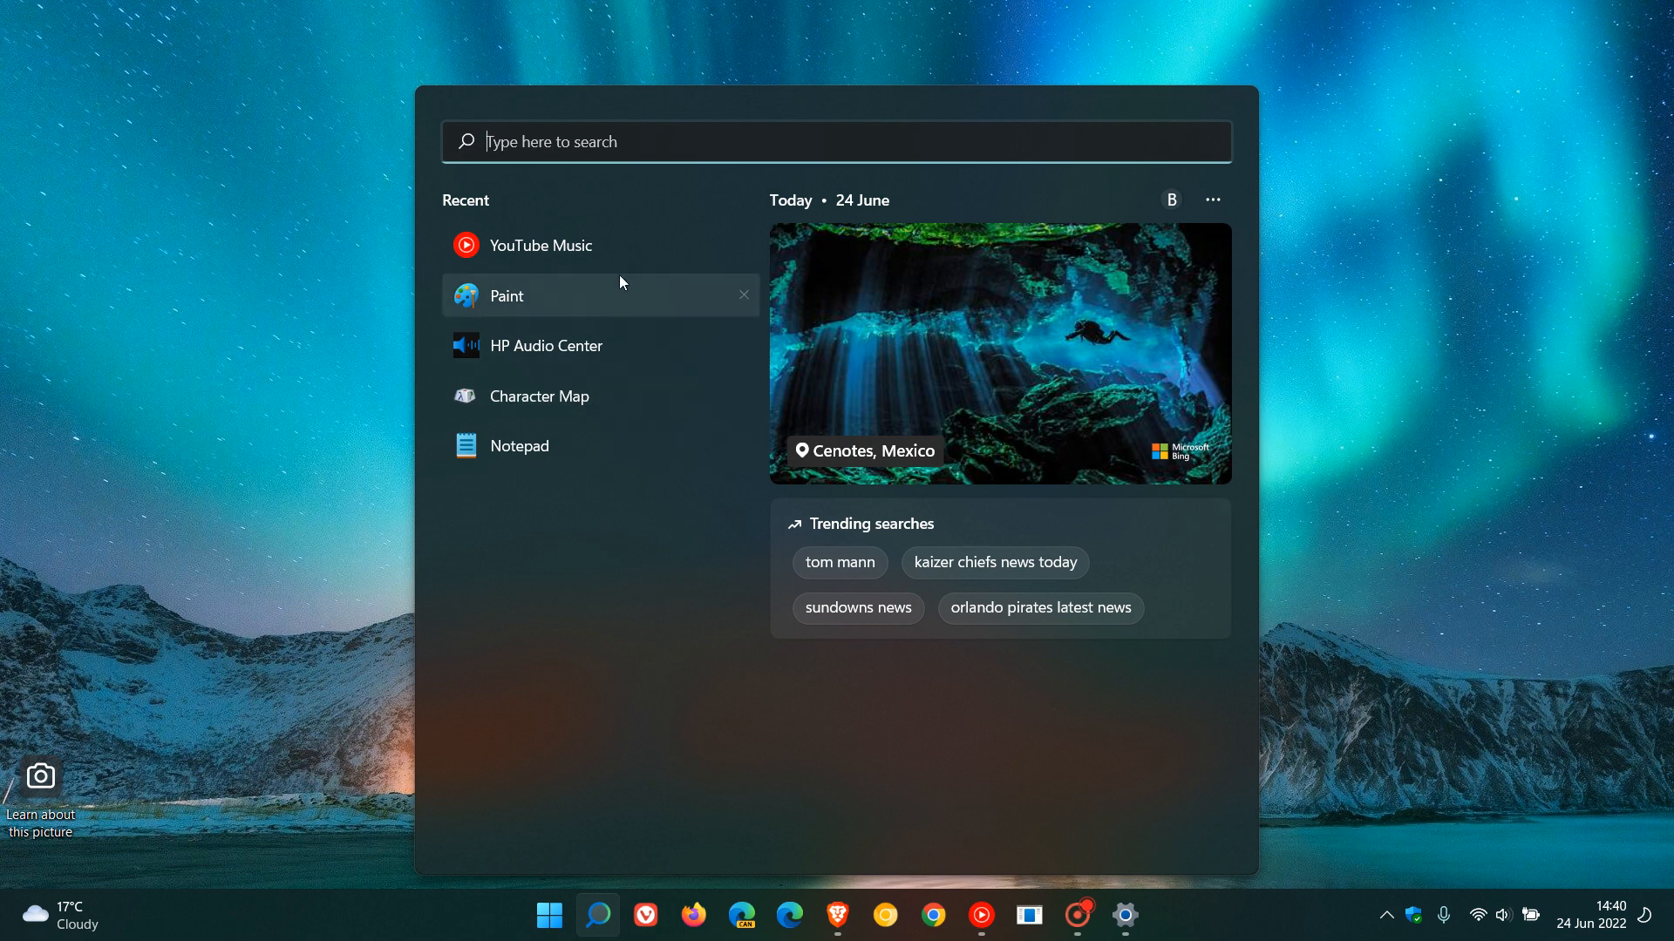
mouse_move(653, 567)
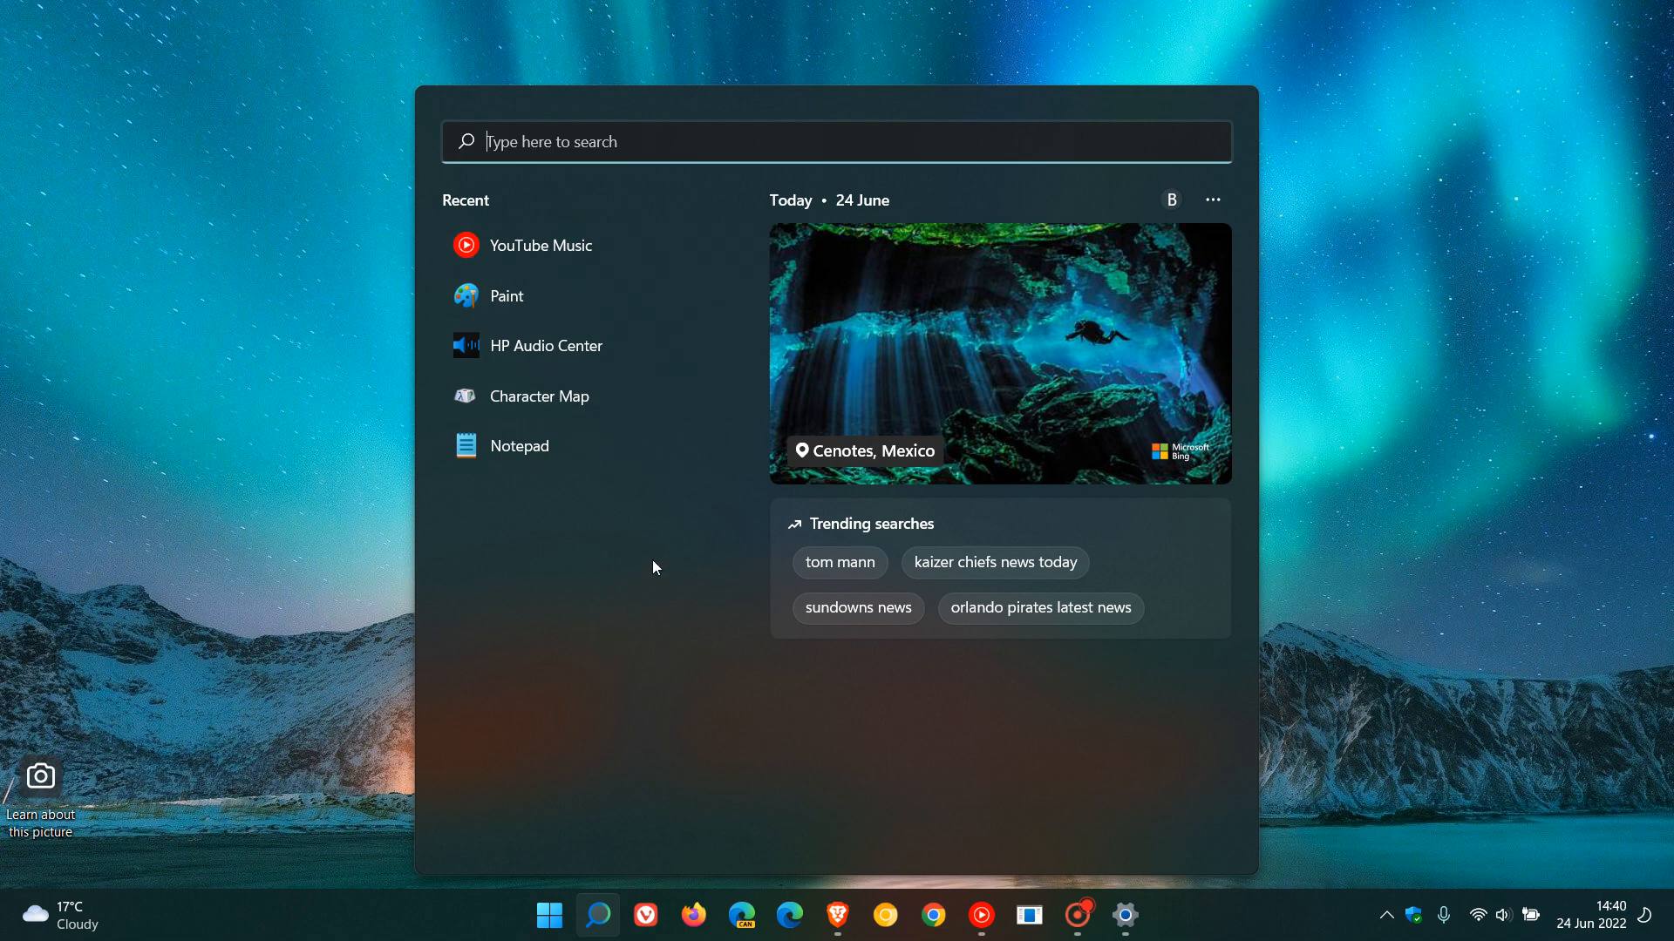
mouse_move(641, 276)
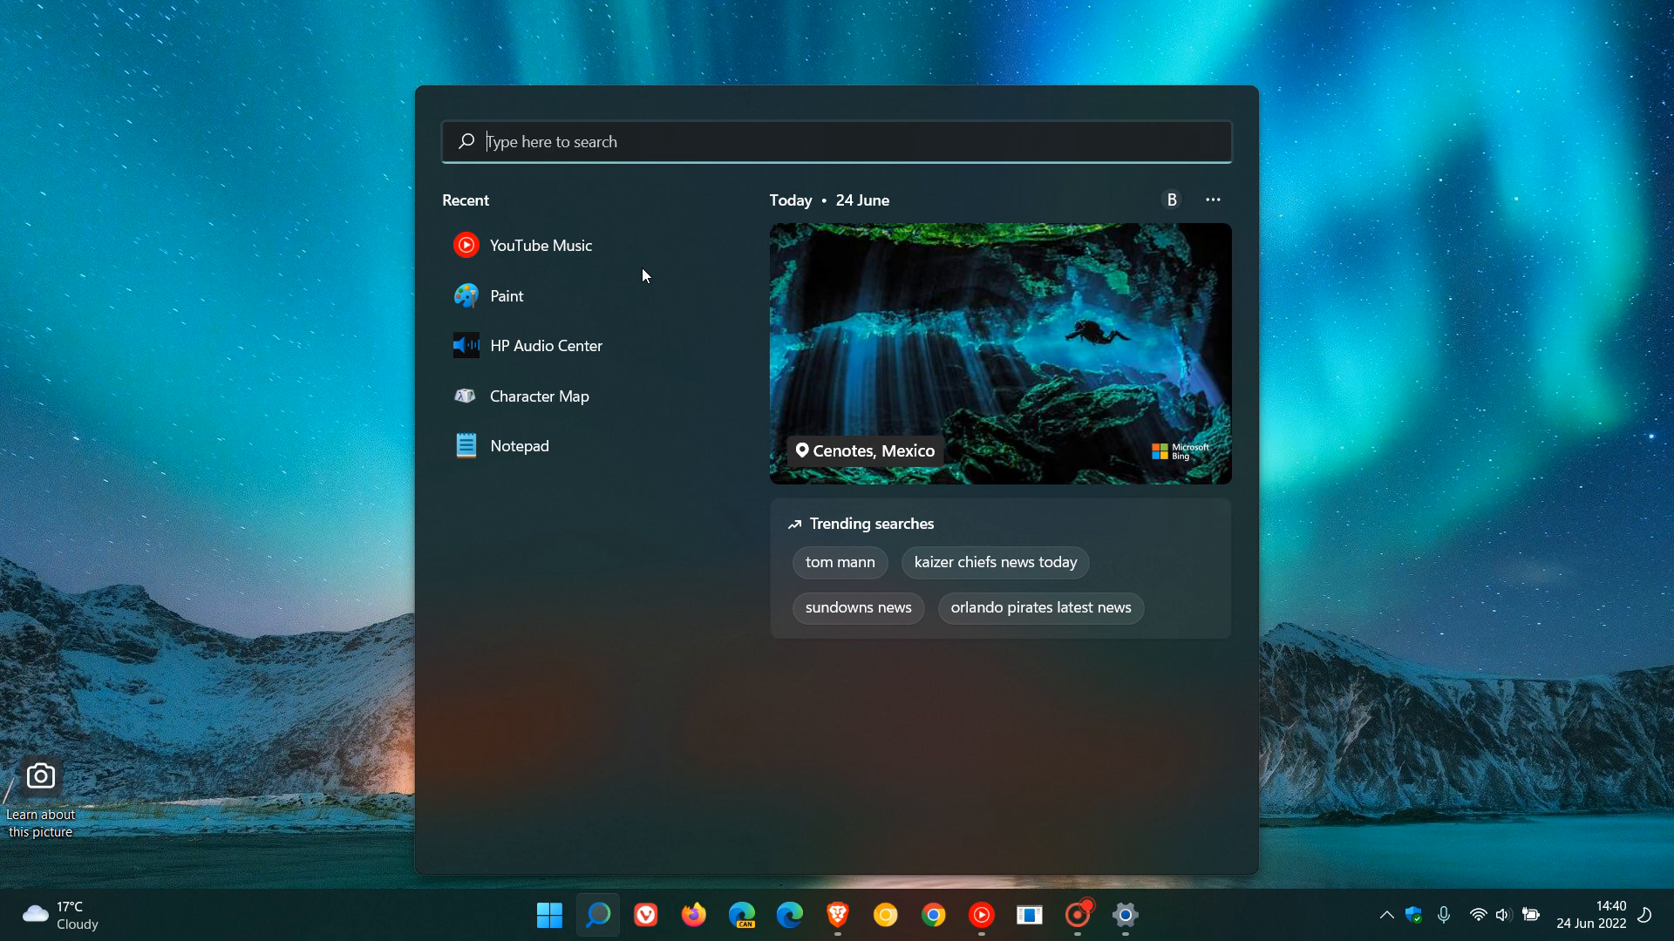
mouse_move(619, 657)
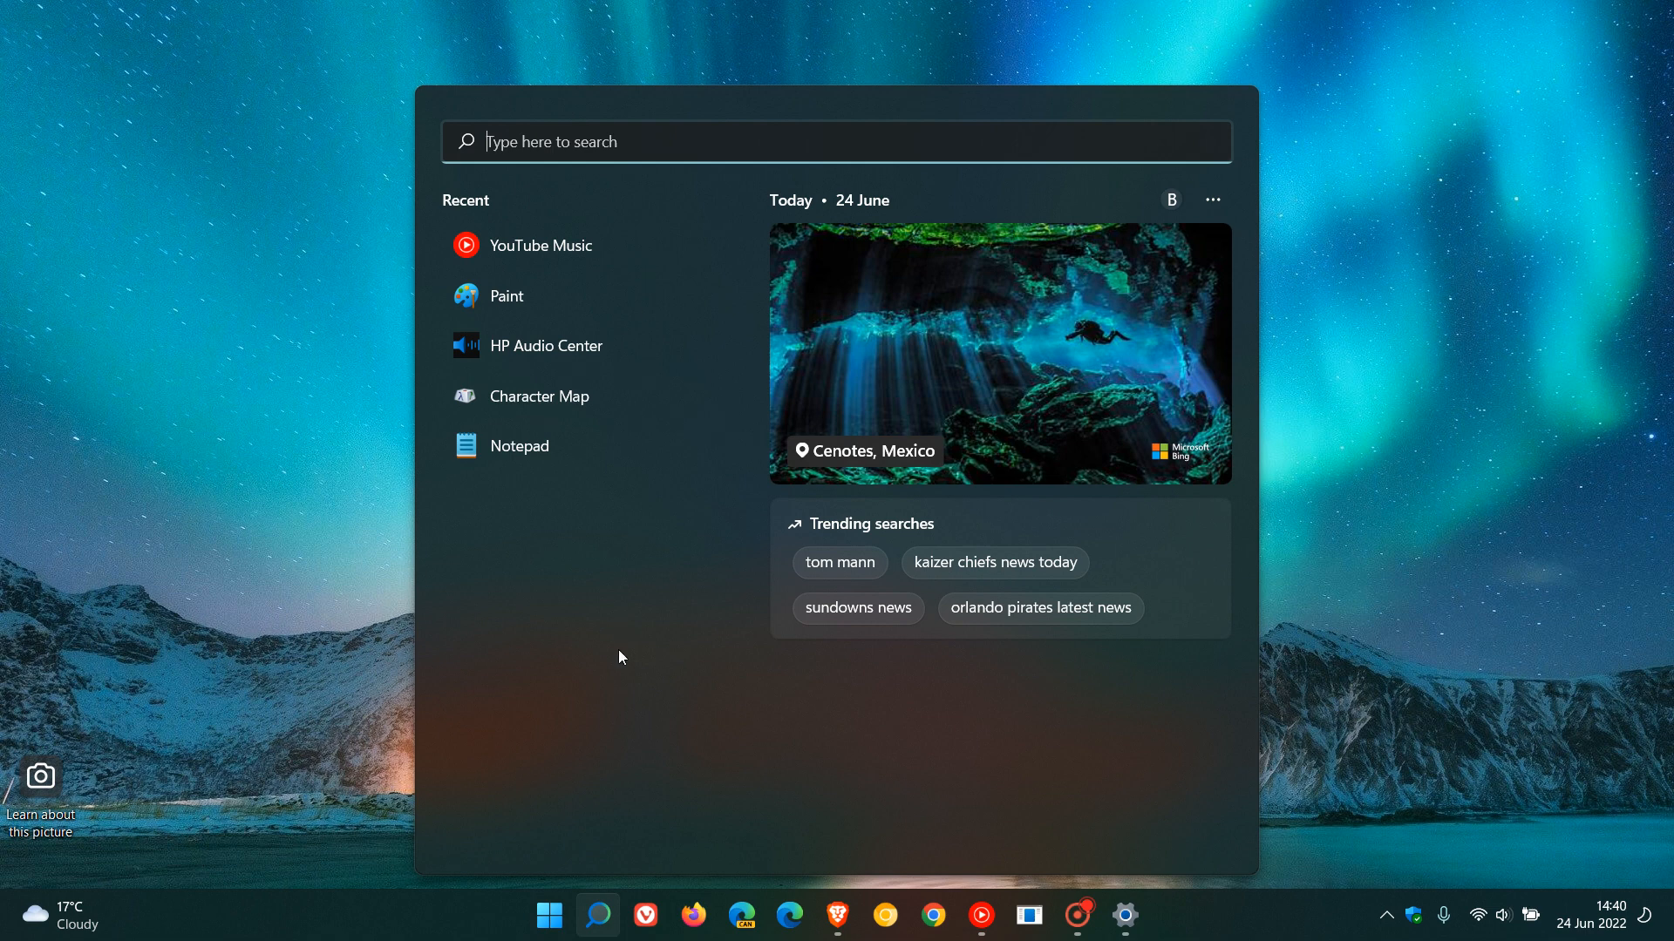
mouse_move(644, 530)
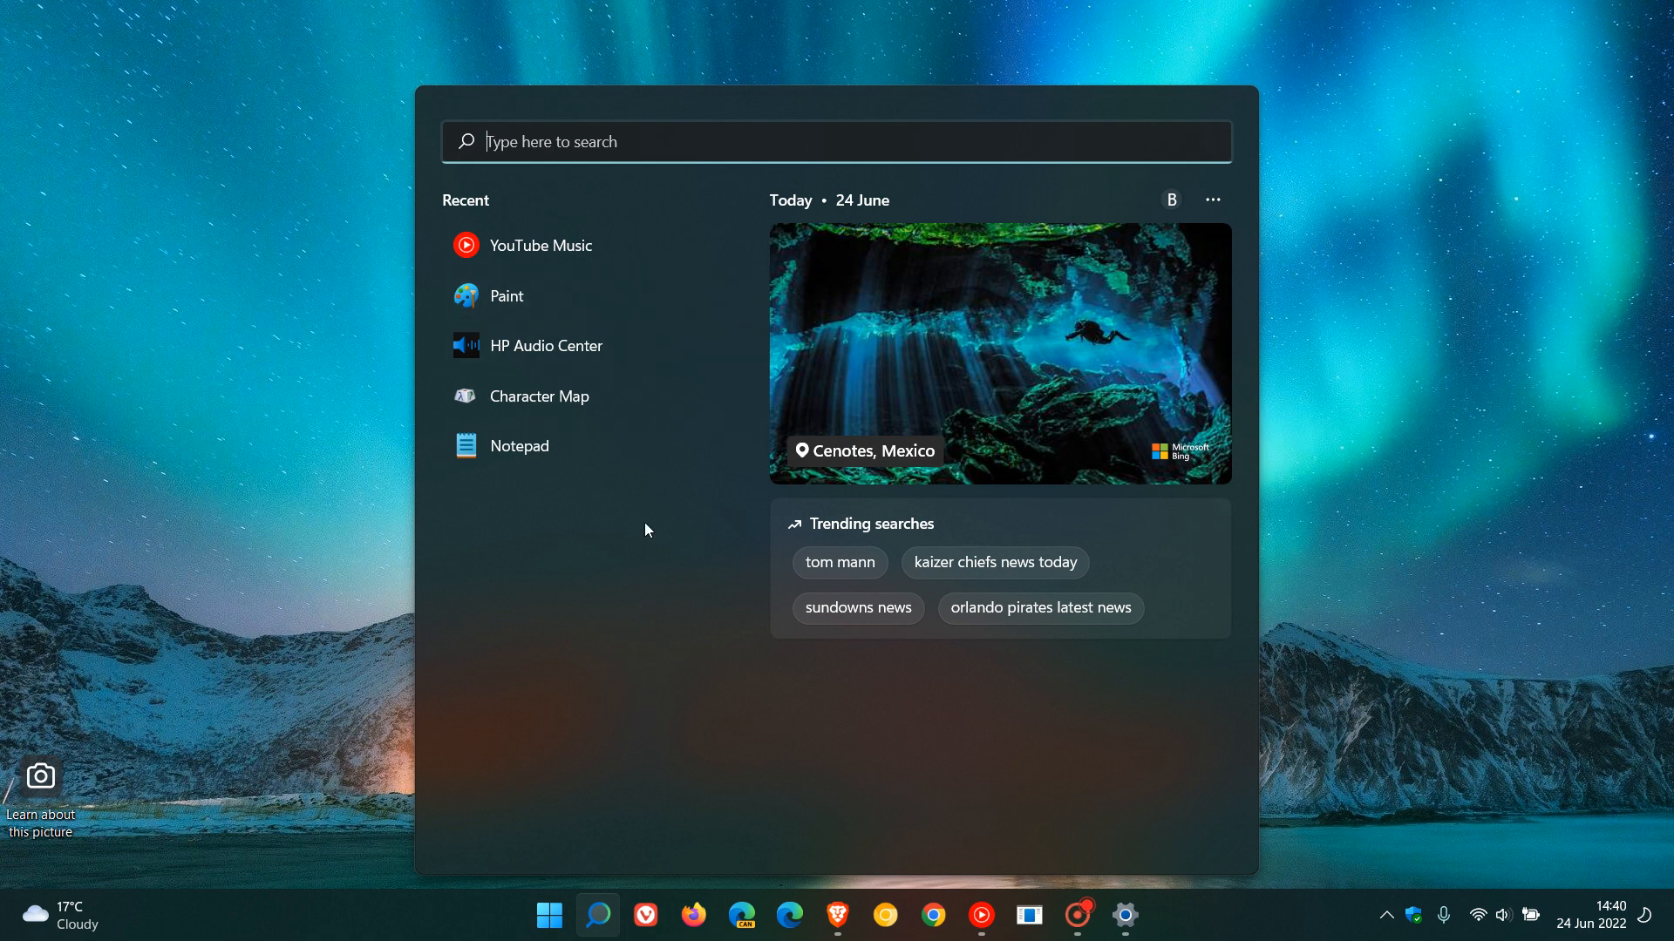
mouse_move(656, 649)
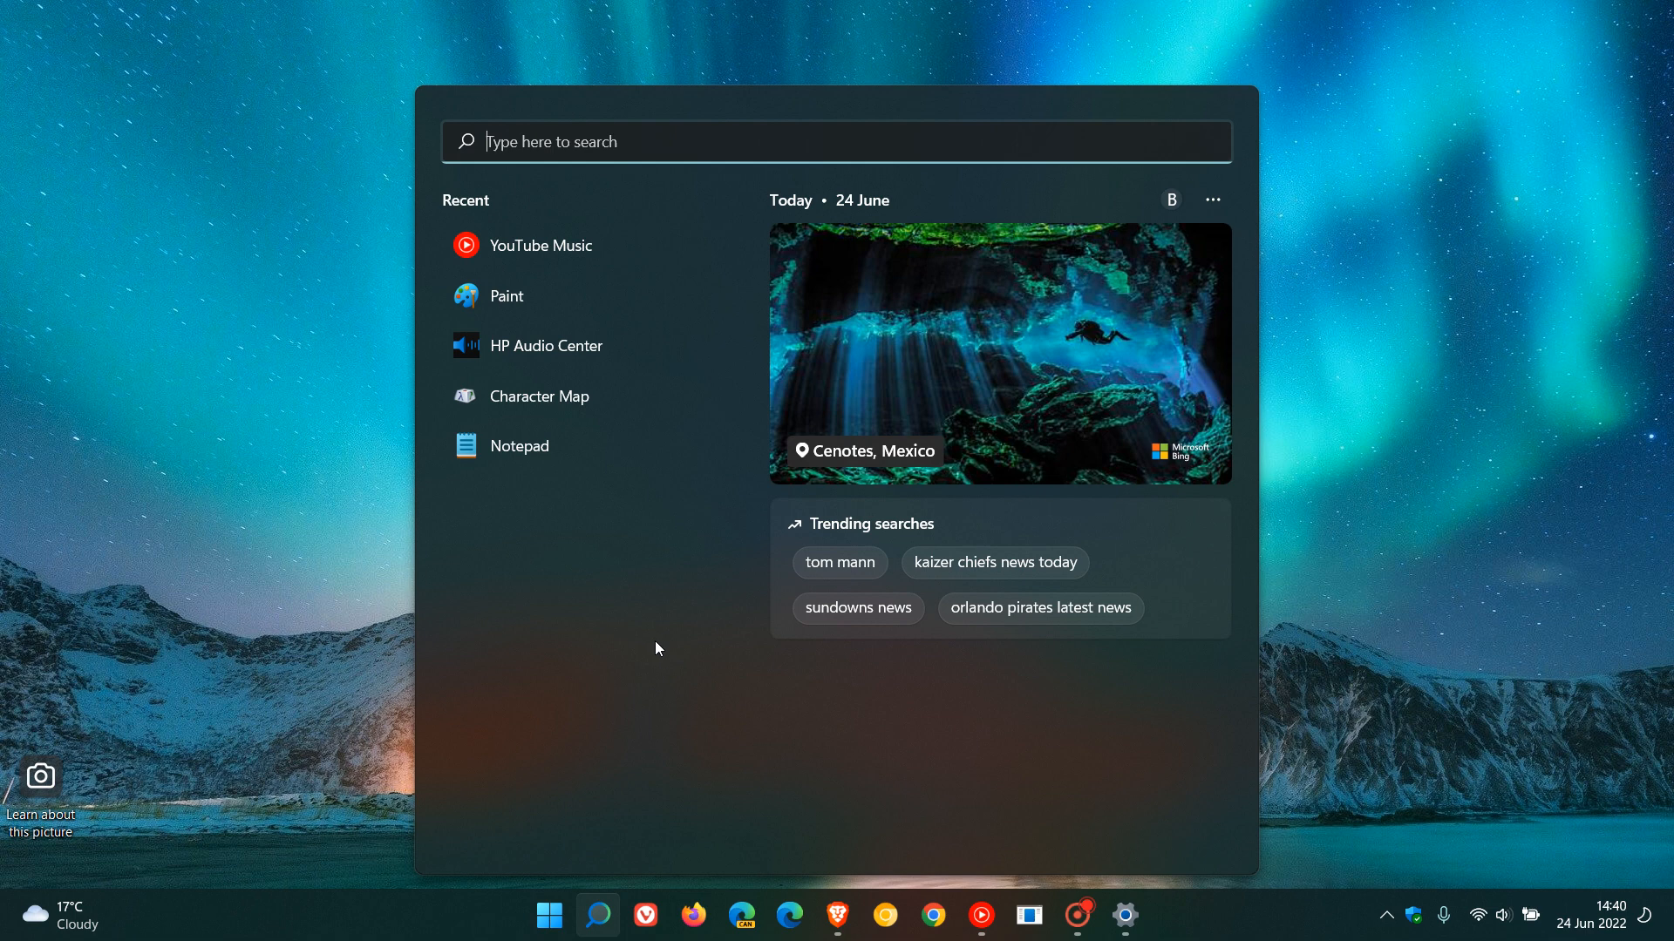
- Close the search panel and dismiss the recent searches flyout to return to the desktop
left_click(598, 915)
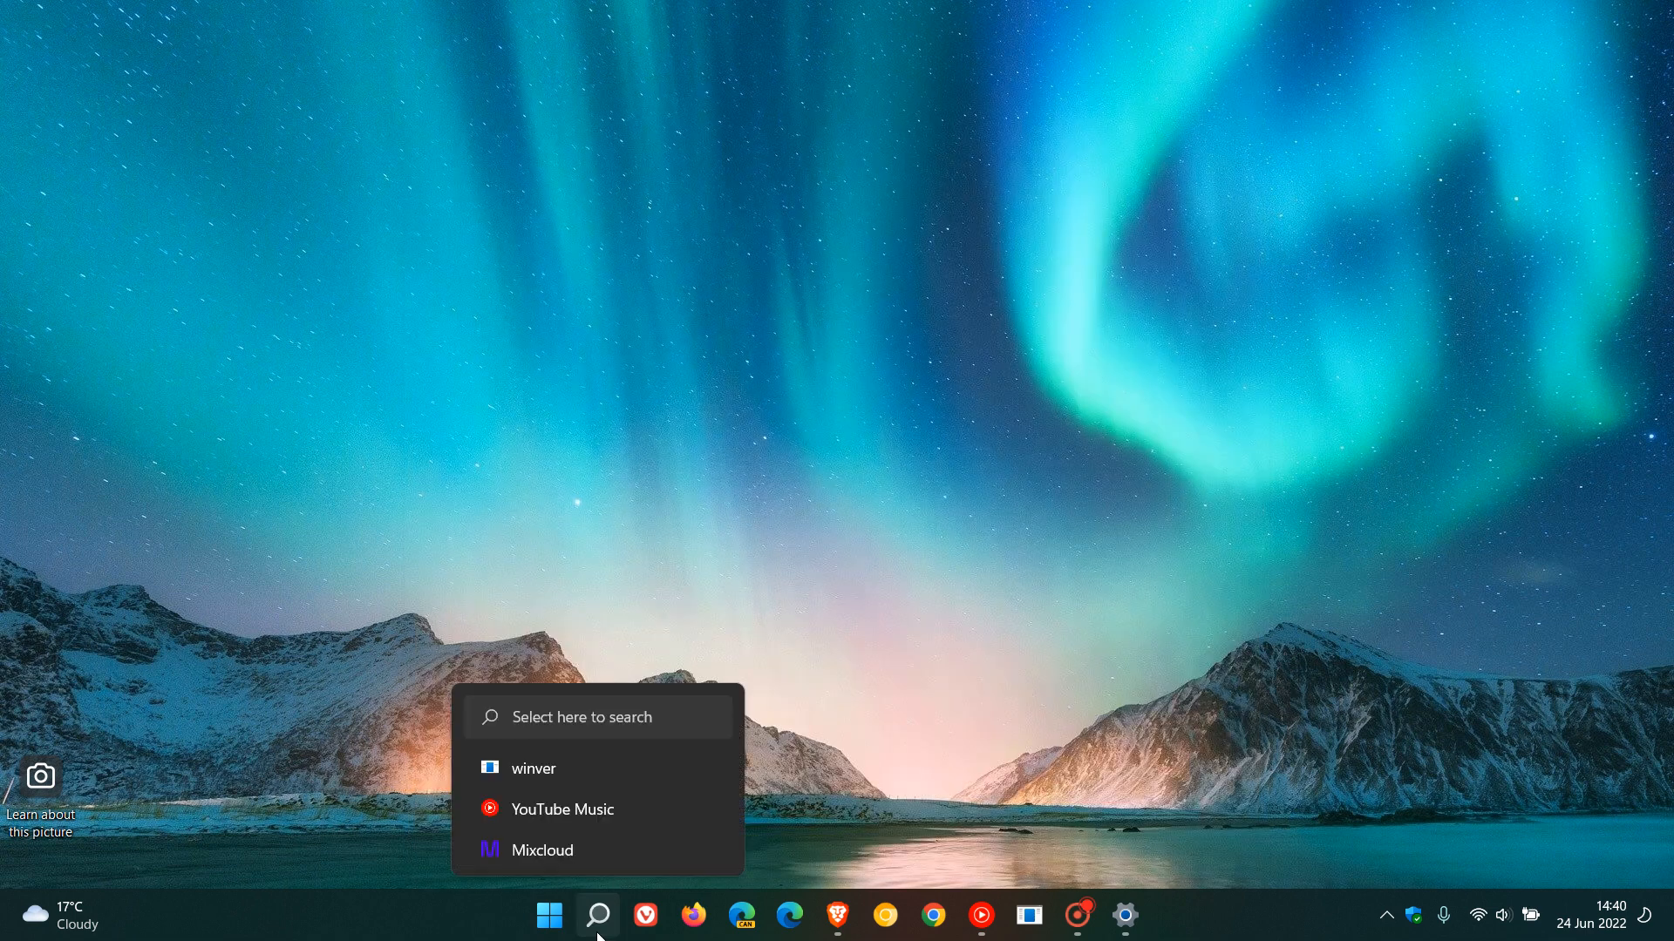
left_click(598, 915)
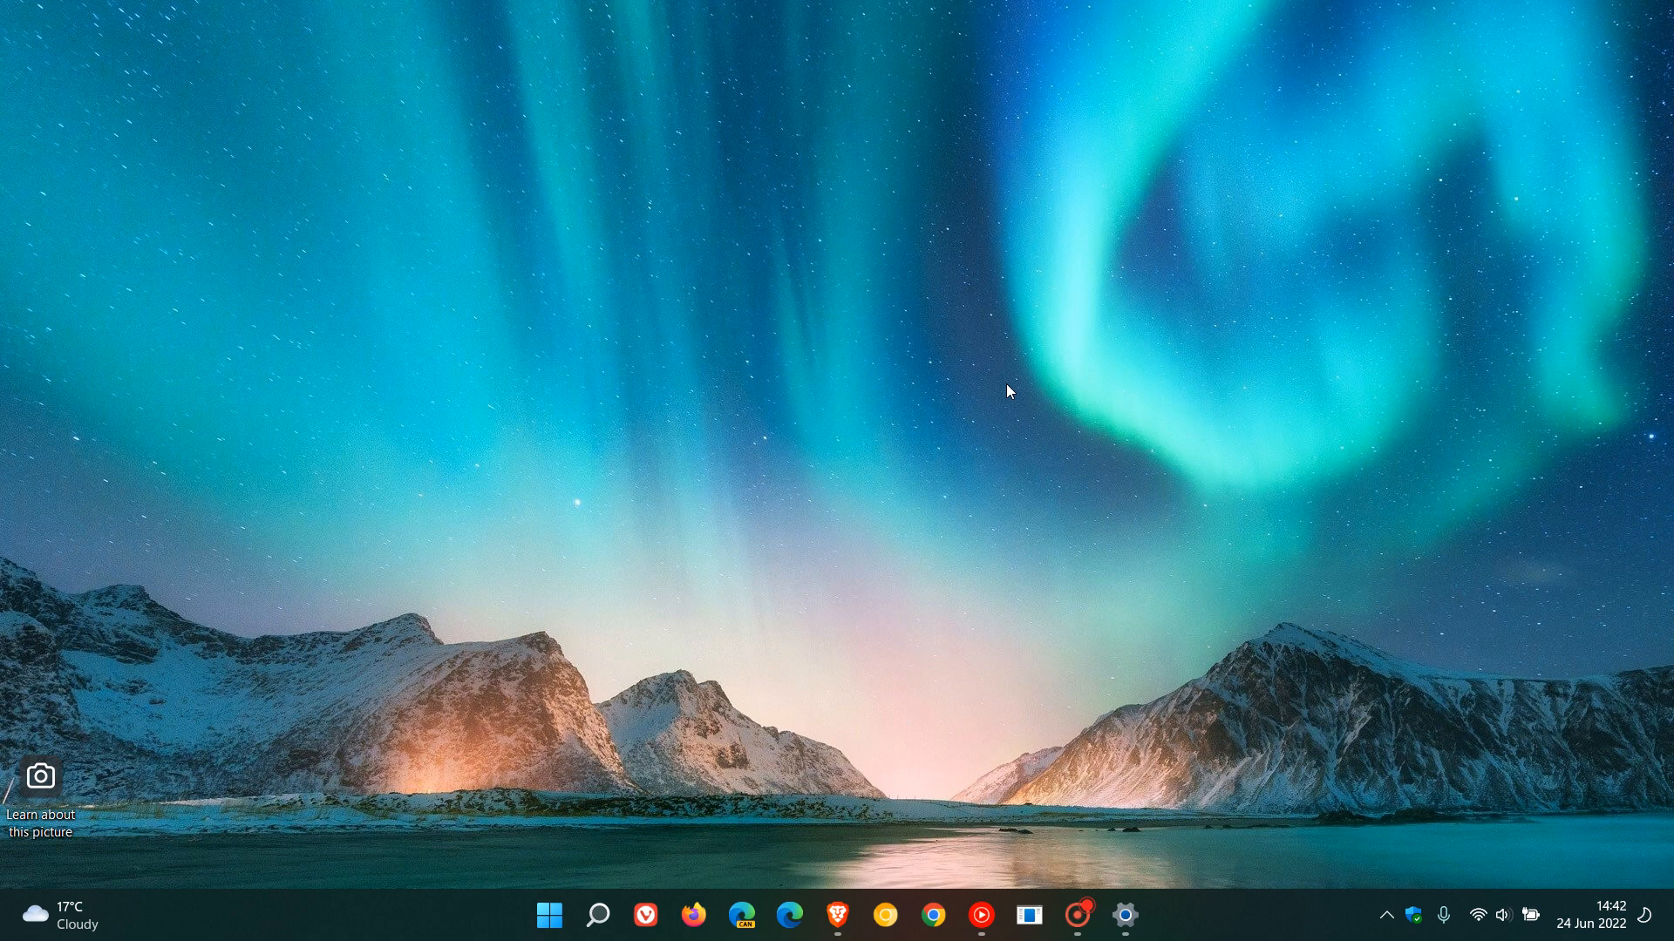
mouse_move(1138, 586)
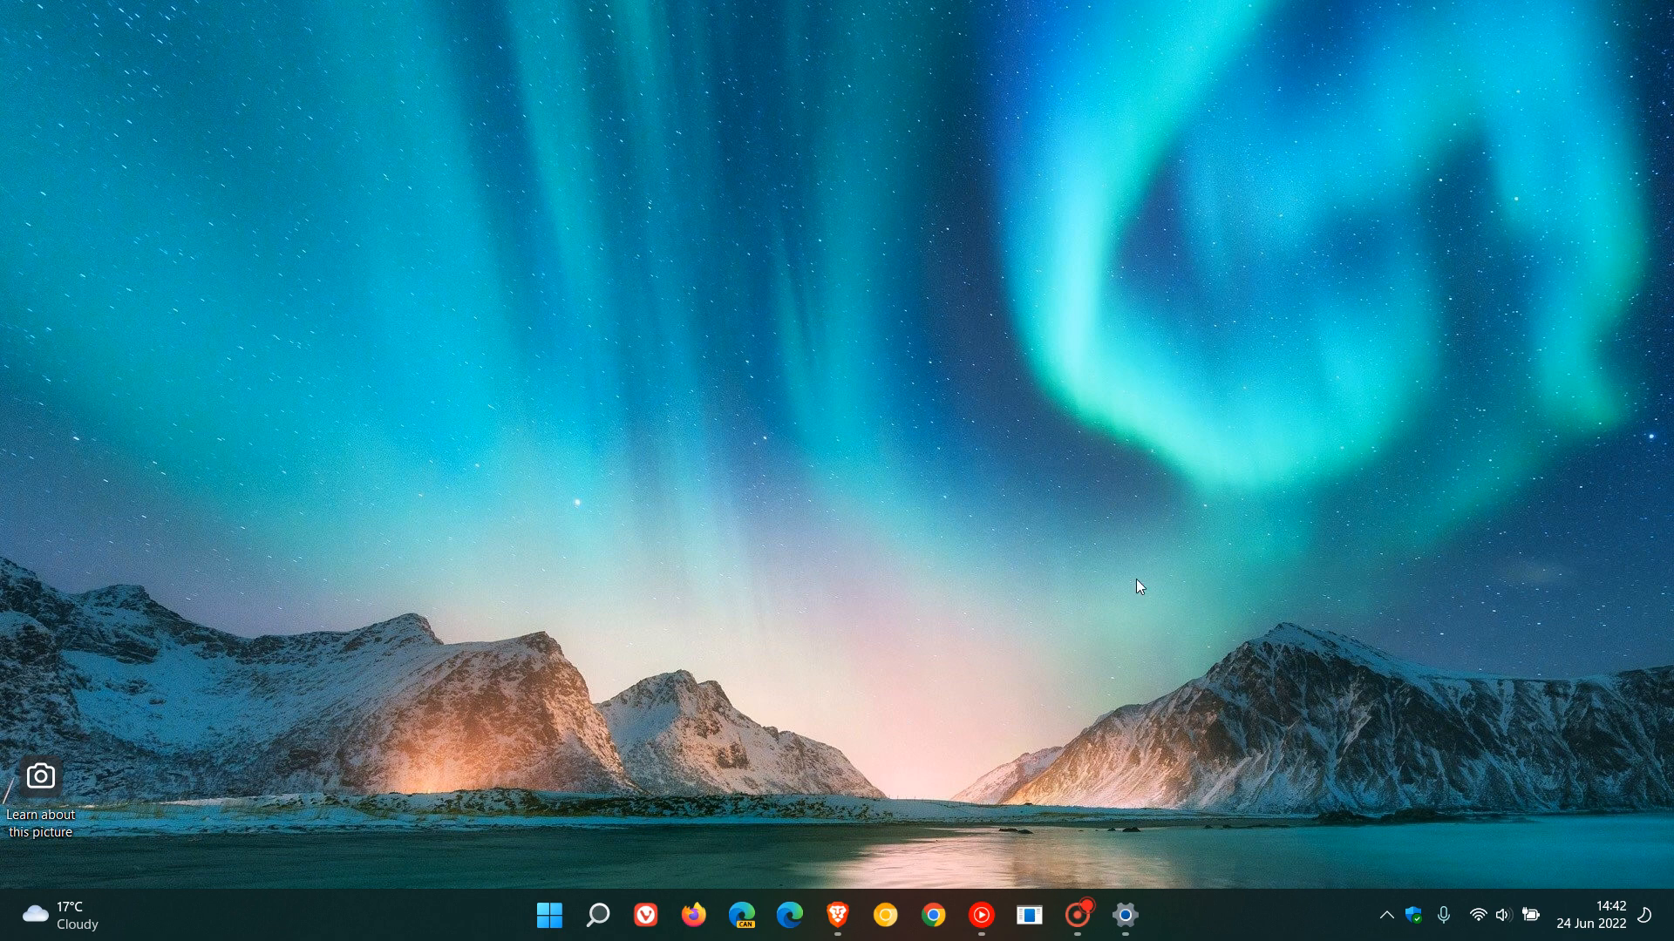
left_click(1127, 915)
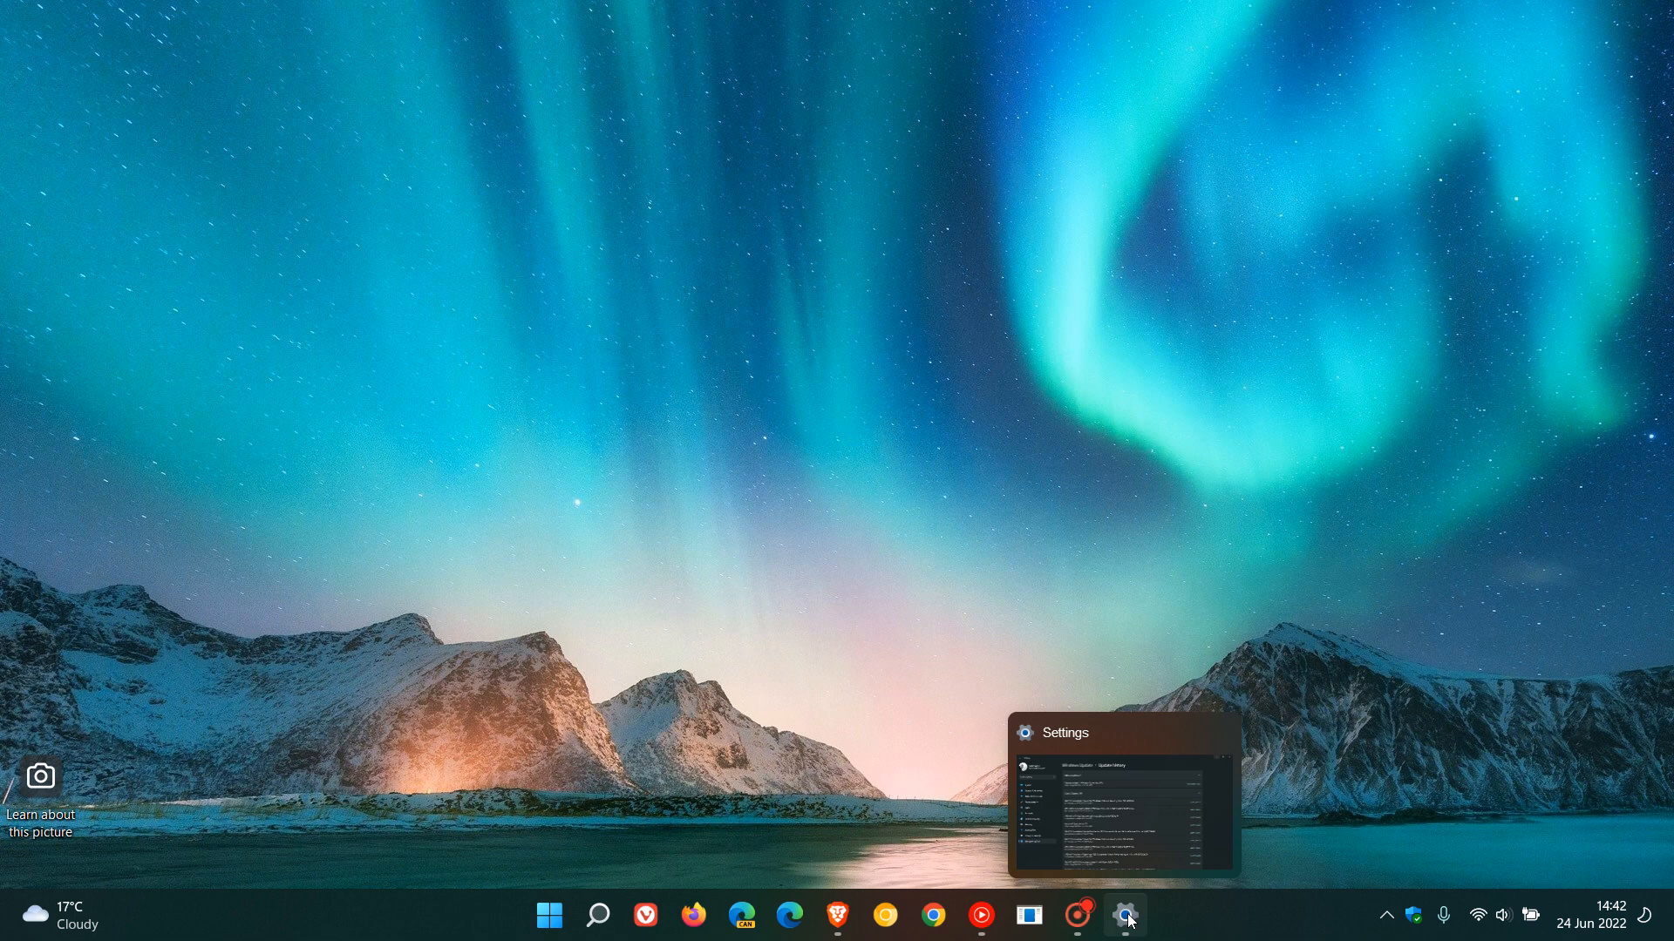
left_click(1124, 916)
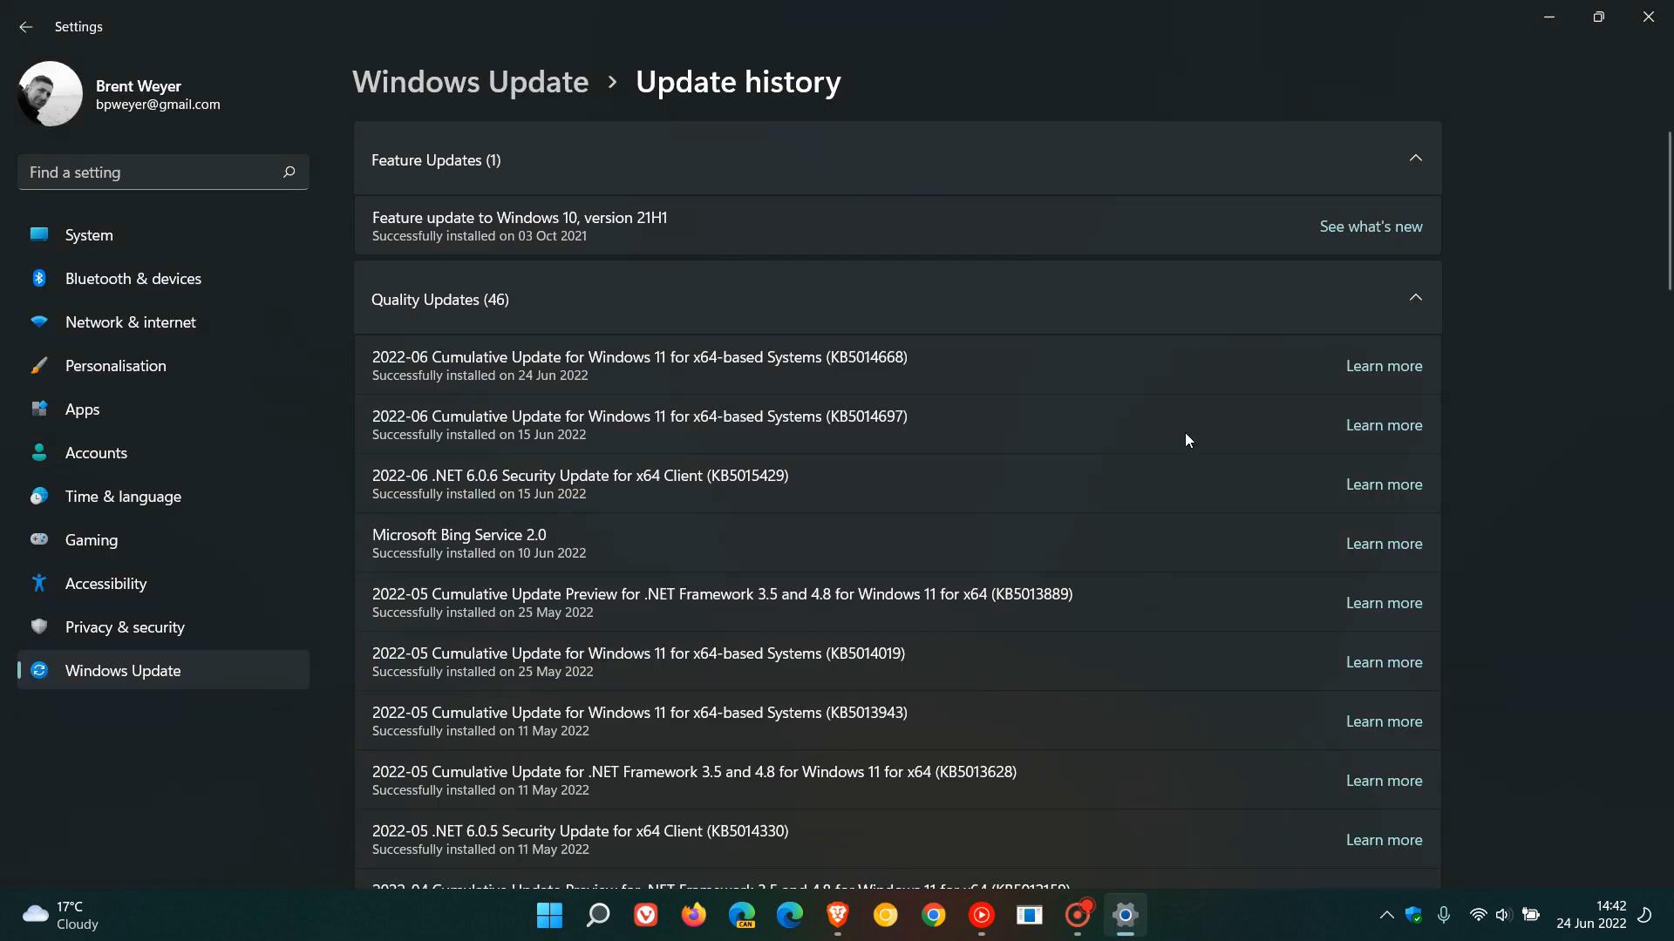
mouse_move(1110, 380)
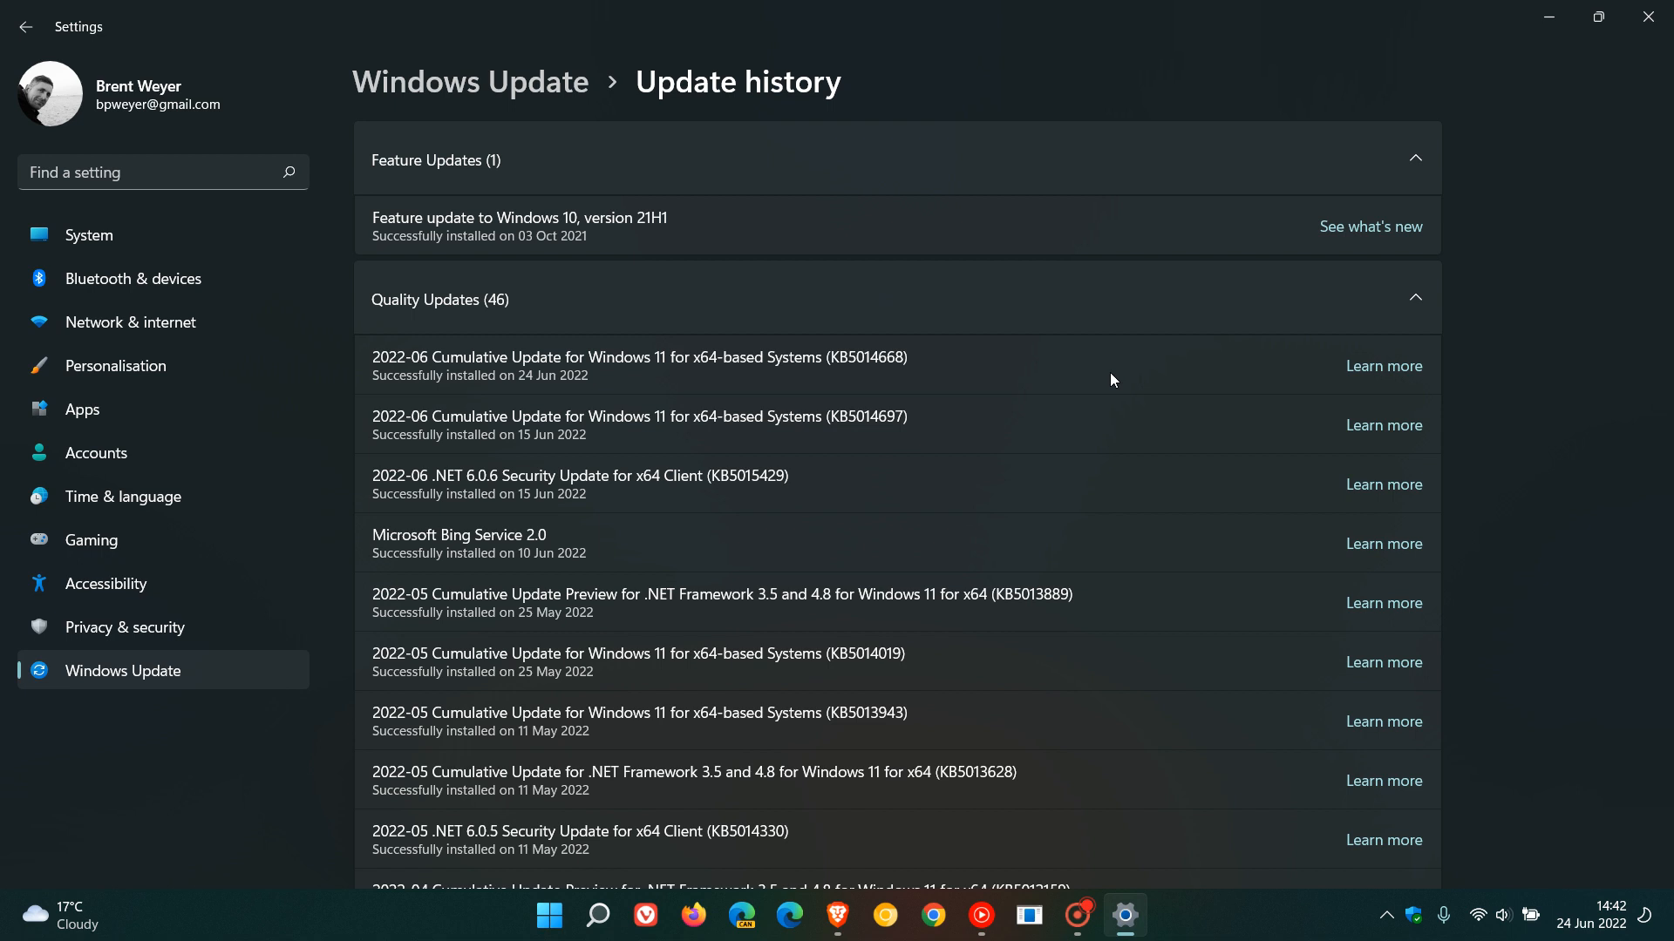
mouse_move(1125, 359)
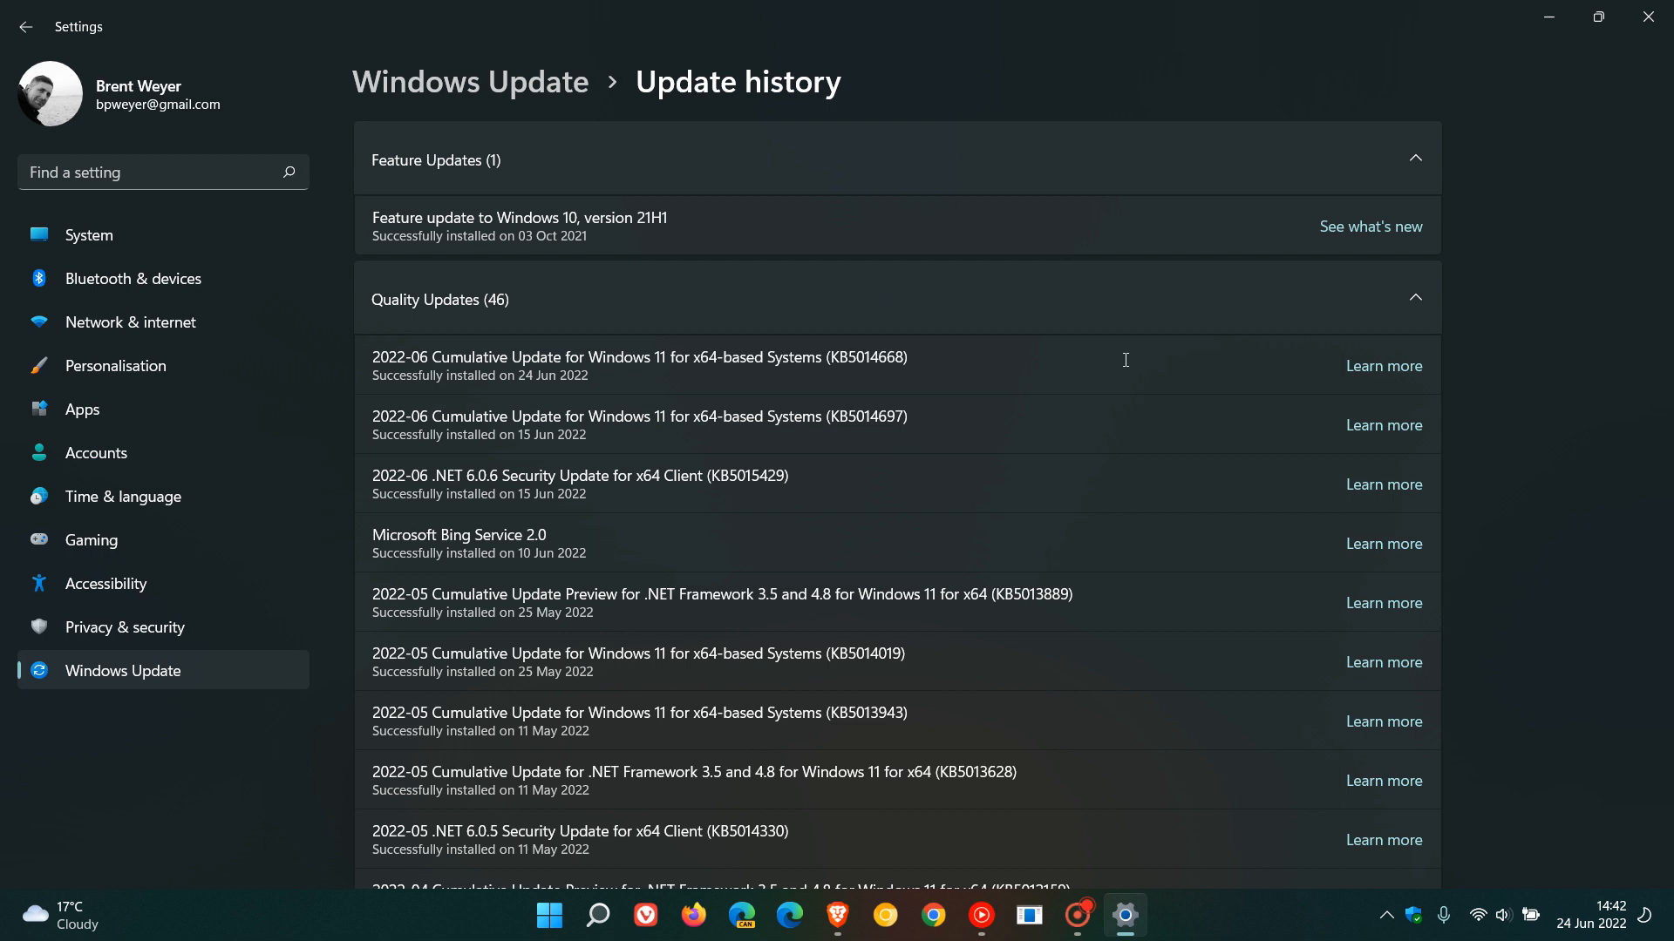
mouse_move(1090, 350)
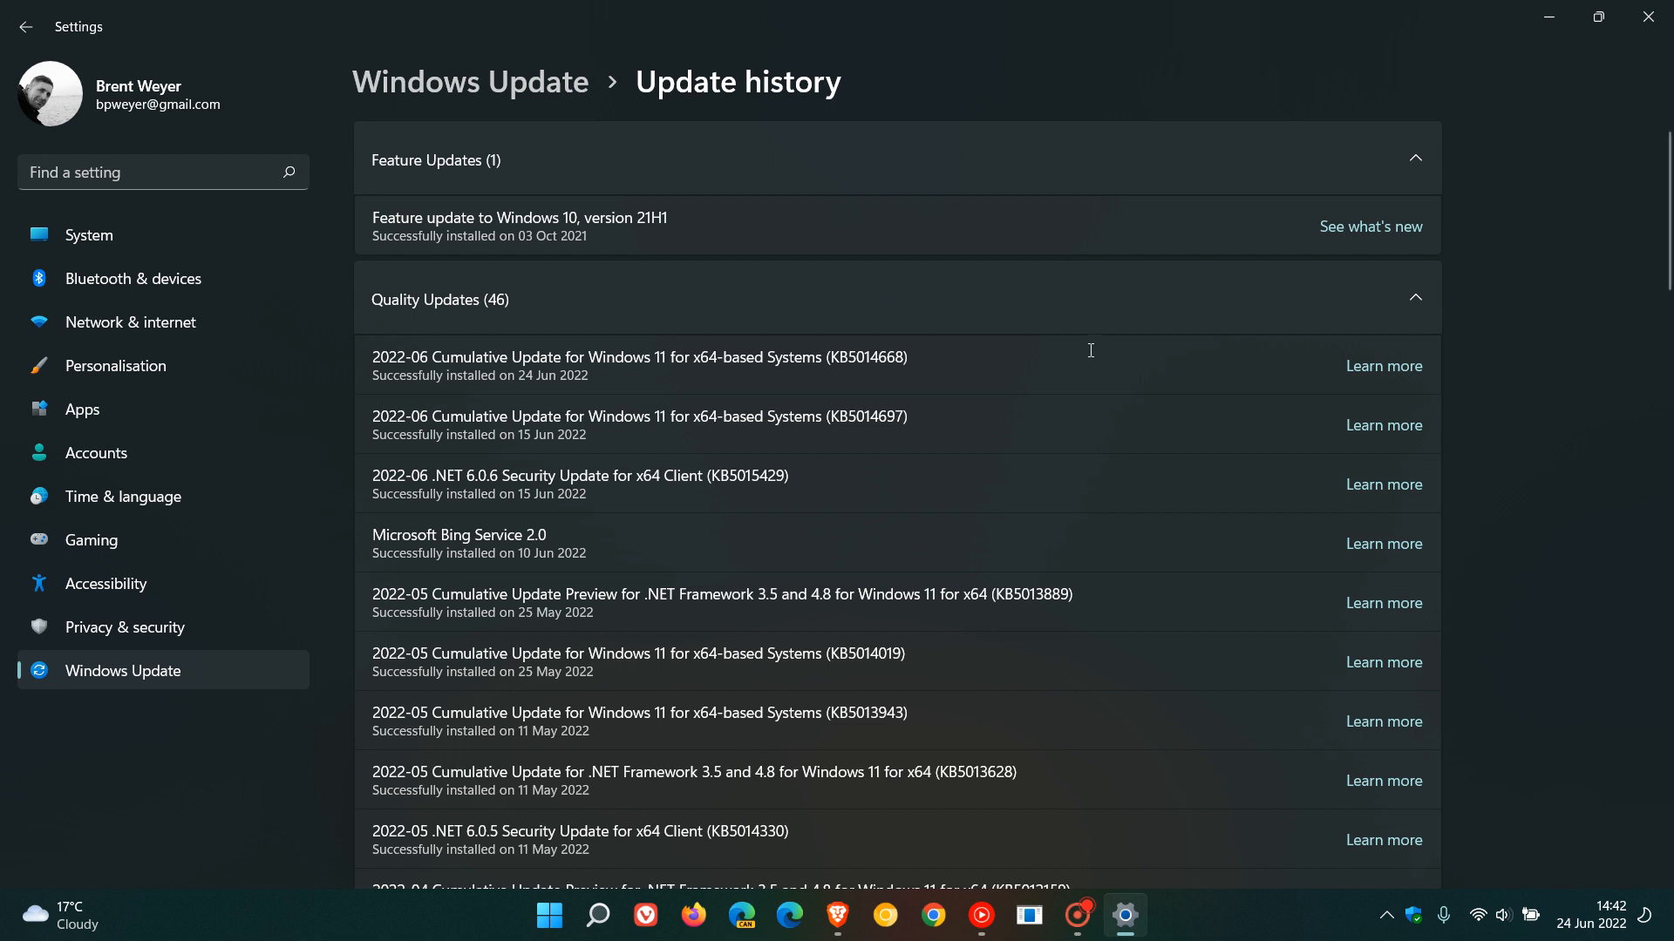
mouse_move(497, 389)
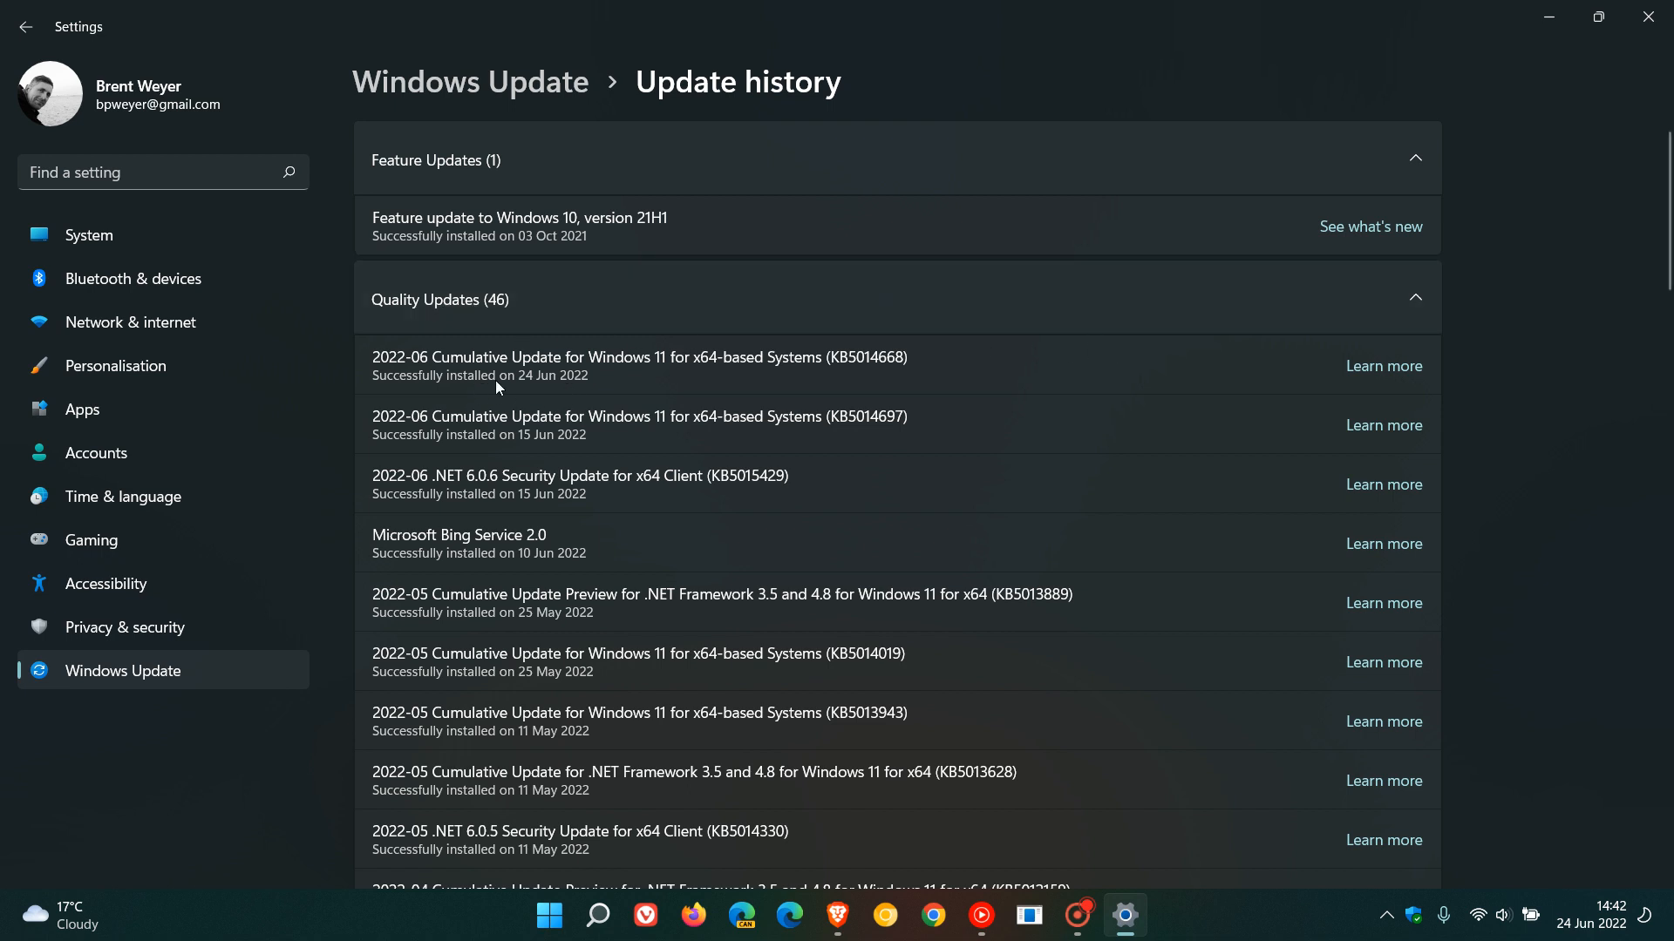
mouse_move(851, 384)
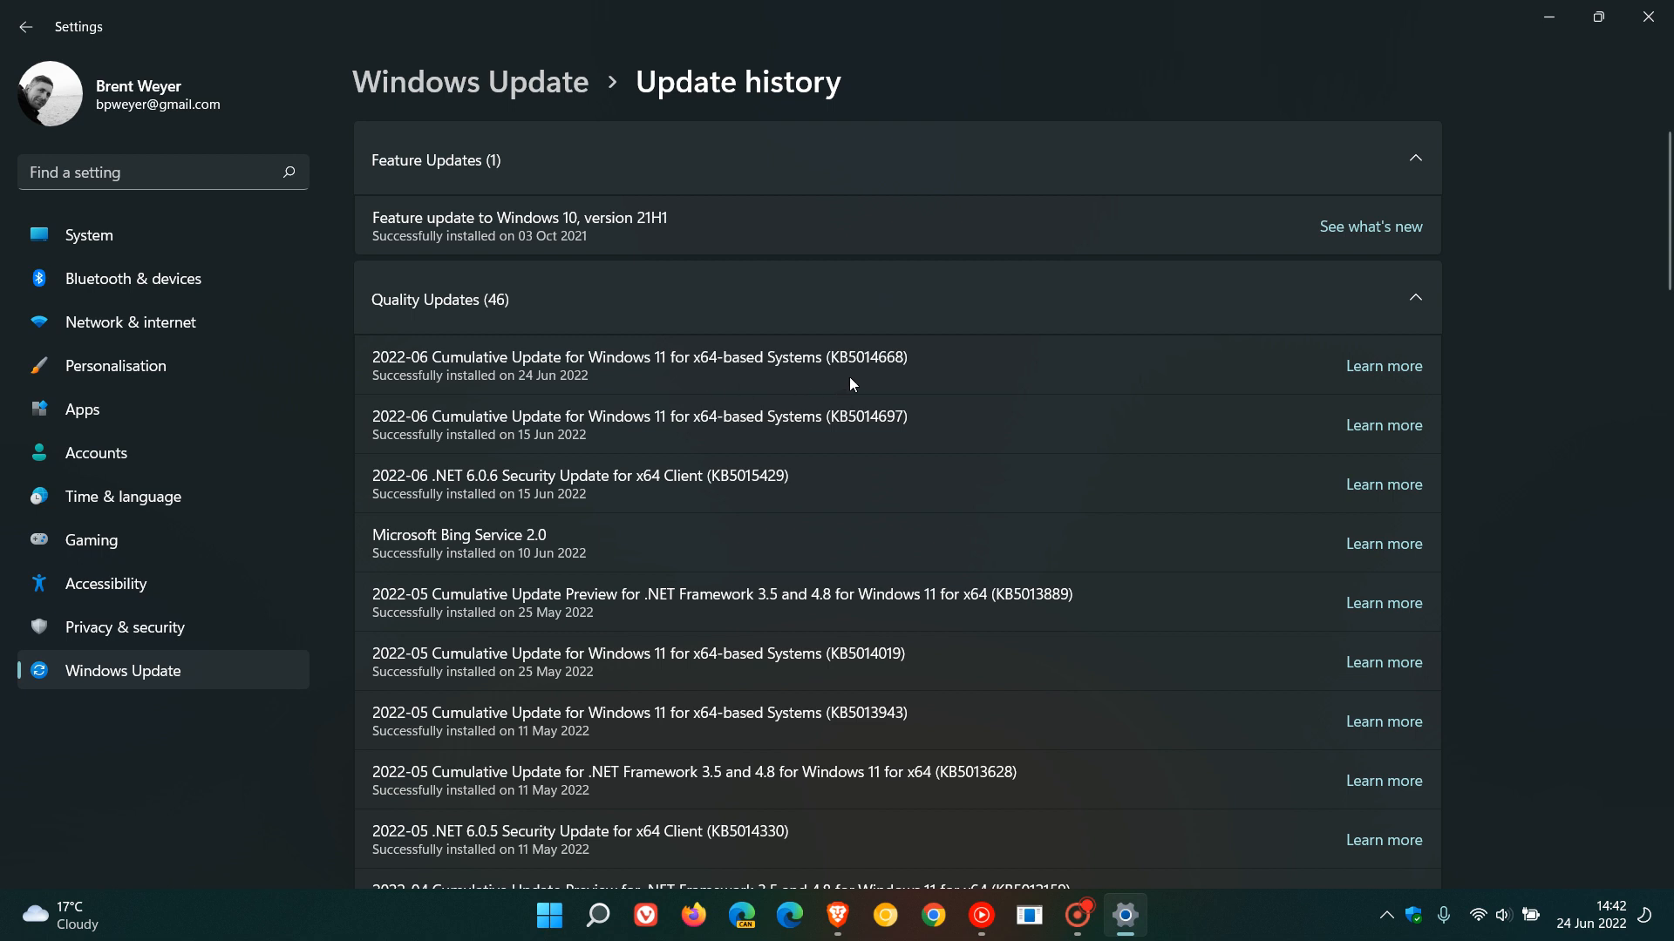
mouse_move(1414, 411)
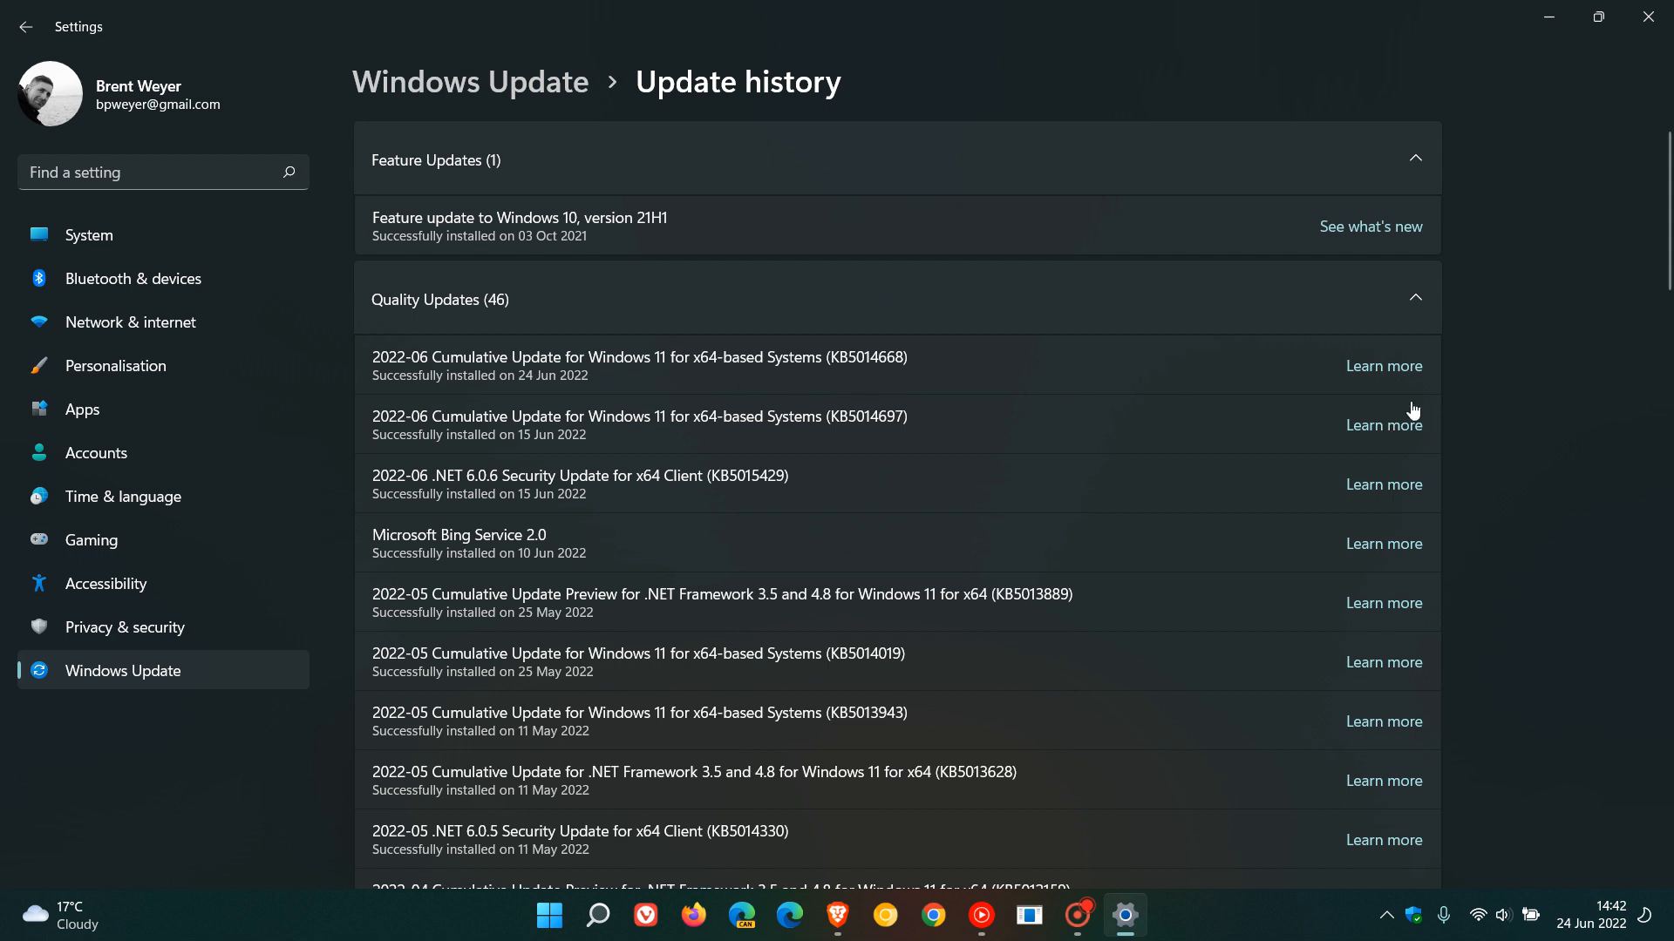
mouse_move(1094, 376)
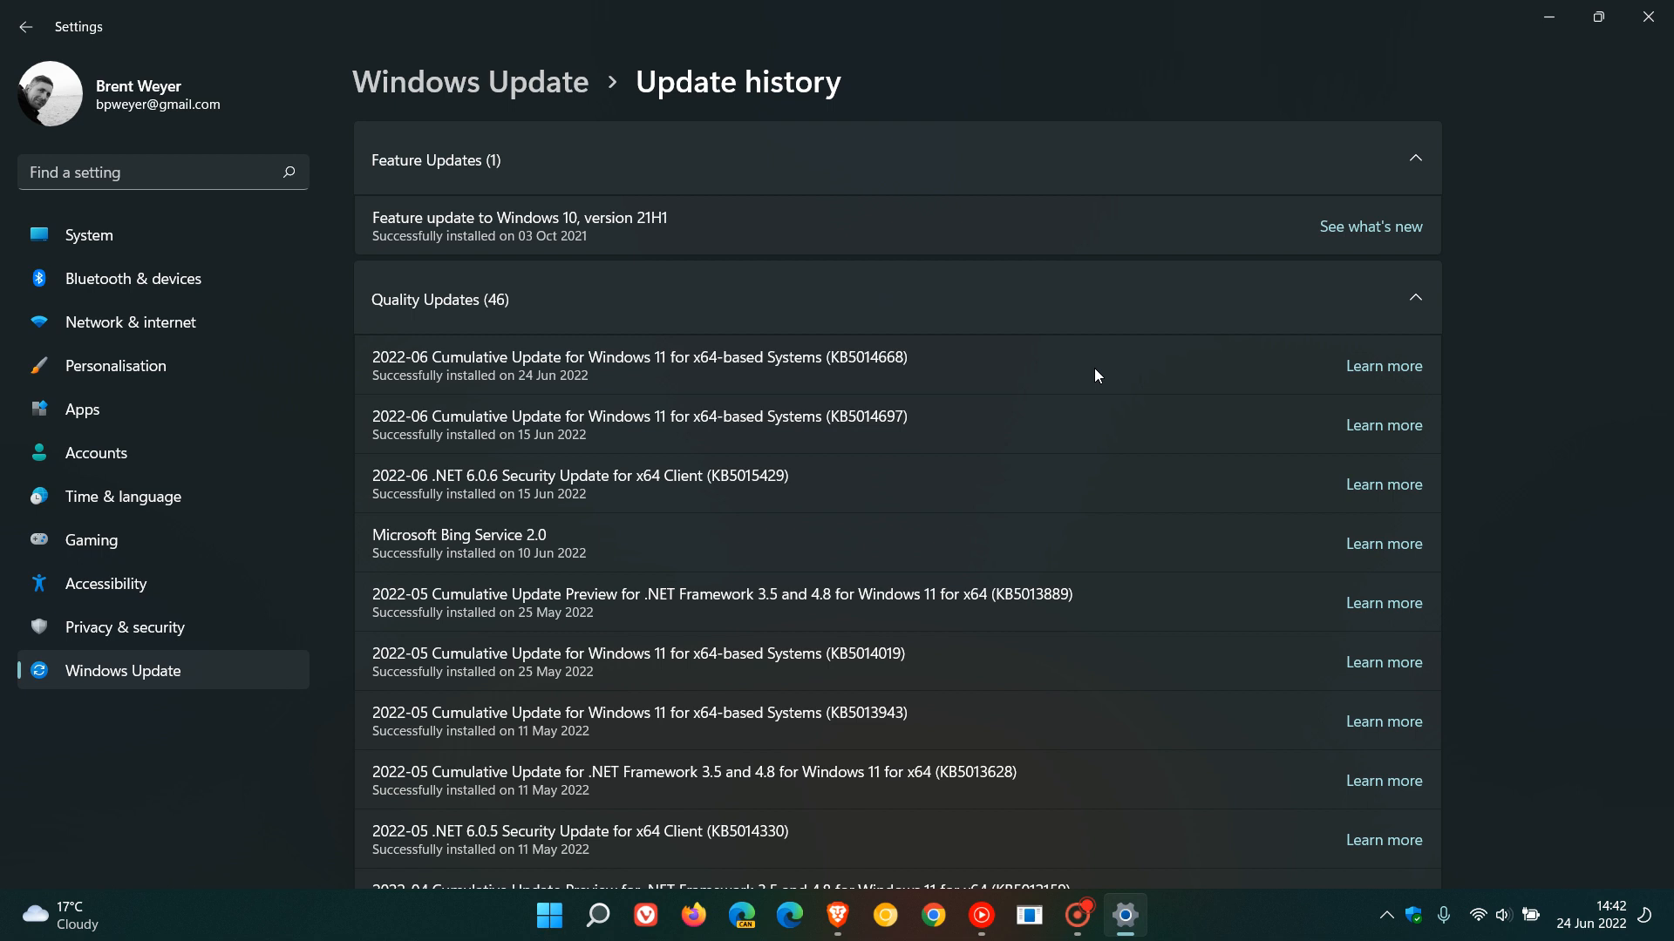
mouse_move(1647, 18)
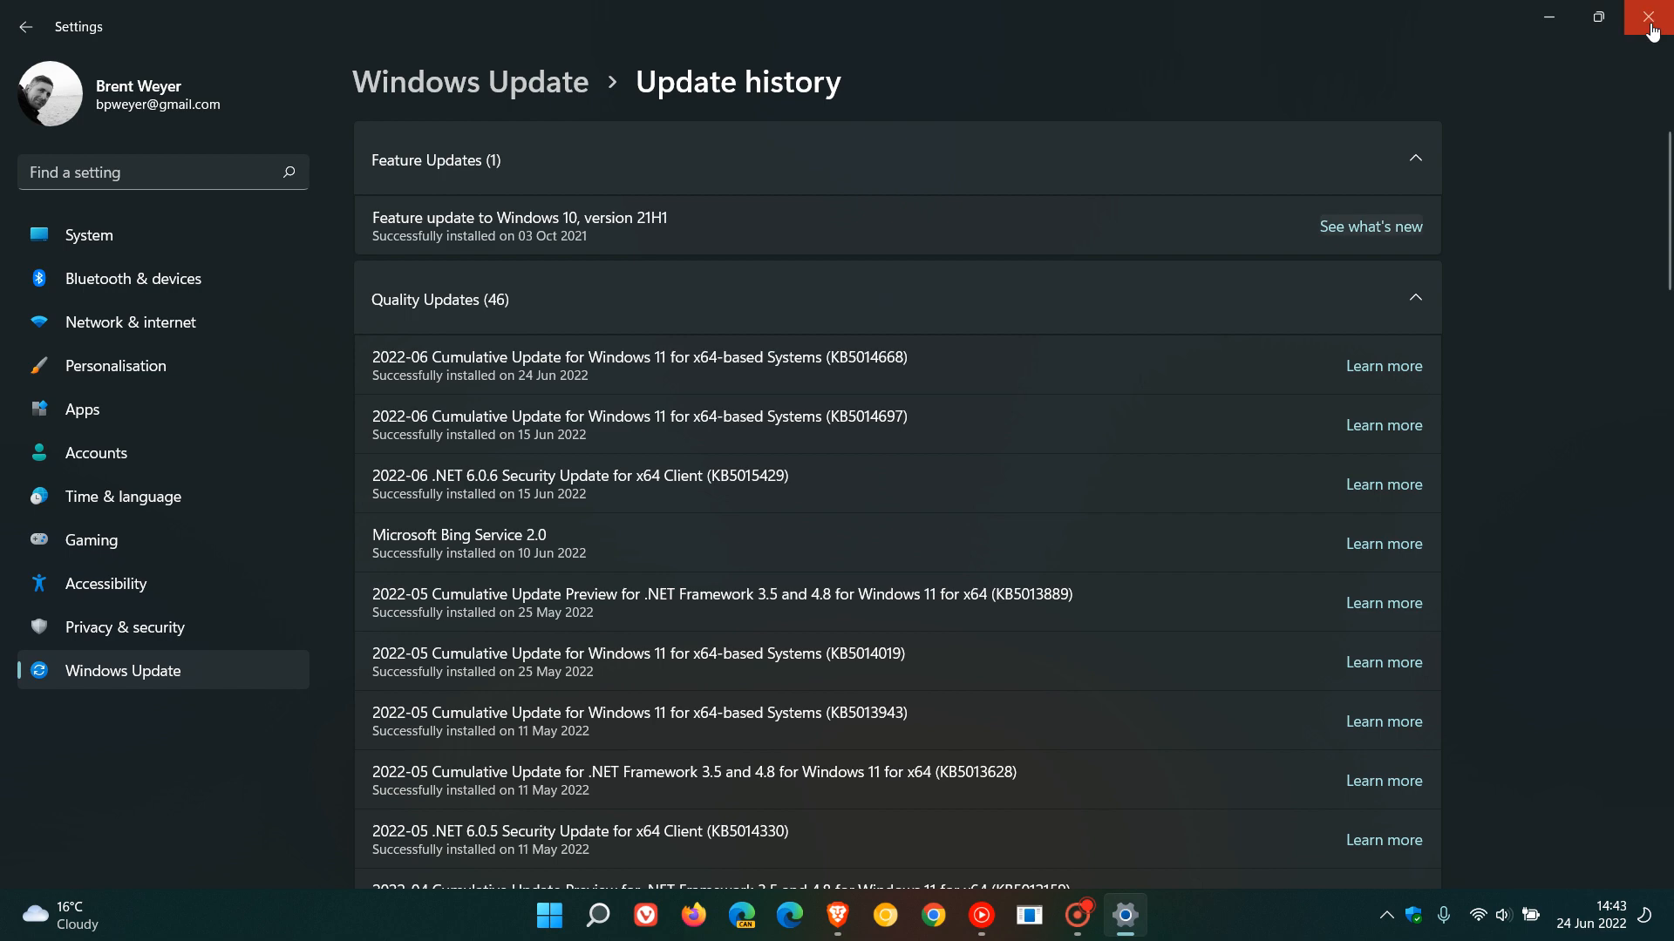
- Close the Update history Settings window, leaving the desktop clear
left_click(1651, 18)
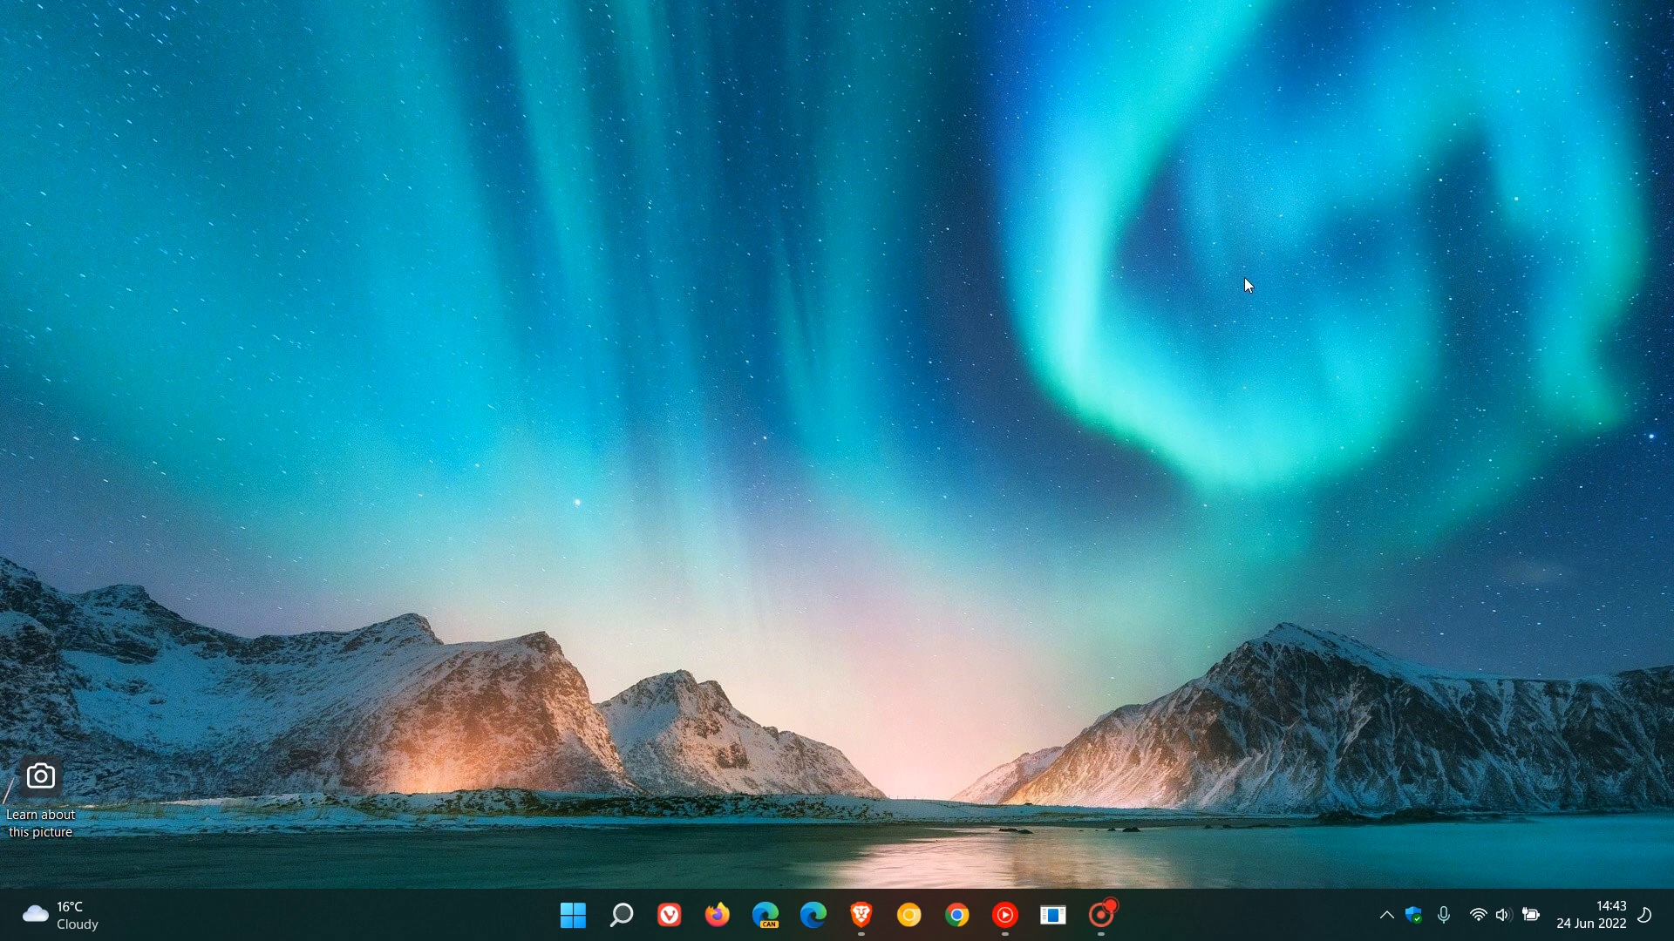
mouse_move(1234, 305)
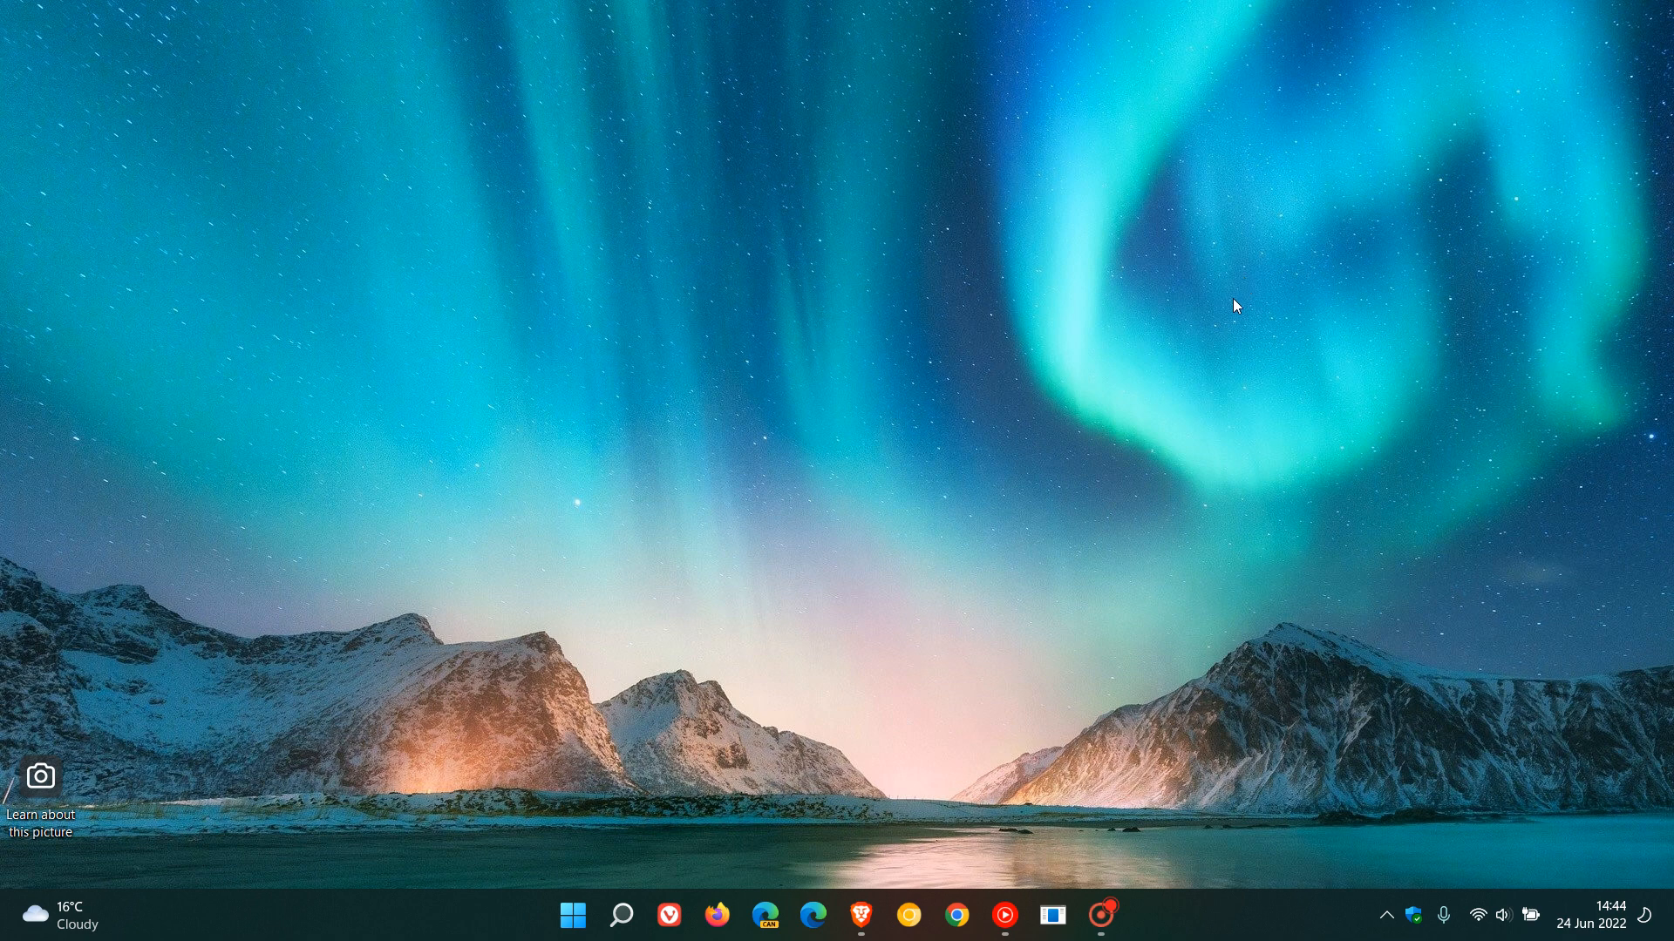
right_click(572, 915)
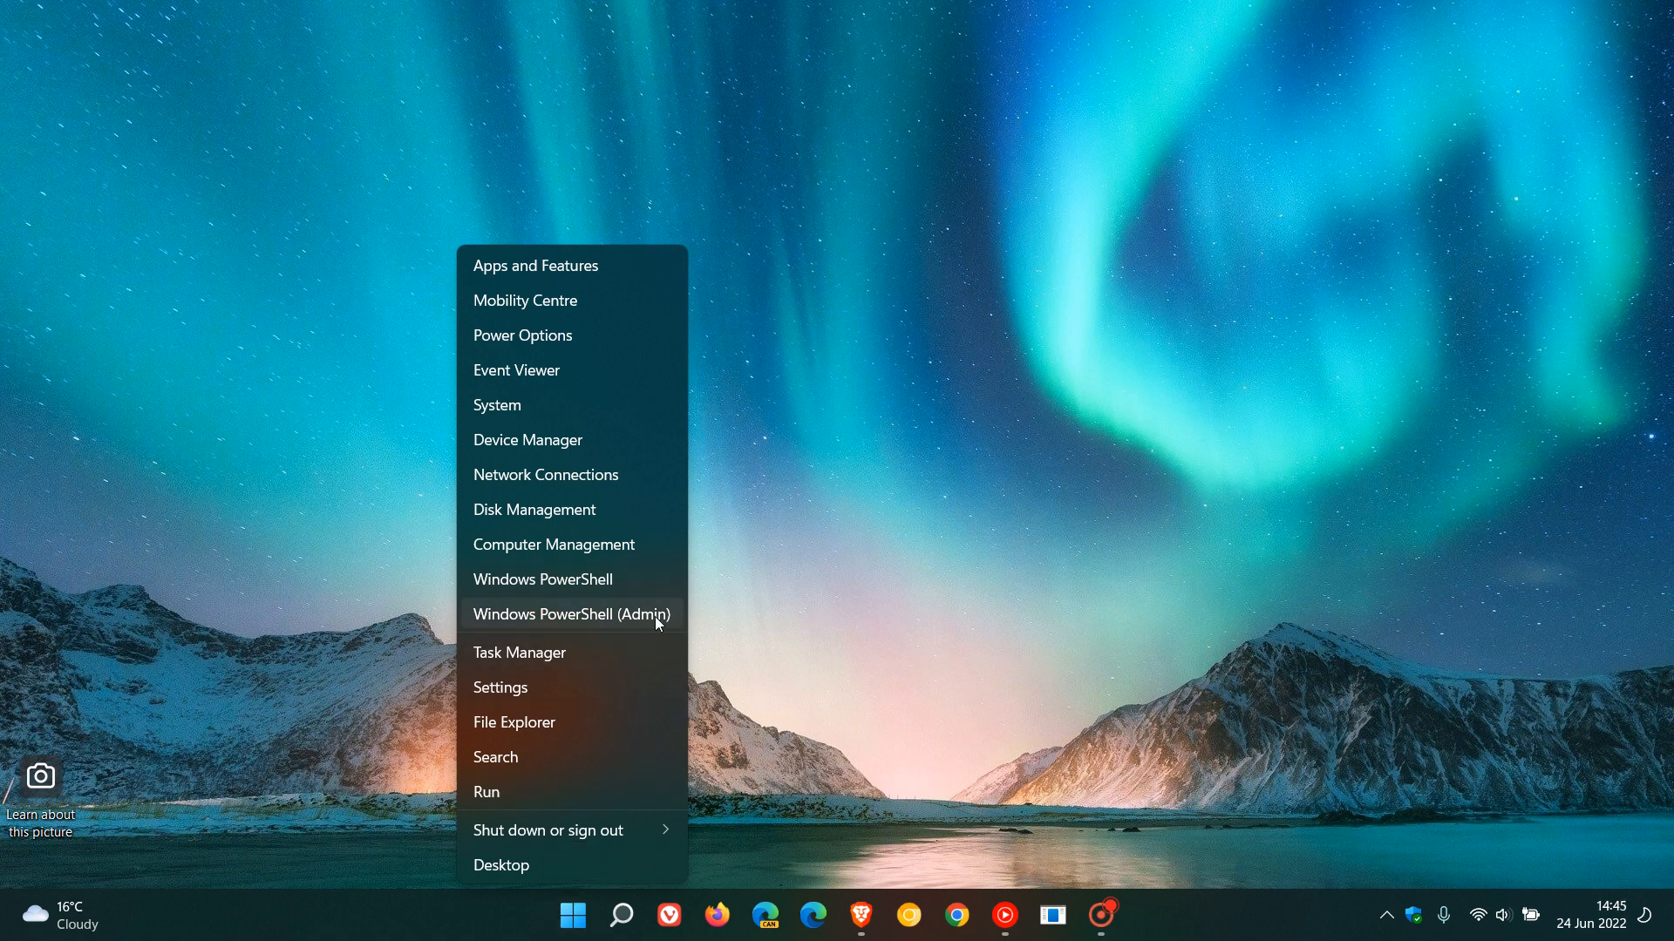
mouse_move(640, 617)
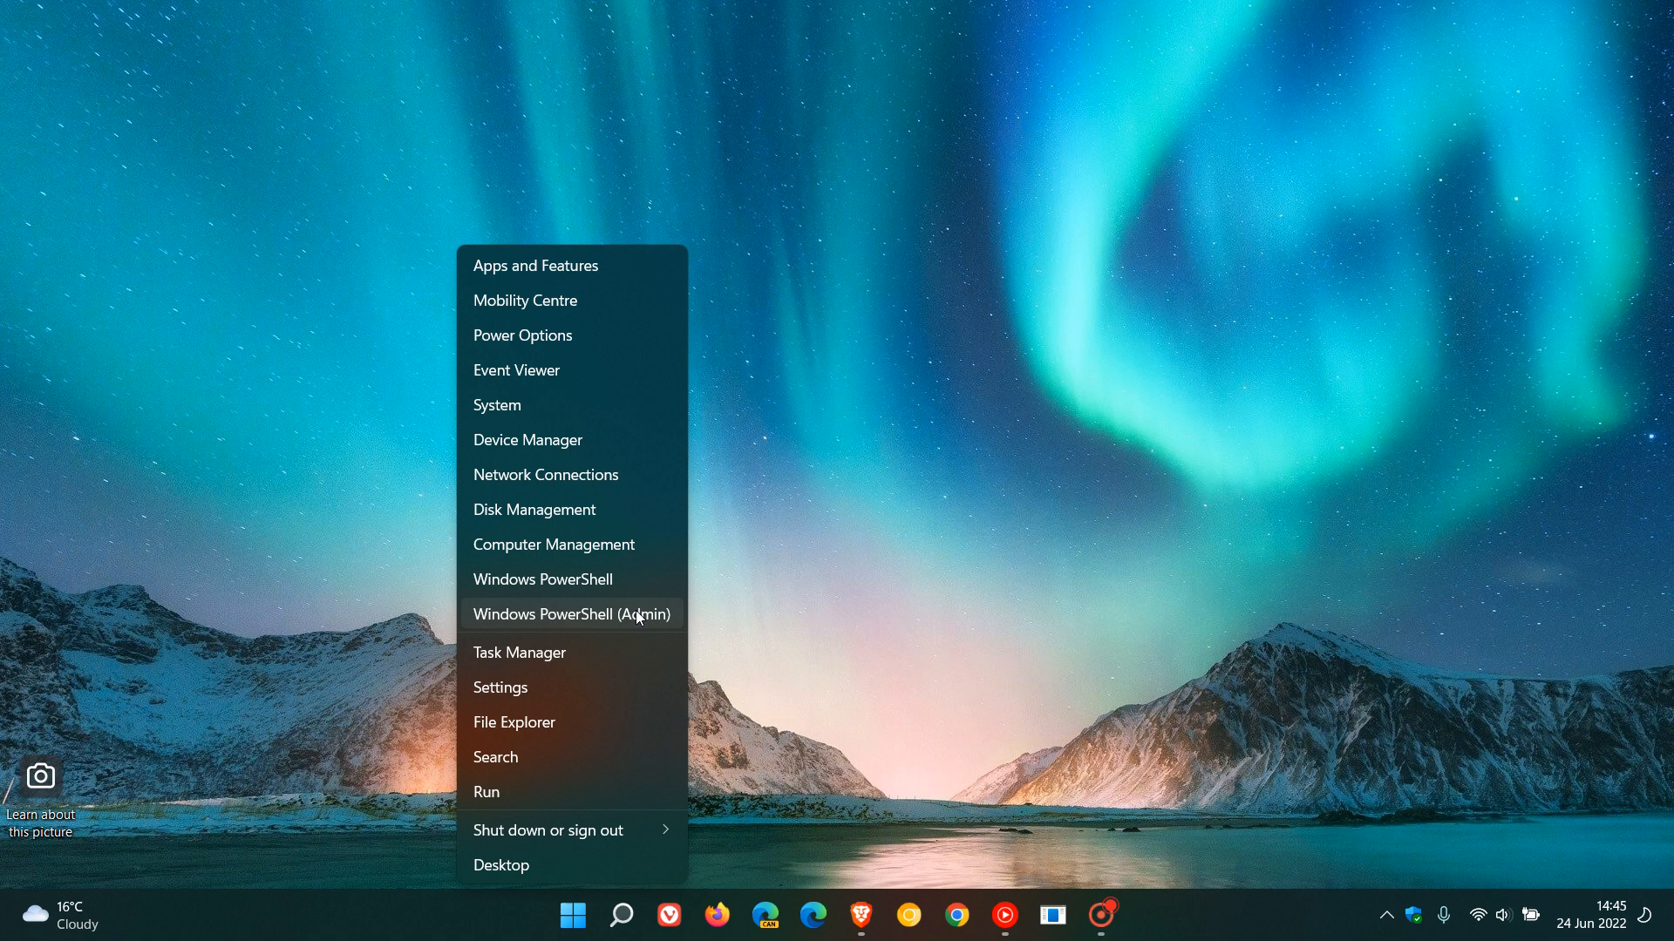
mouse_move(551, 617)
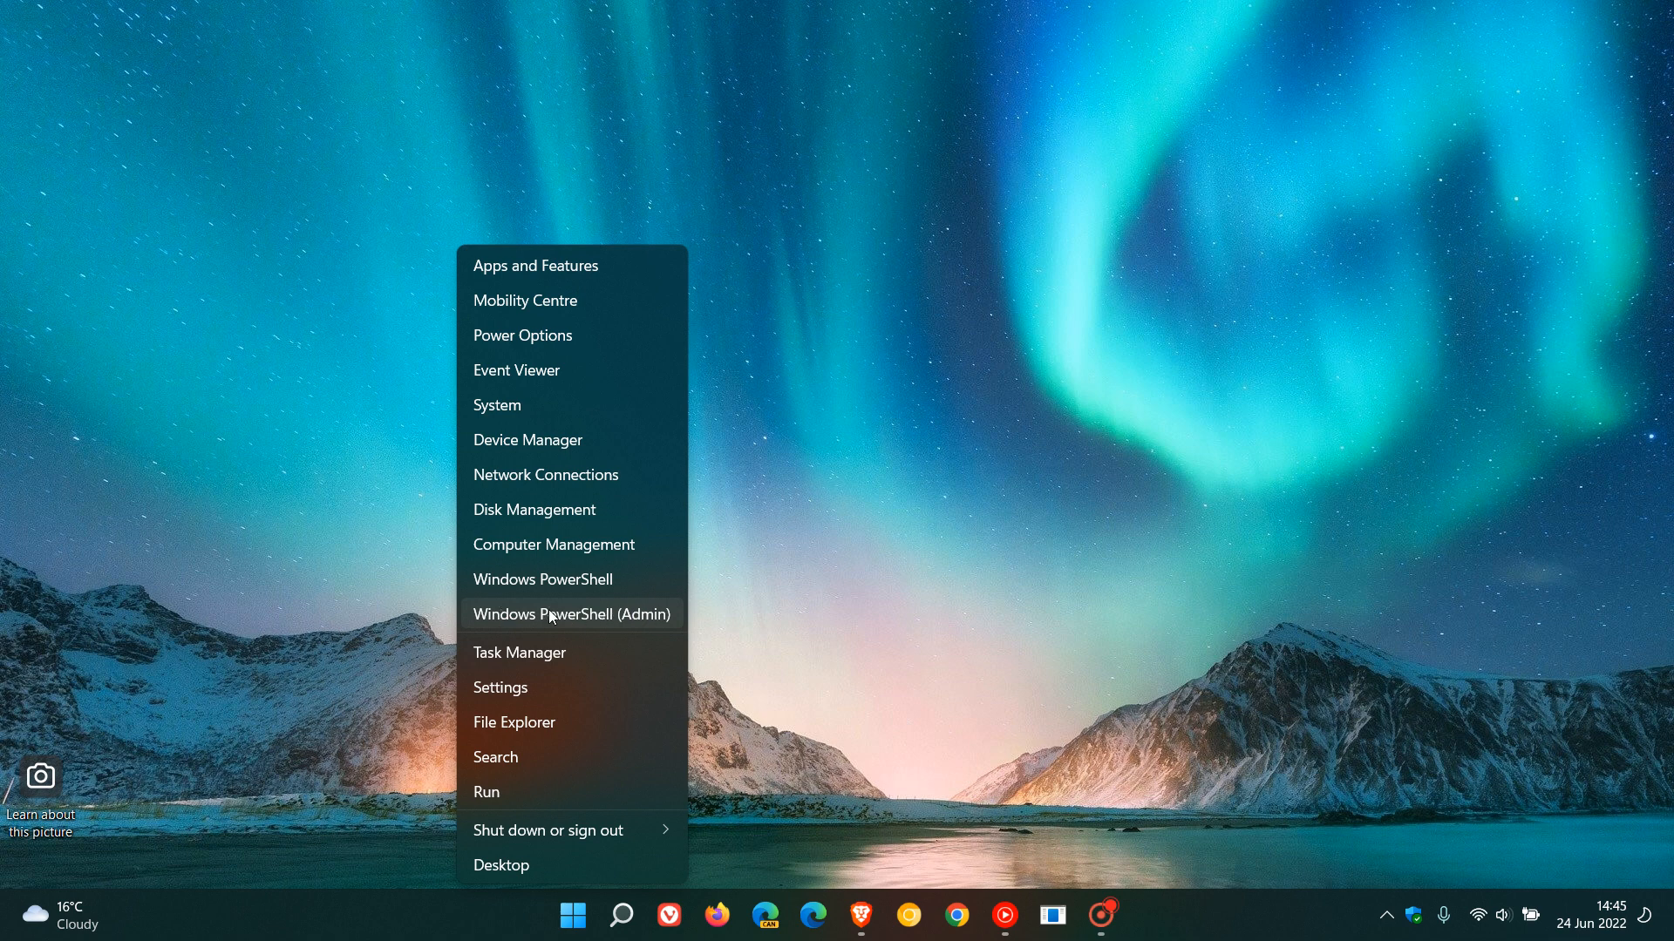
mouse_move(636, 621)
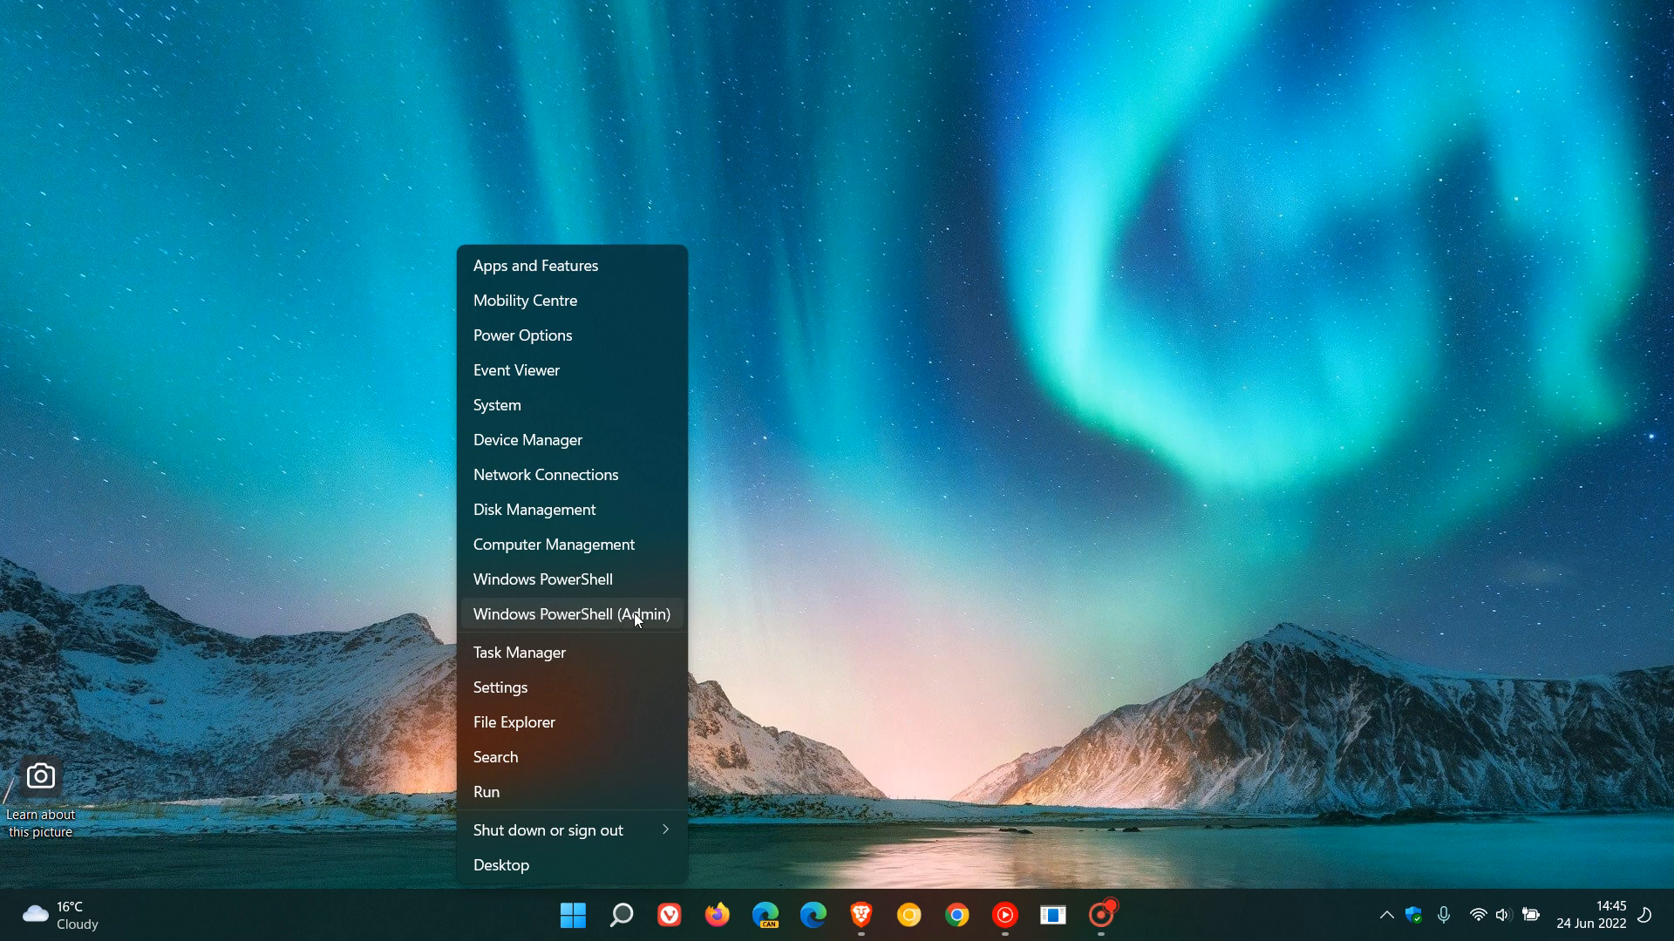
mouse_move(593, 614)
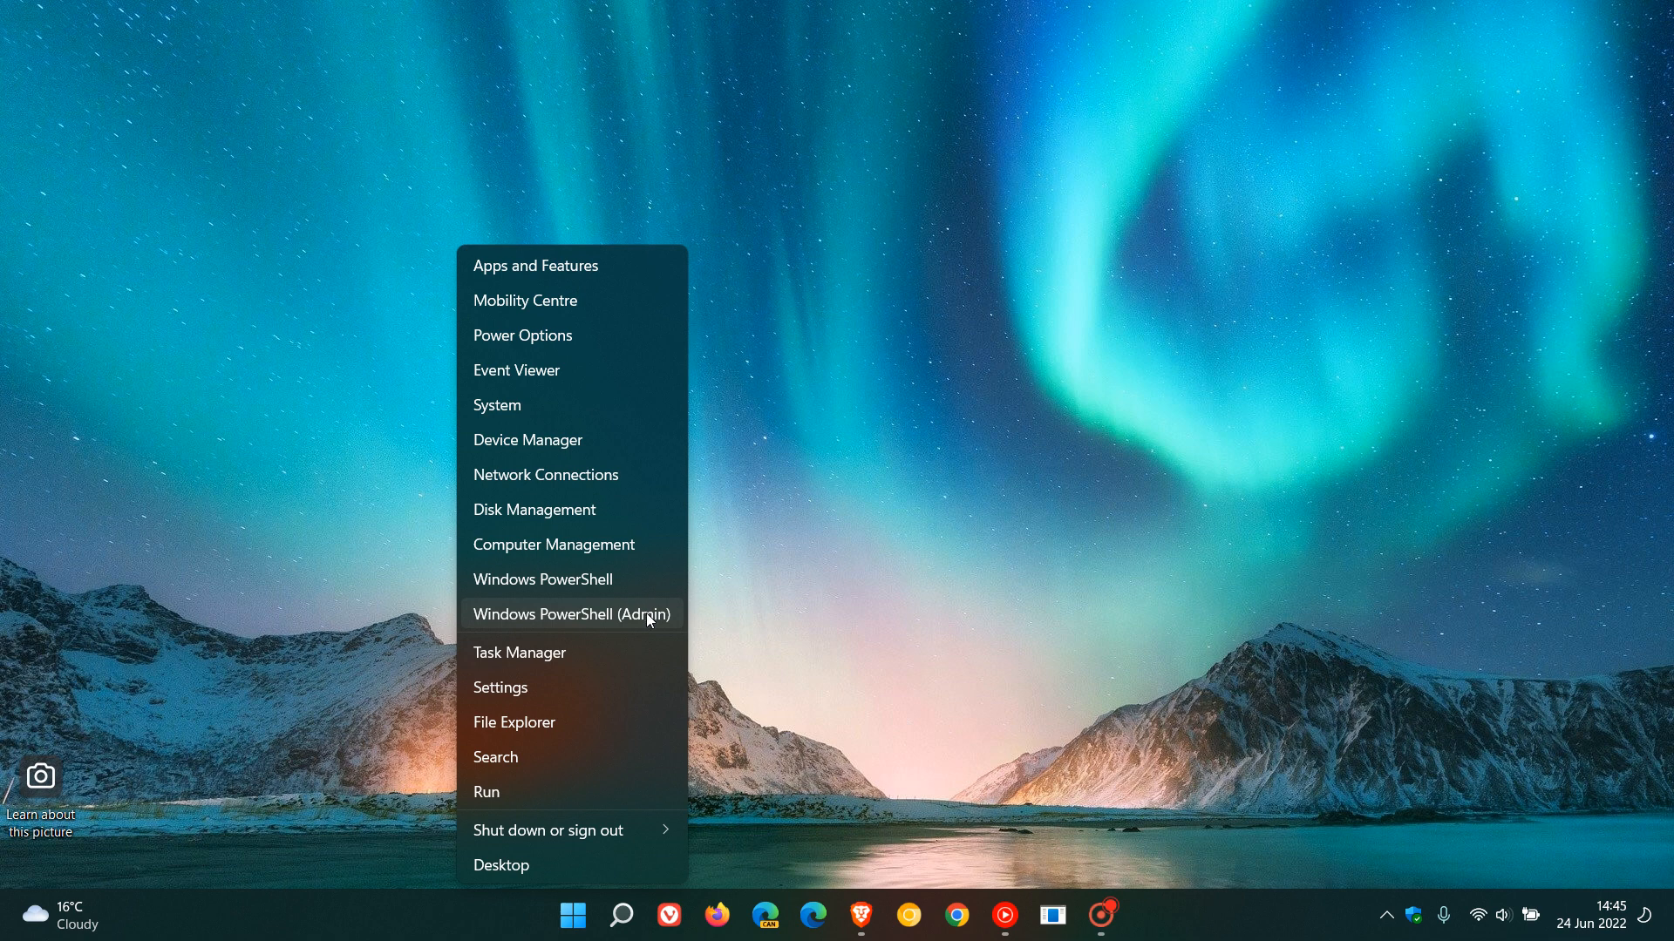
mouse_move(644, 621)
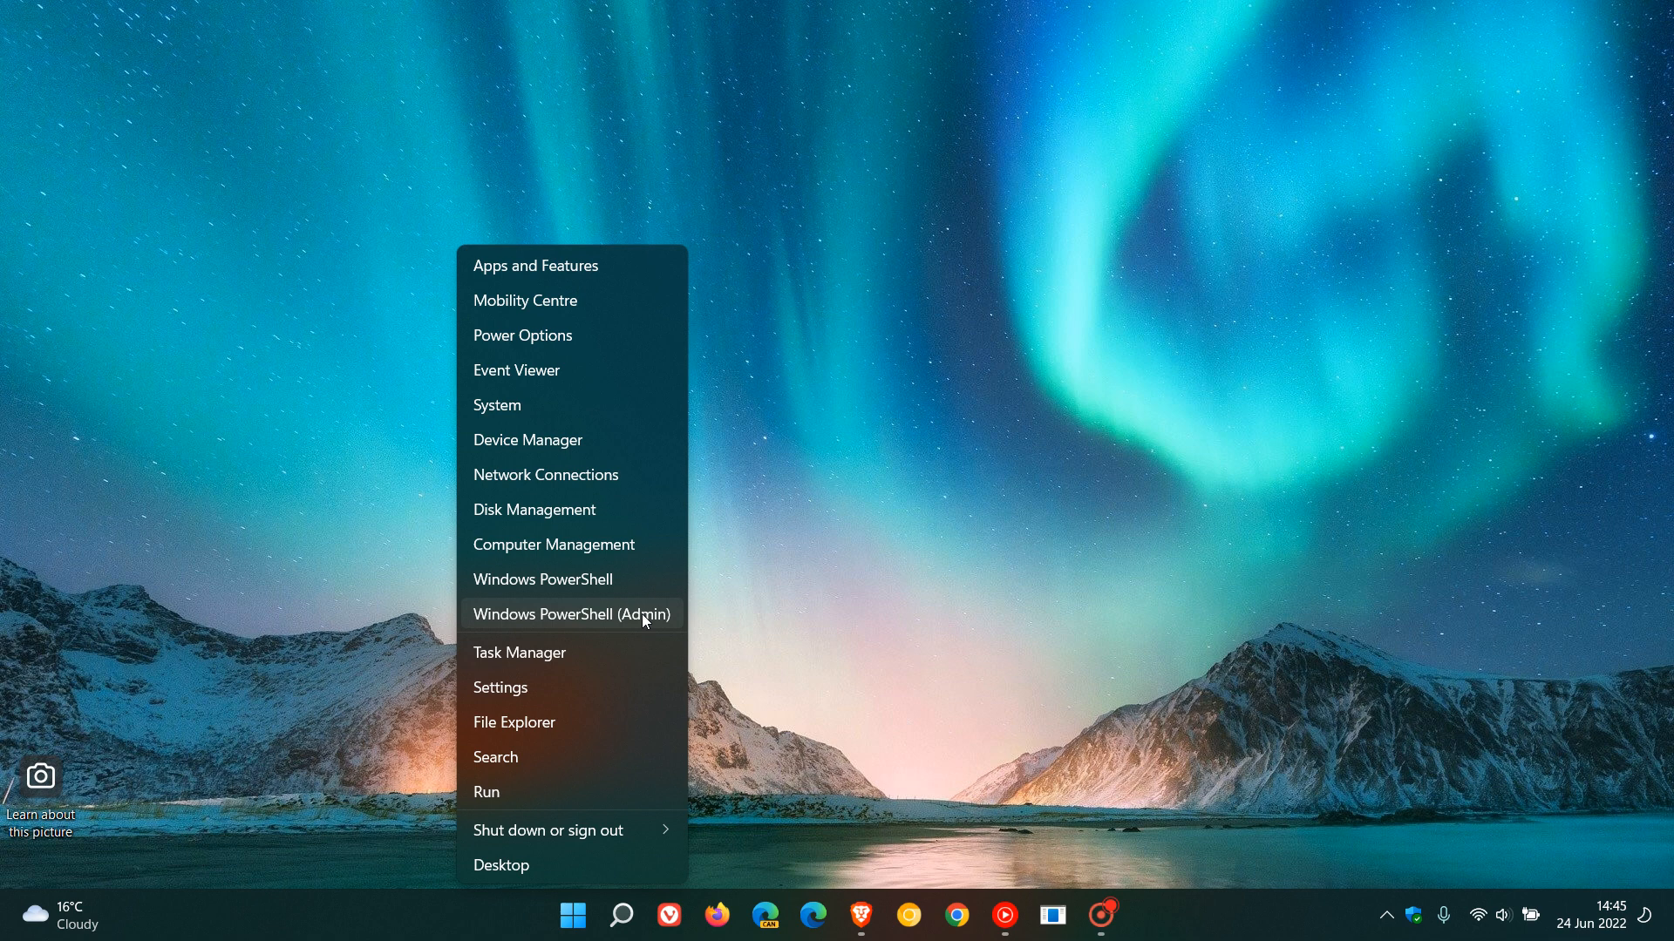
mouse_move(629, 588)
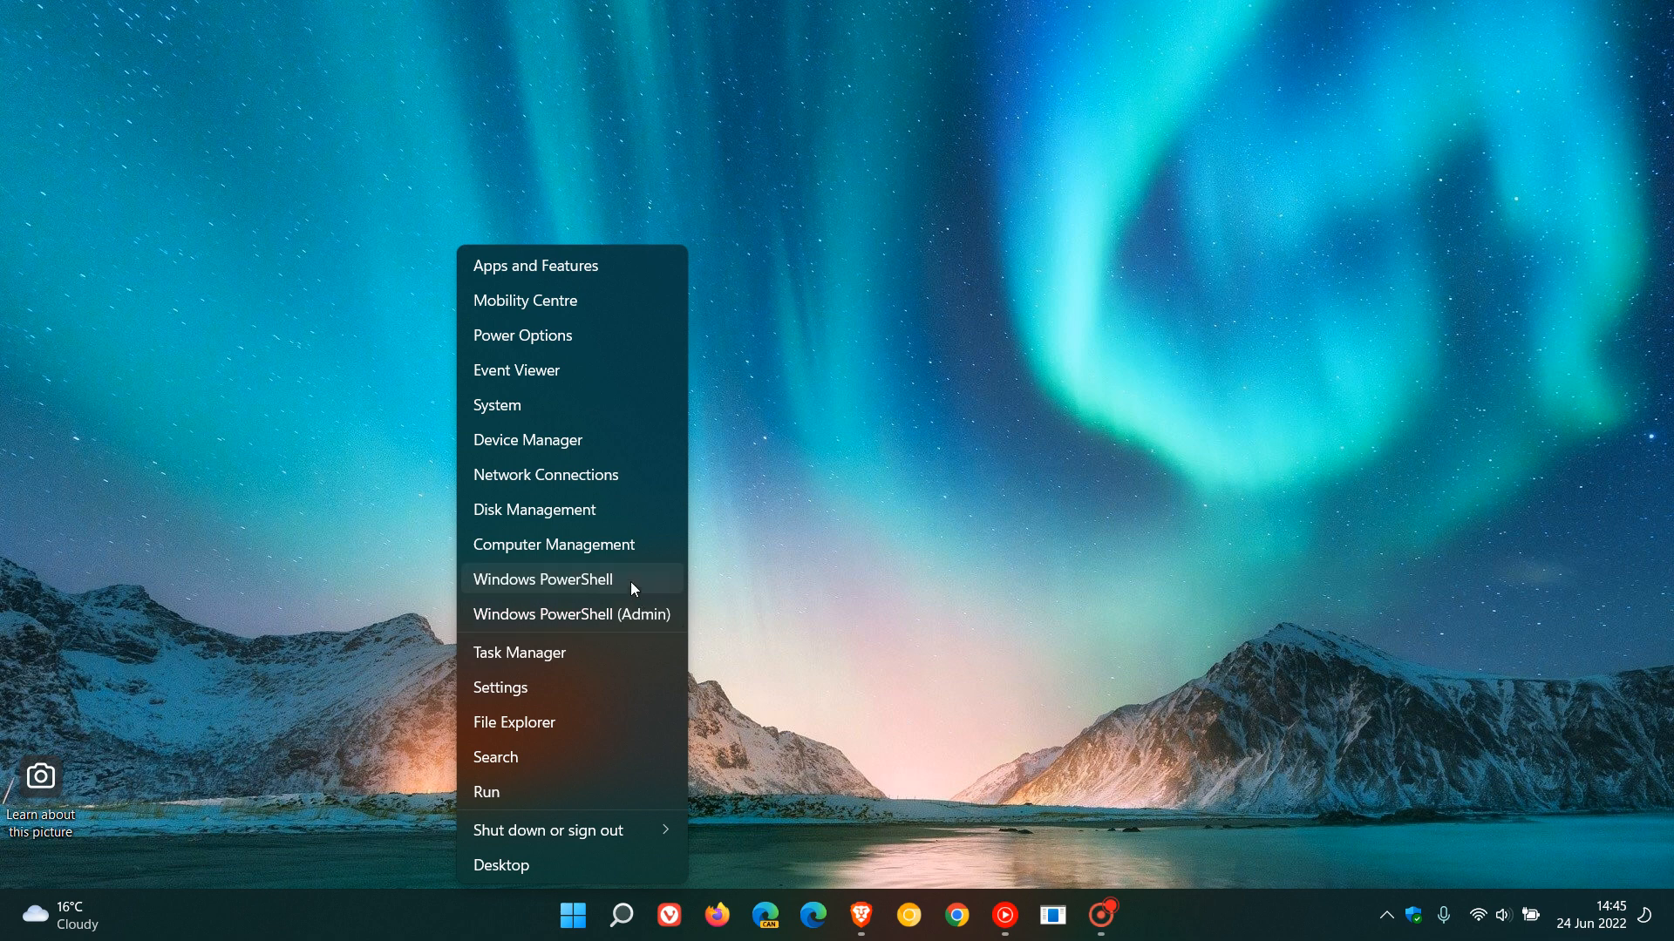
mouse_move(605, 621)
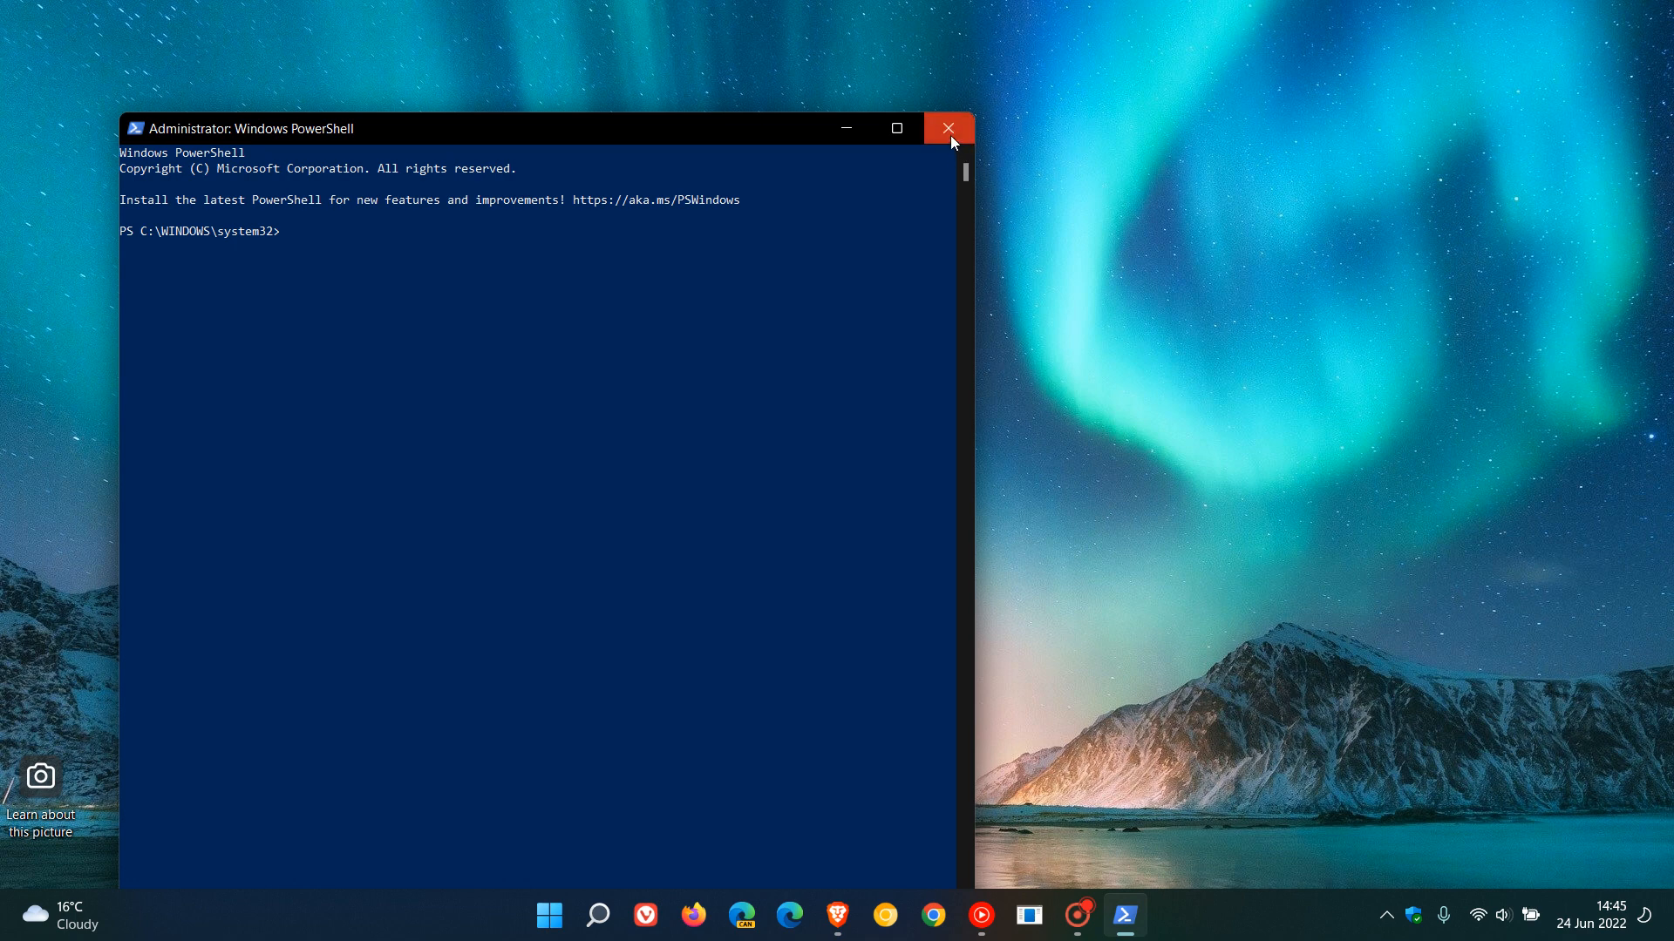
left_click(947, 127)
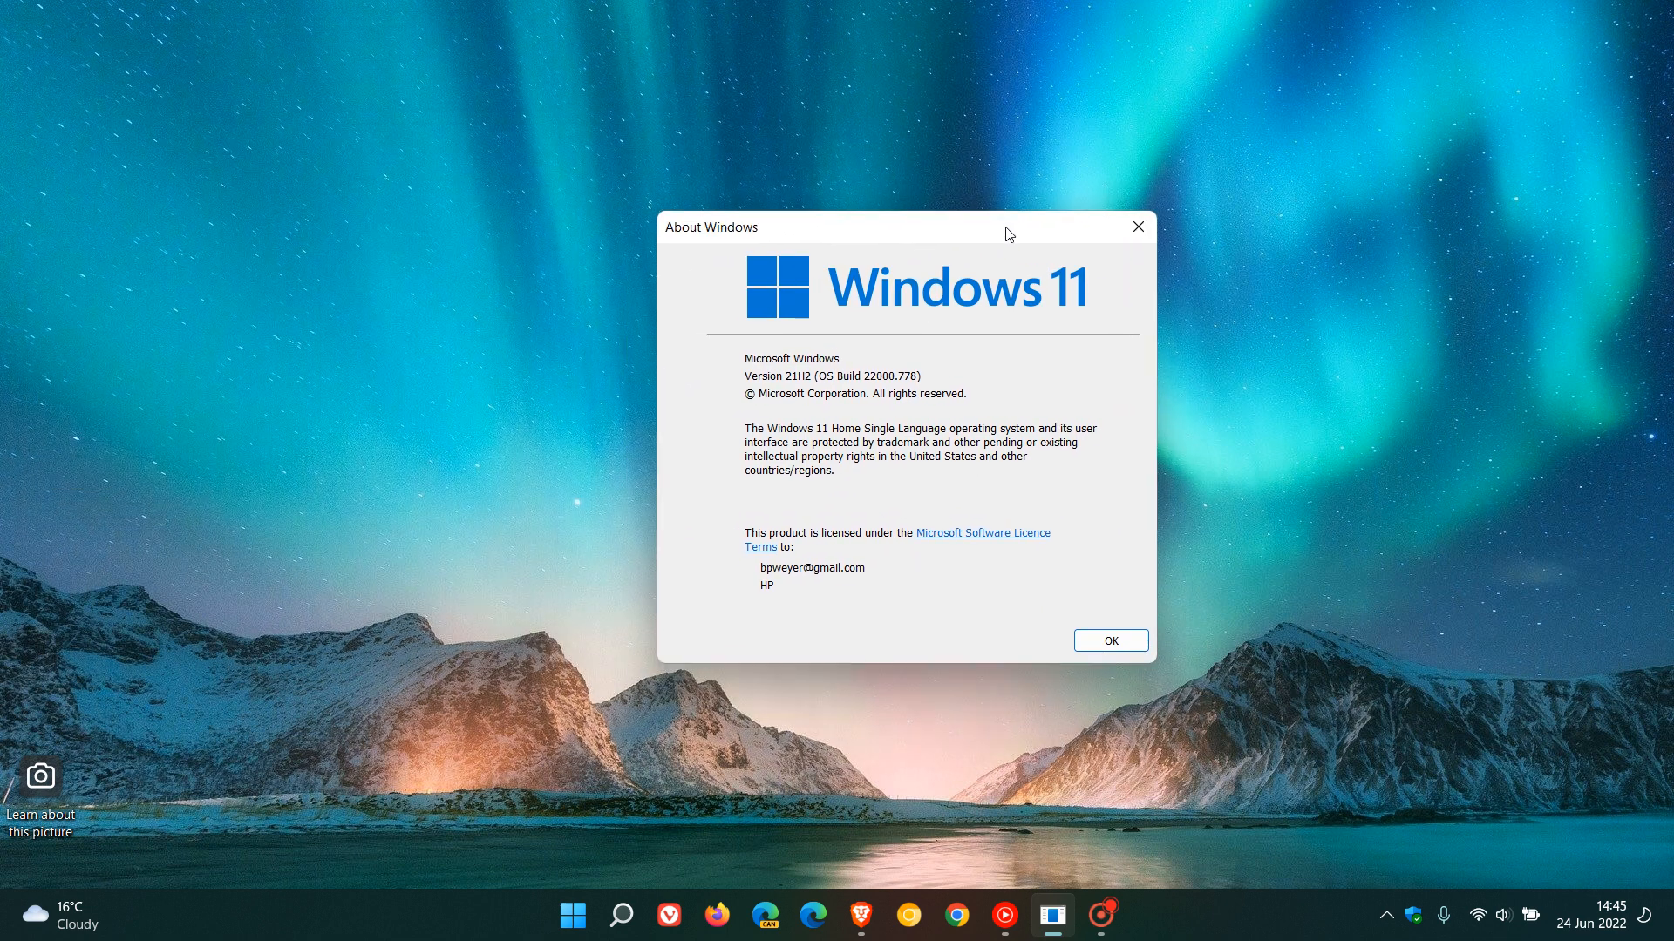
mouse_move(1062, 417)
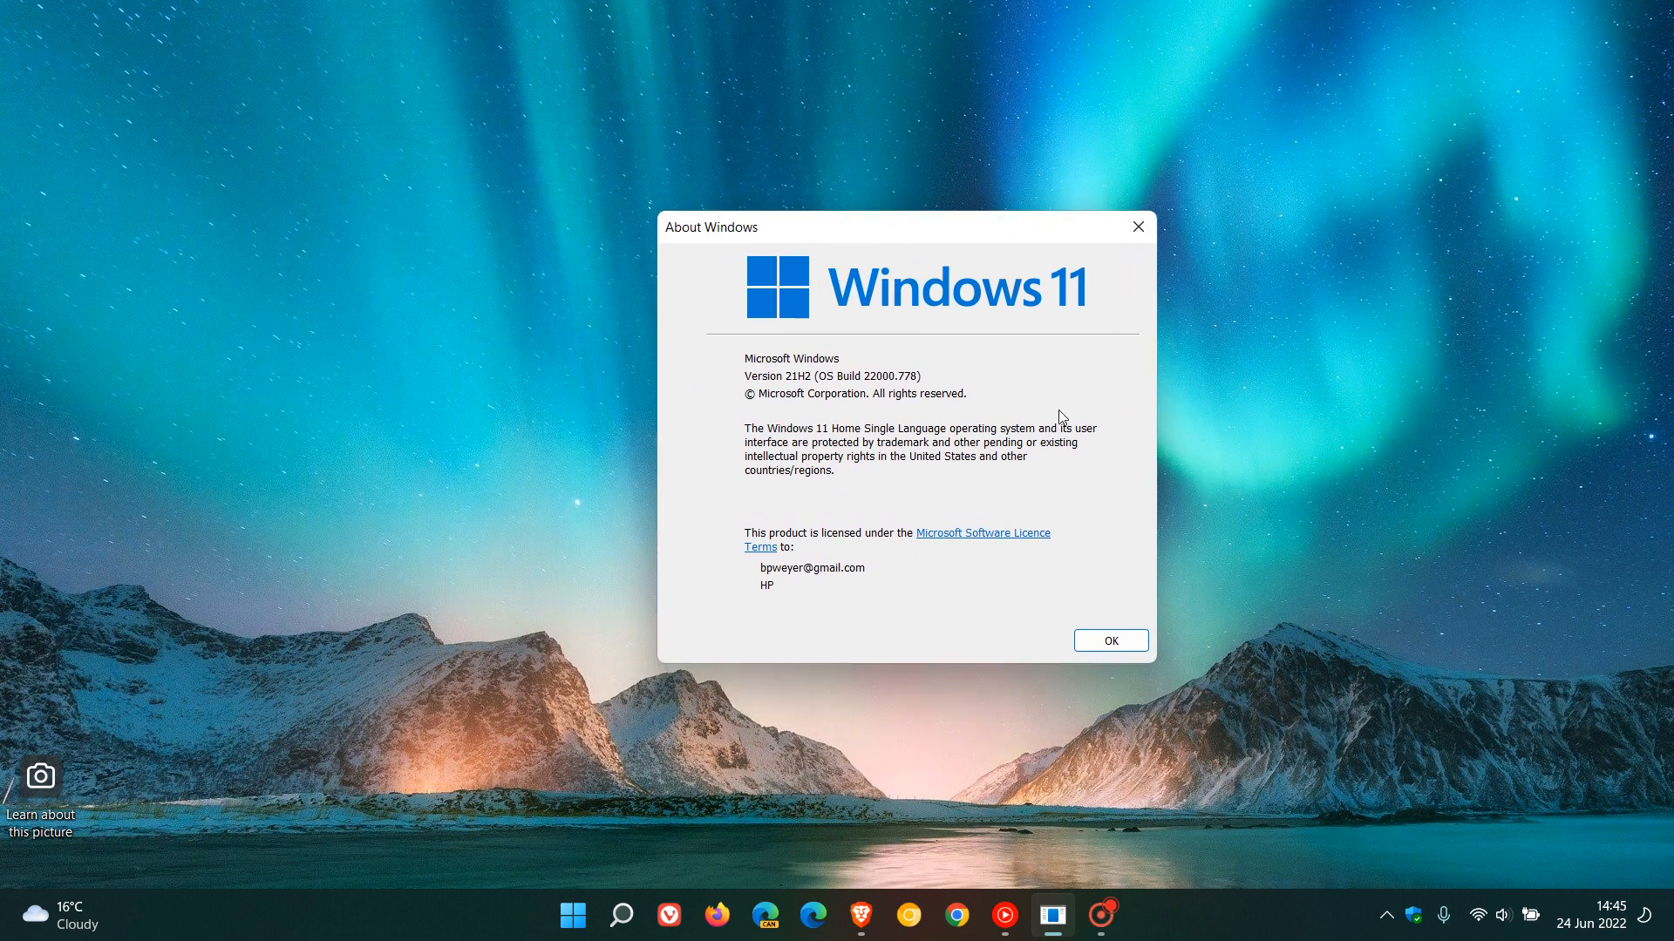
mouse_move(869, 401)
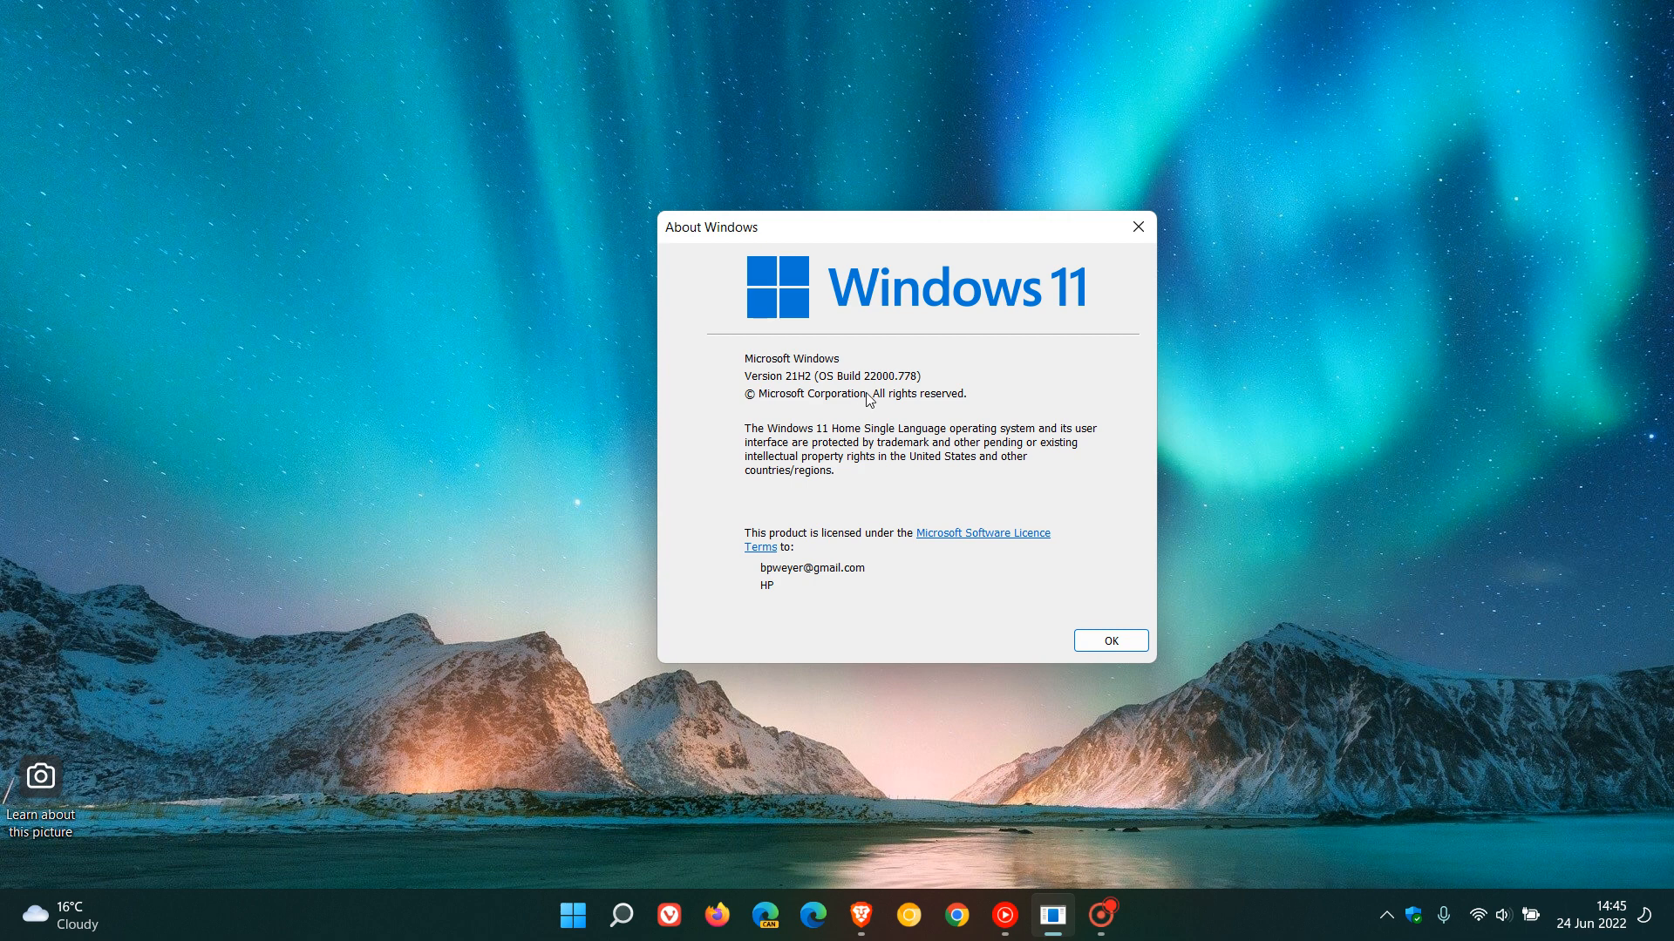
mouse_move(906, 392)
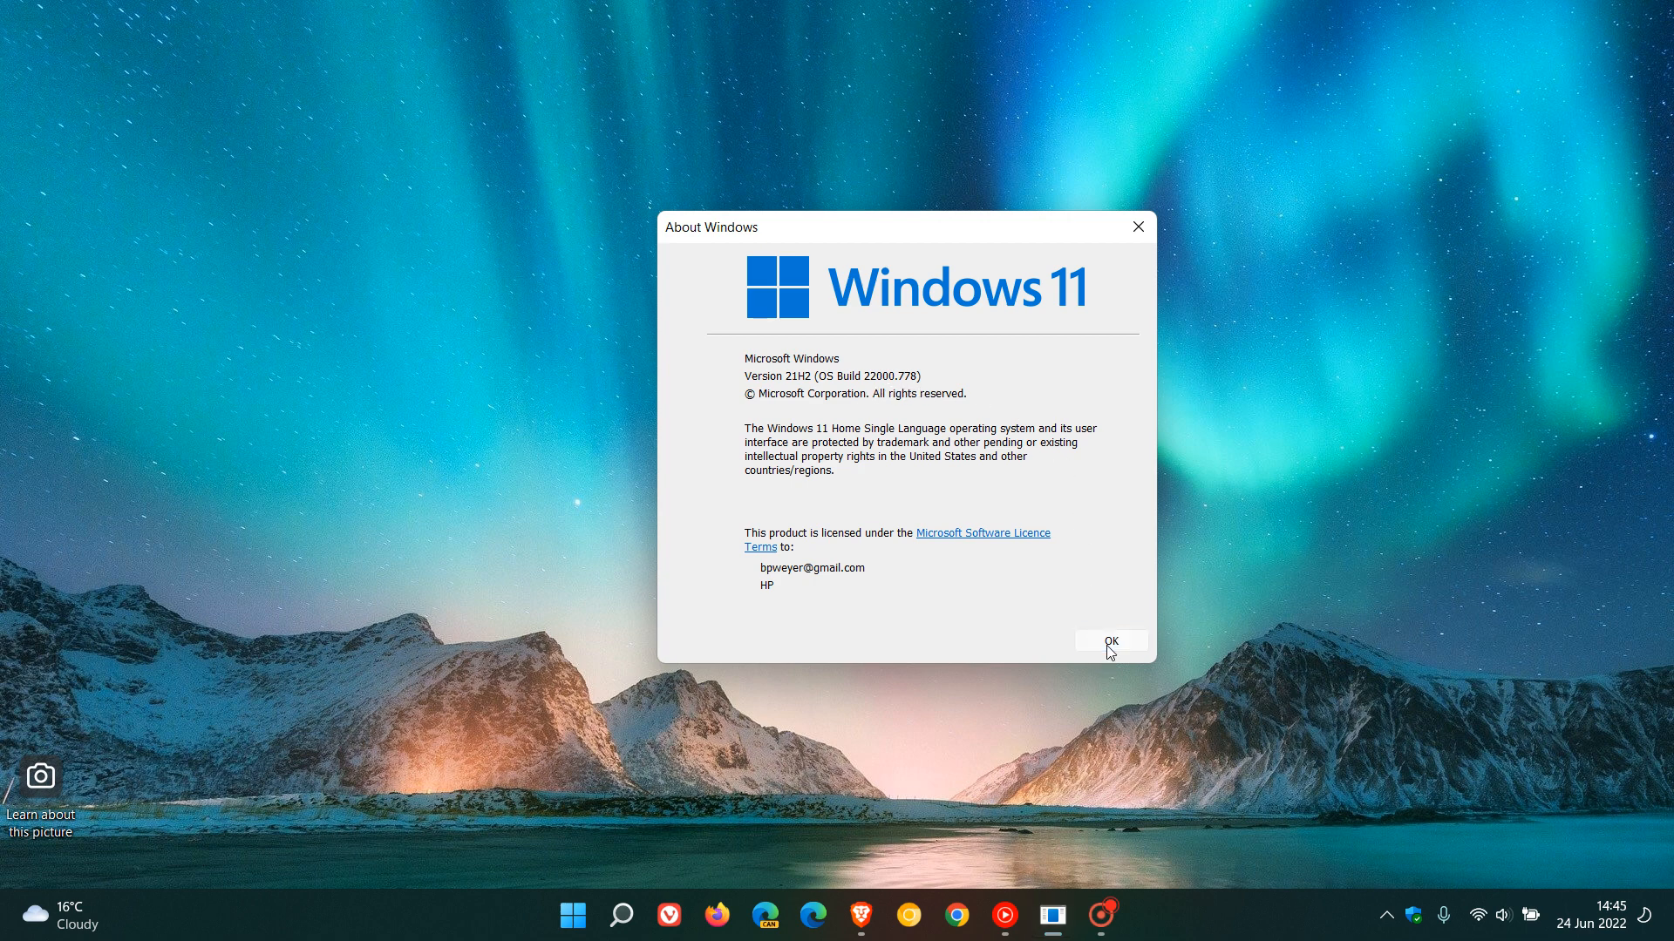
- Dismiss the About Windows dialog and reopen taskbar search with today's highlights
left_click(1111, 640)
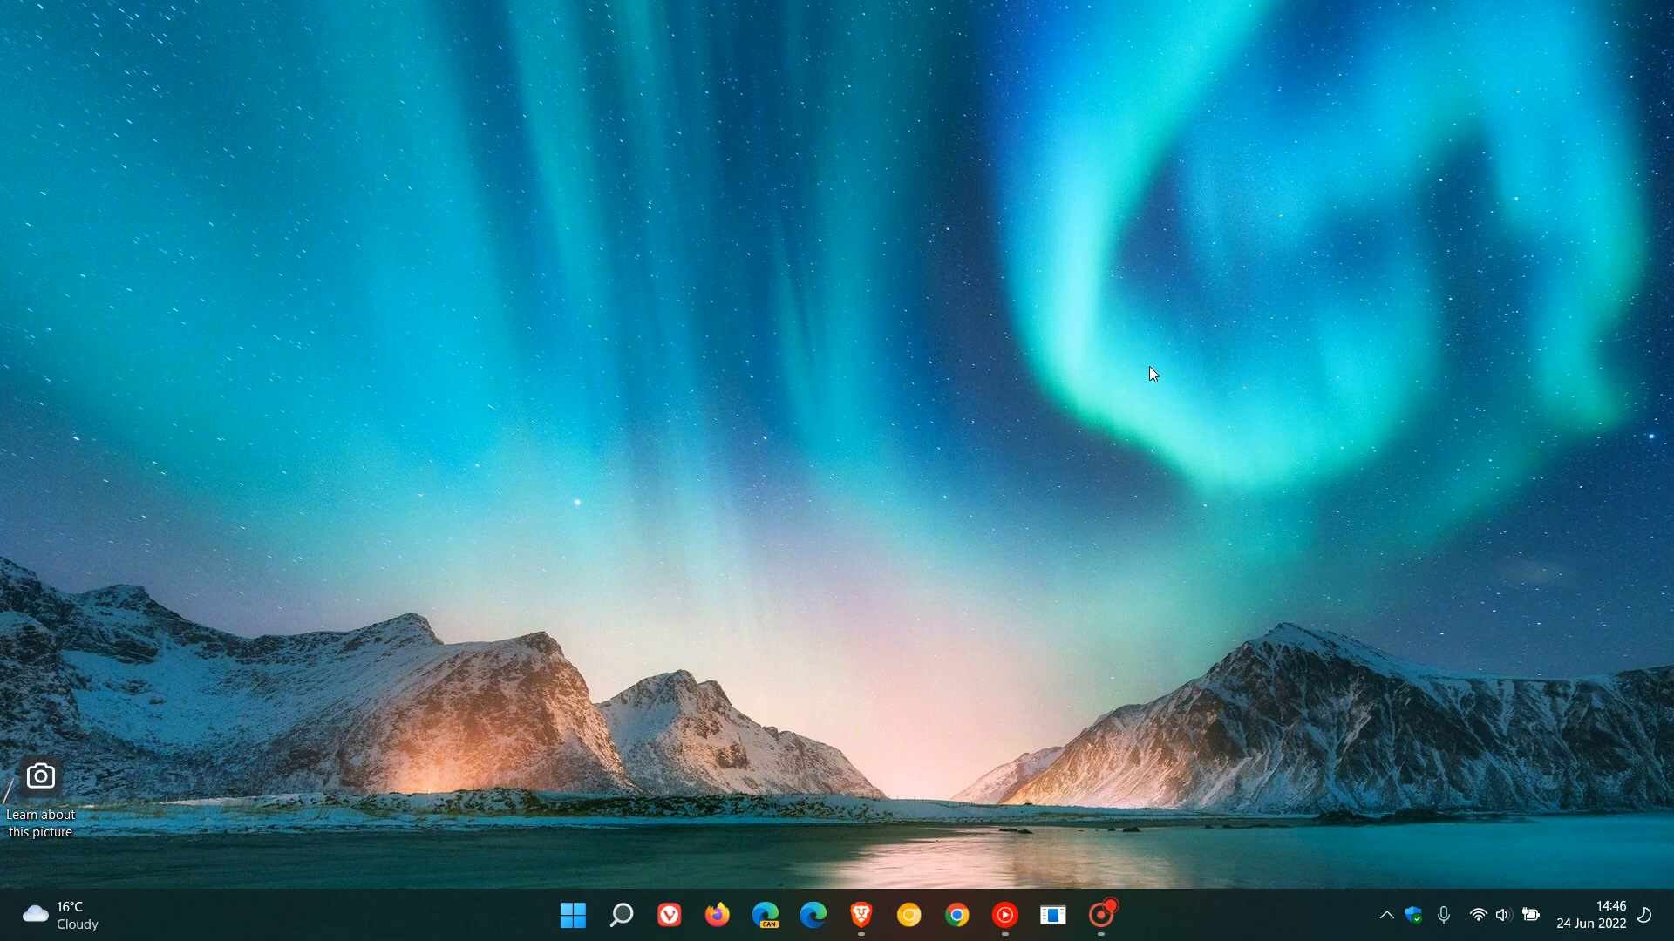
mouse_move(623, 916)
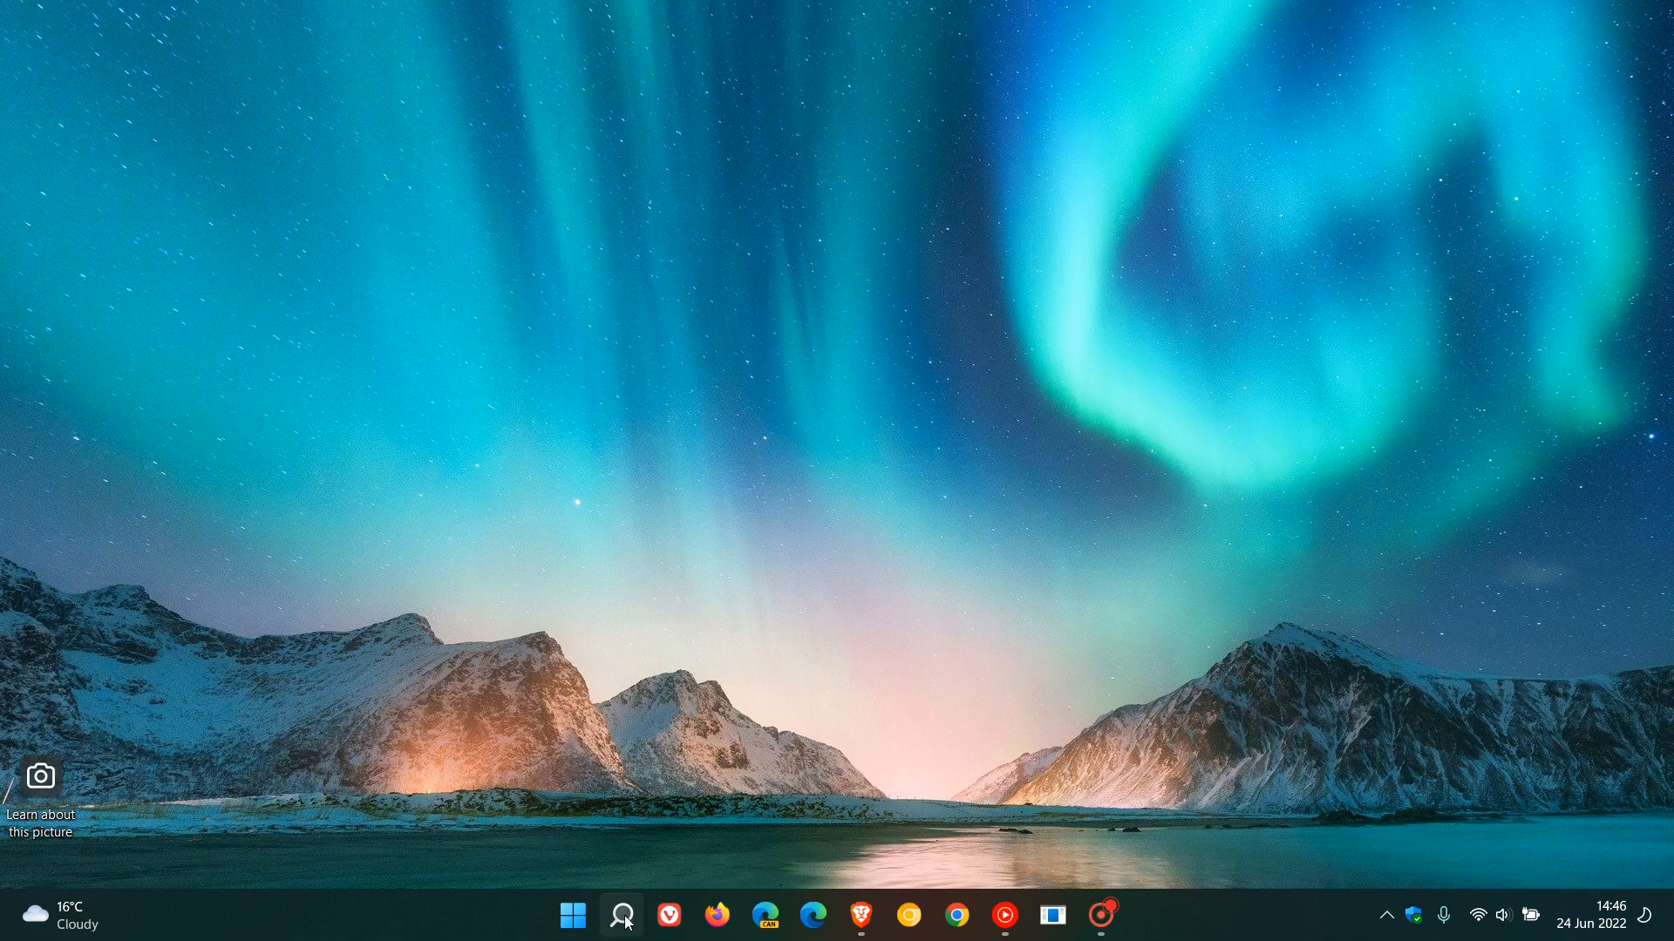
left_click(624, 916)
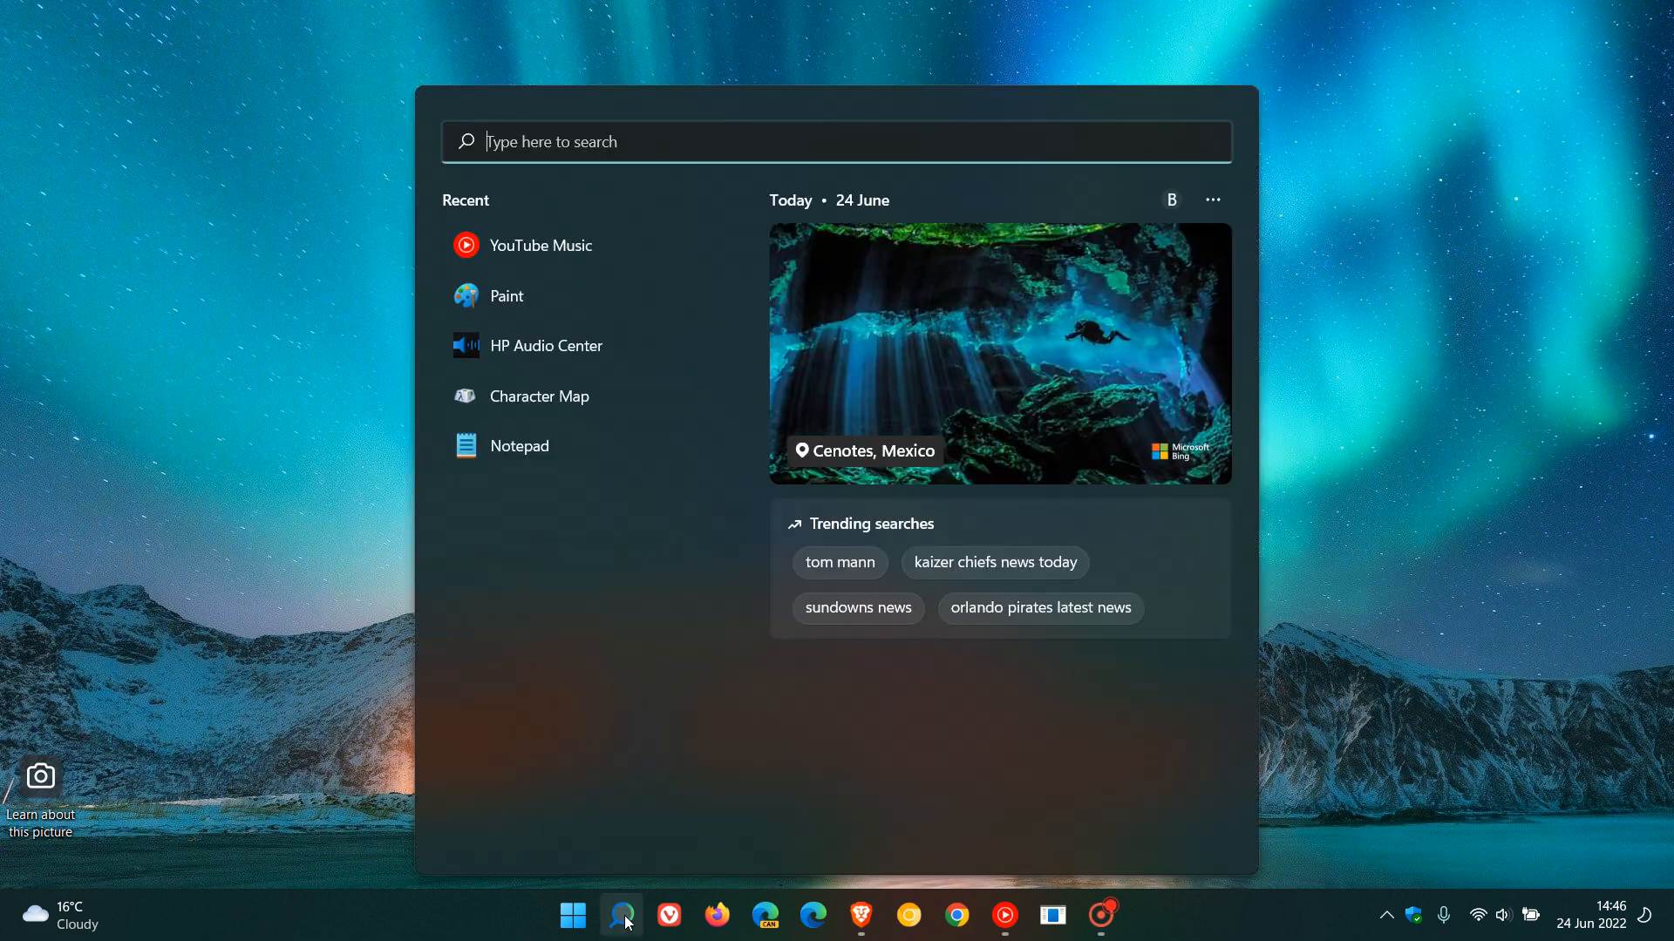
mouse_move(1046, 788)
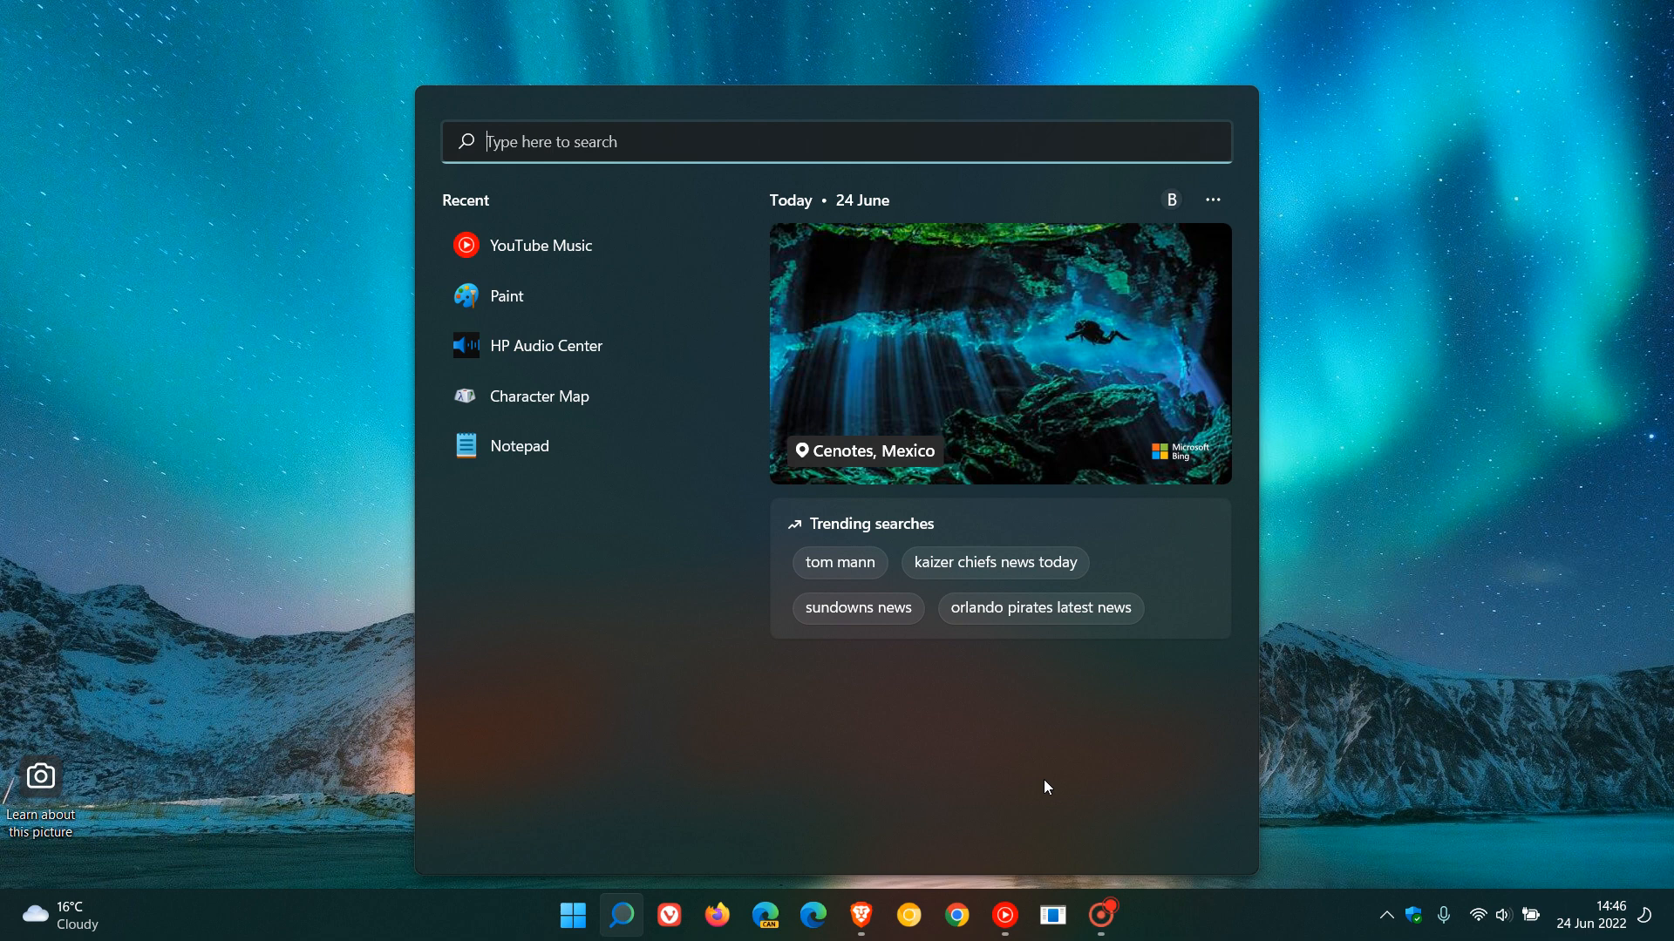